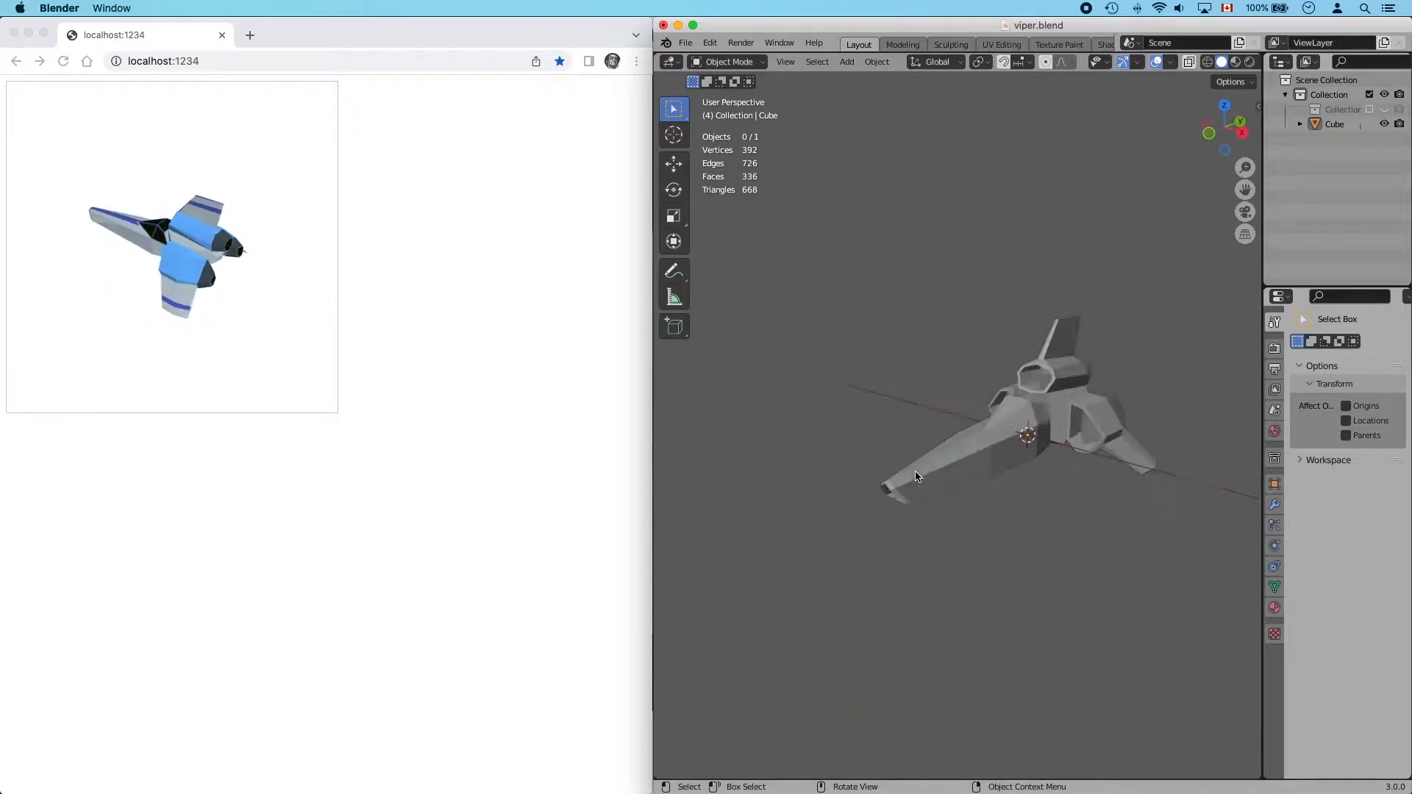
Enter Edit Mode on the viper ship and select a face on its hull.
key("Tab")
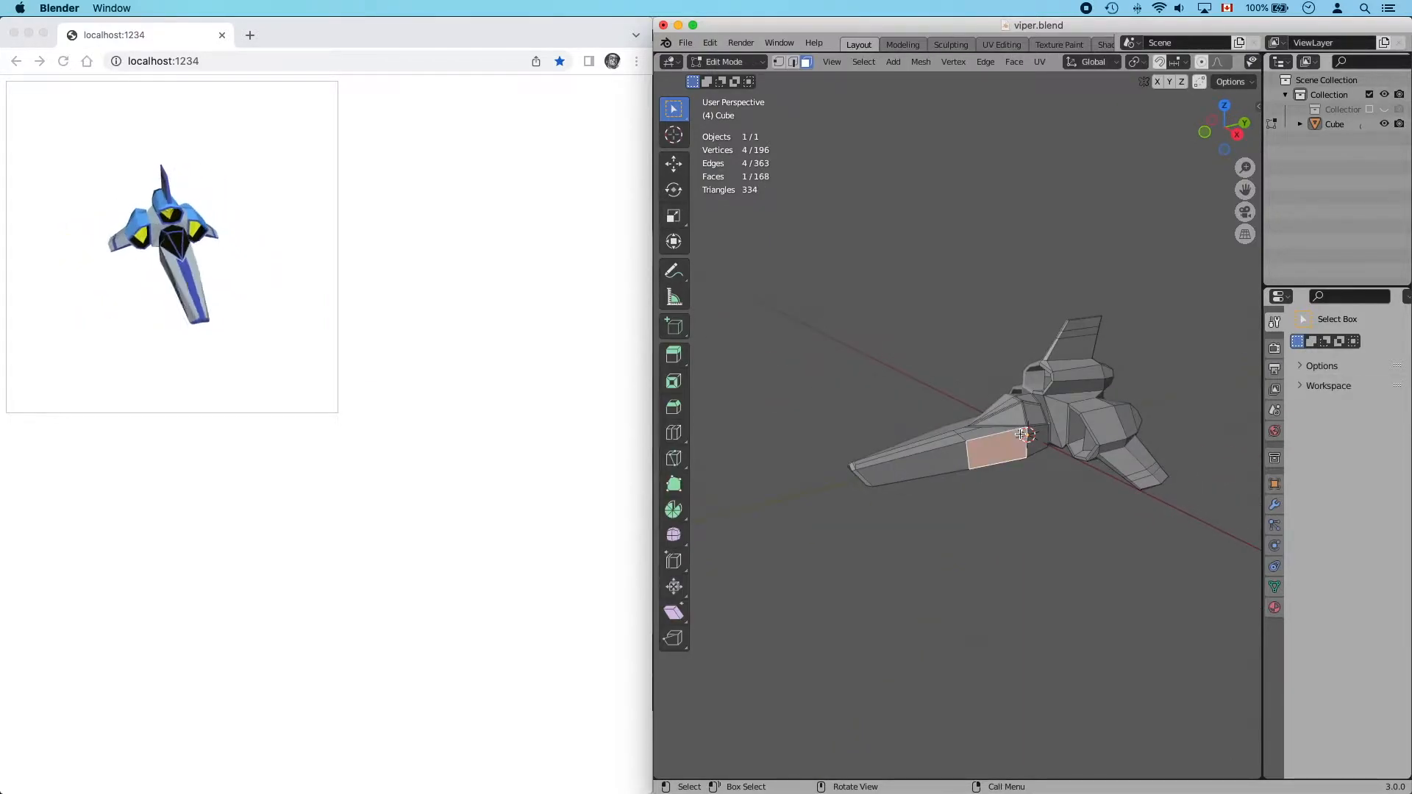
left_click(1072, 375)
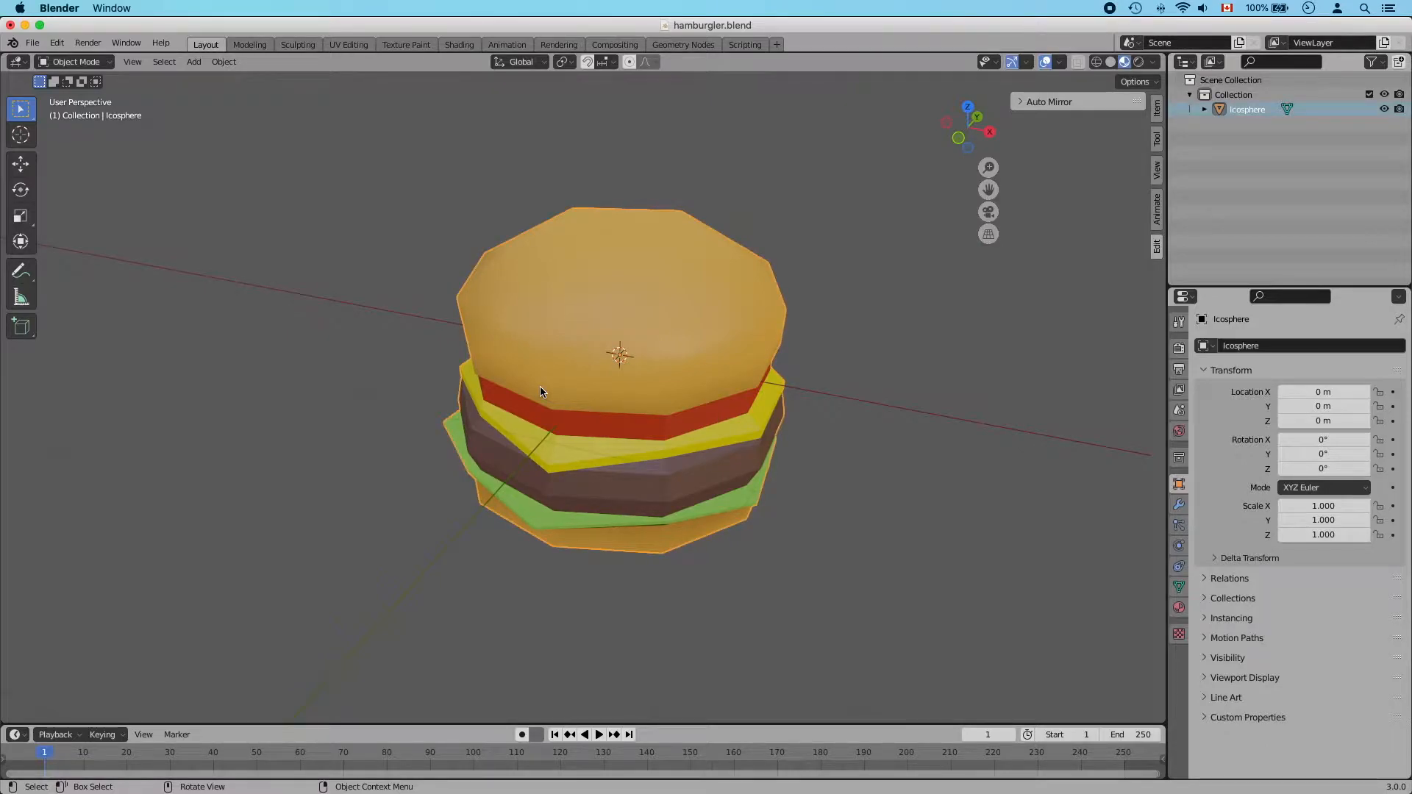
Start a Wavefront OBJ export named hamburgler.obj with Selection Only, revealing the Geometry options.
left_click(33, 42)
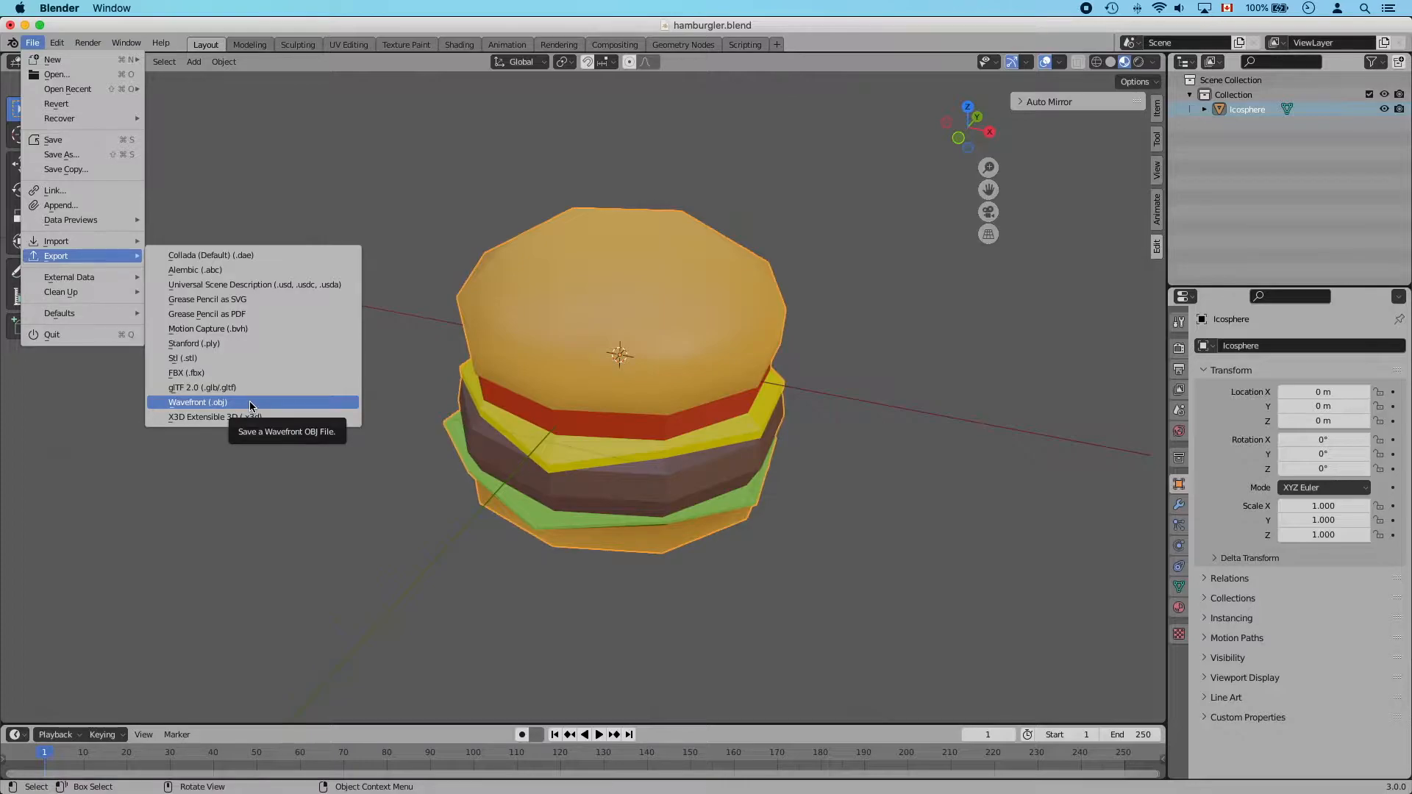
left_click(197, 401)
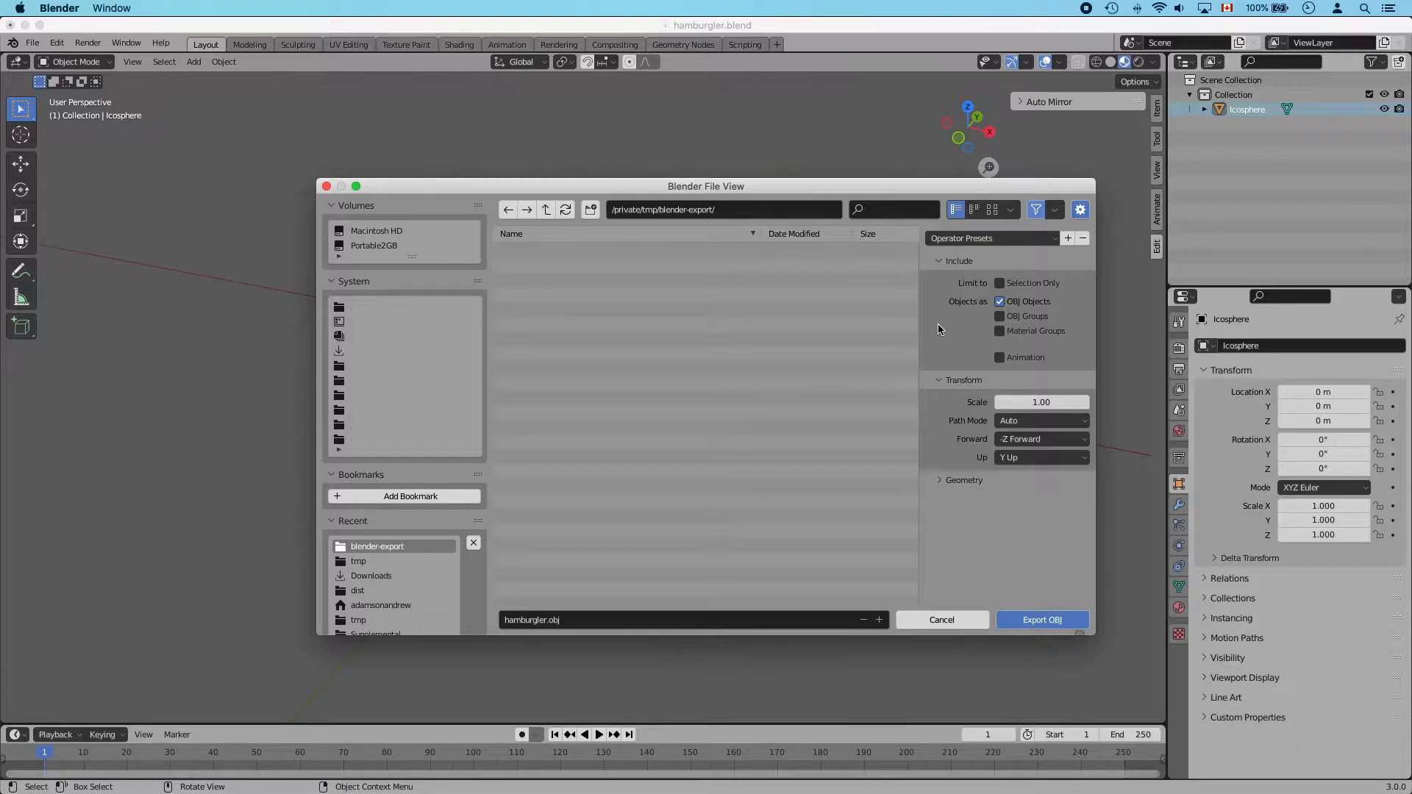
mouse_move(1000, 282)
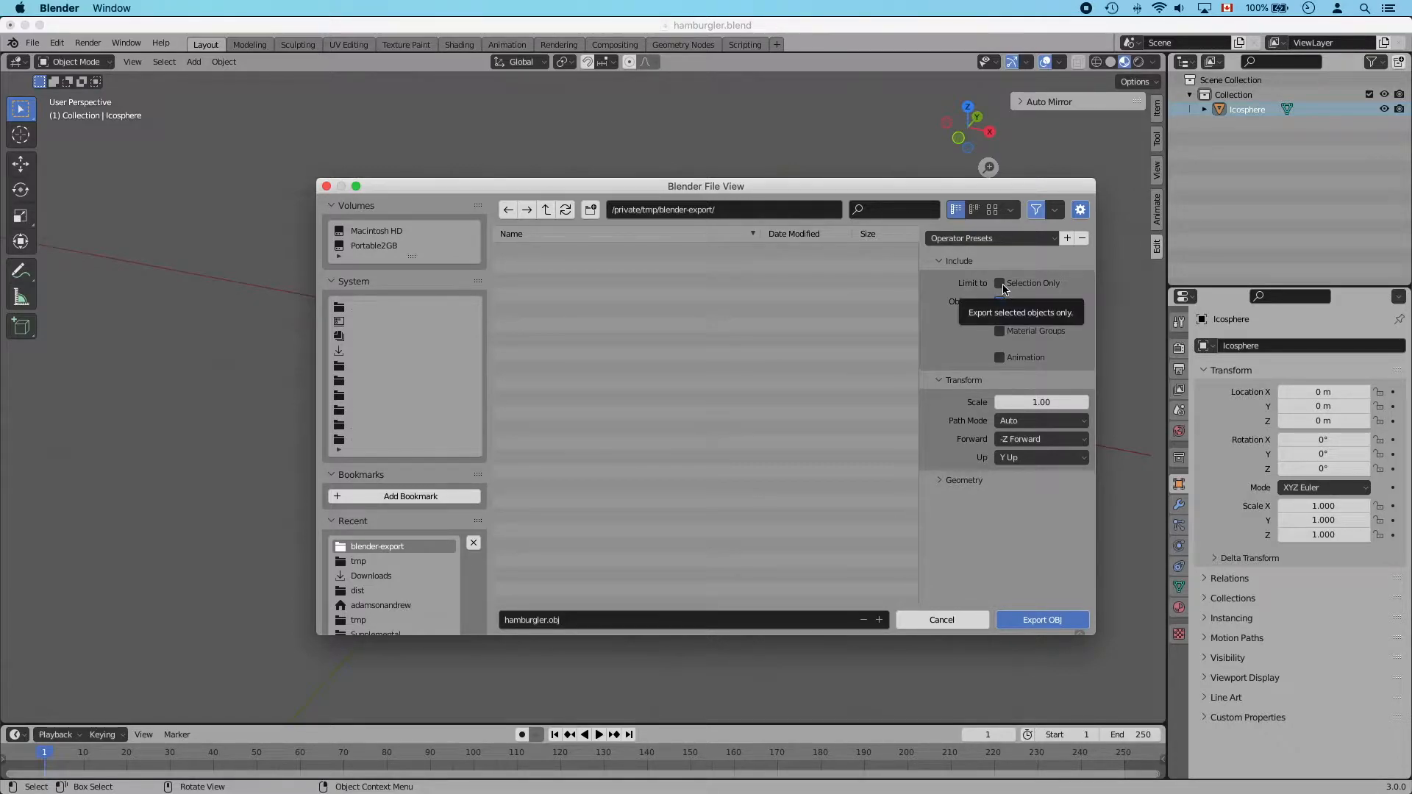
left_click(998, 282)
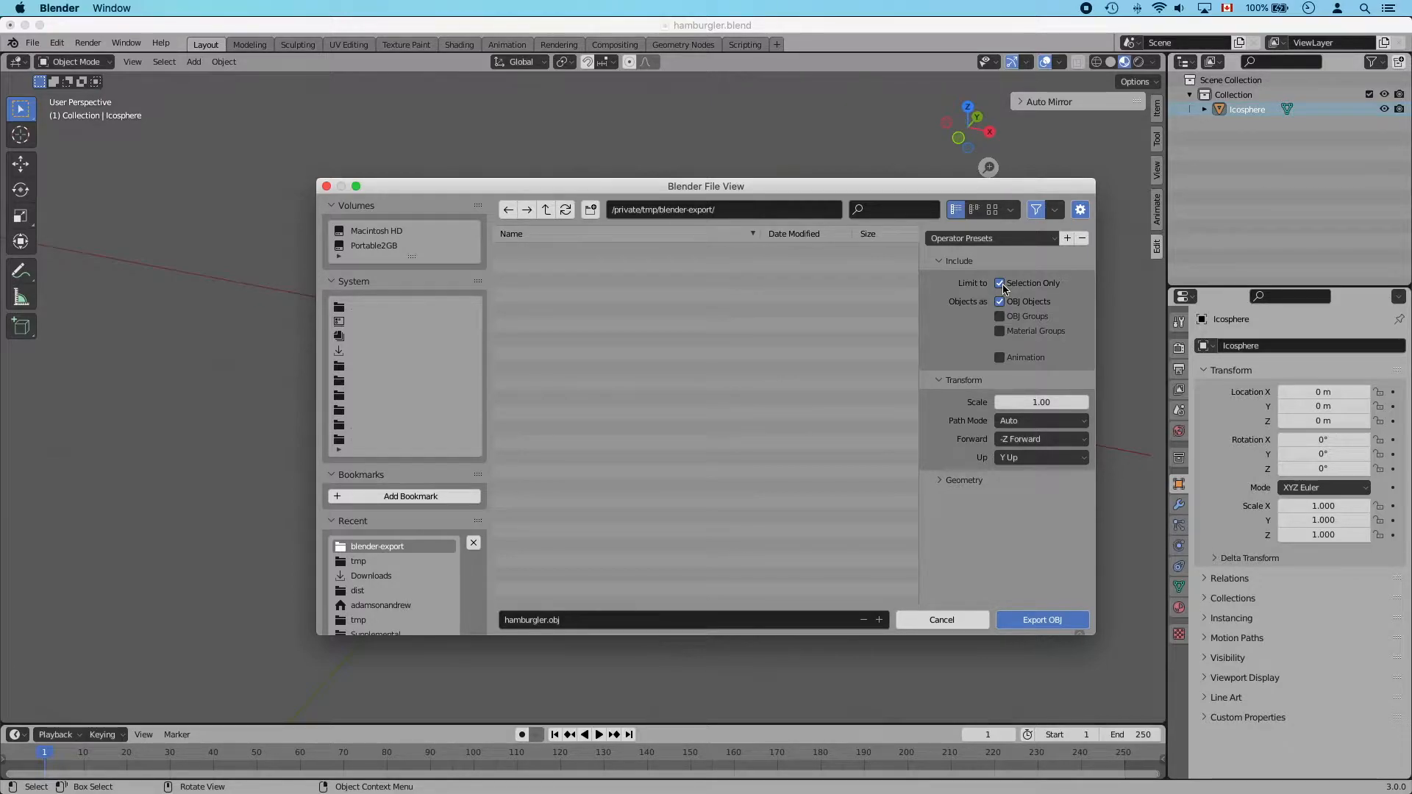
left_click(964, 479)
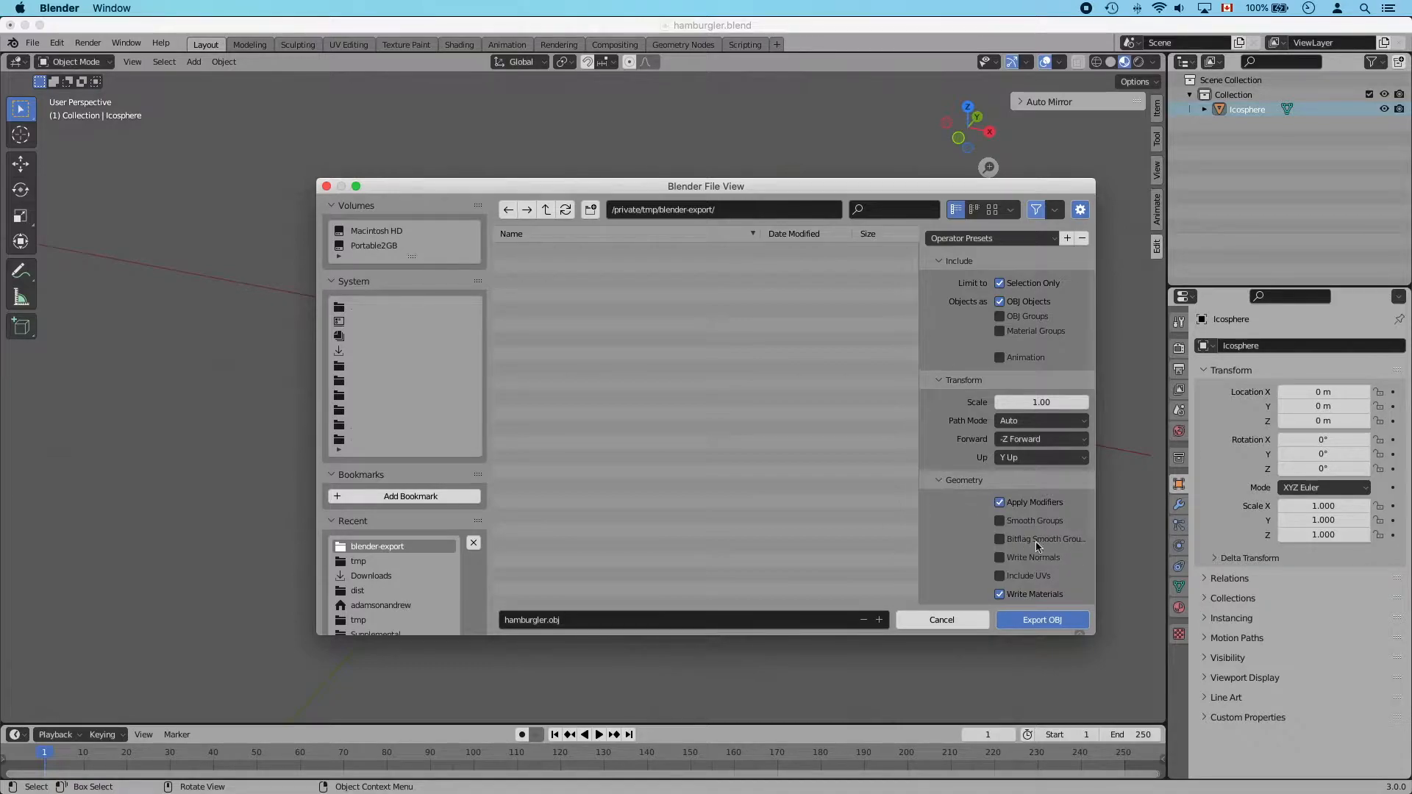
Enable Triangulate Faces and Write Normals for the hamburgler.obj export.
scroll("down", 3)
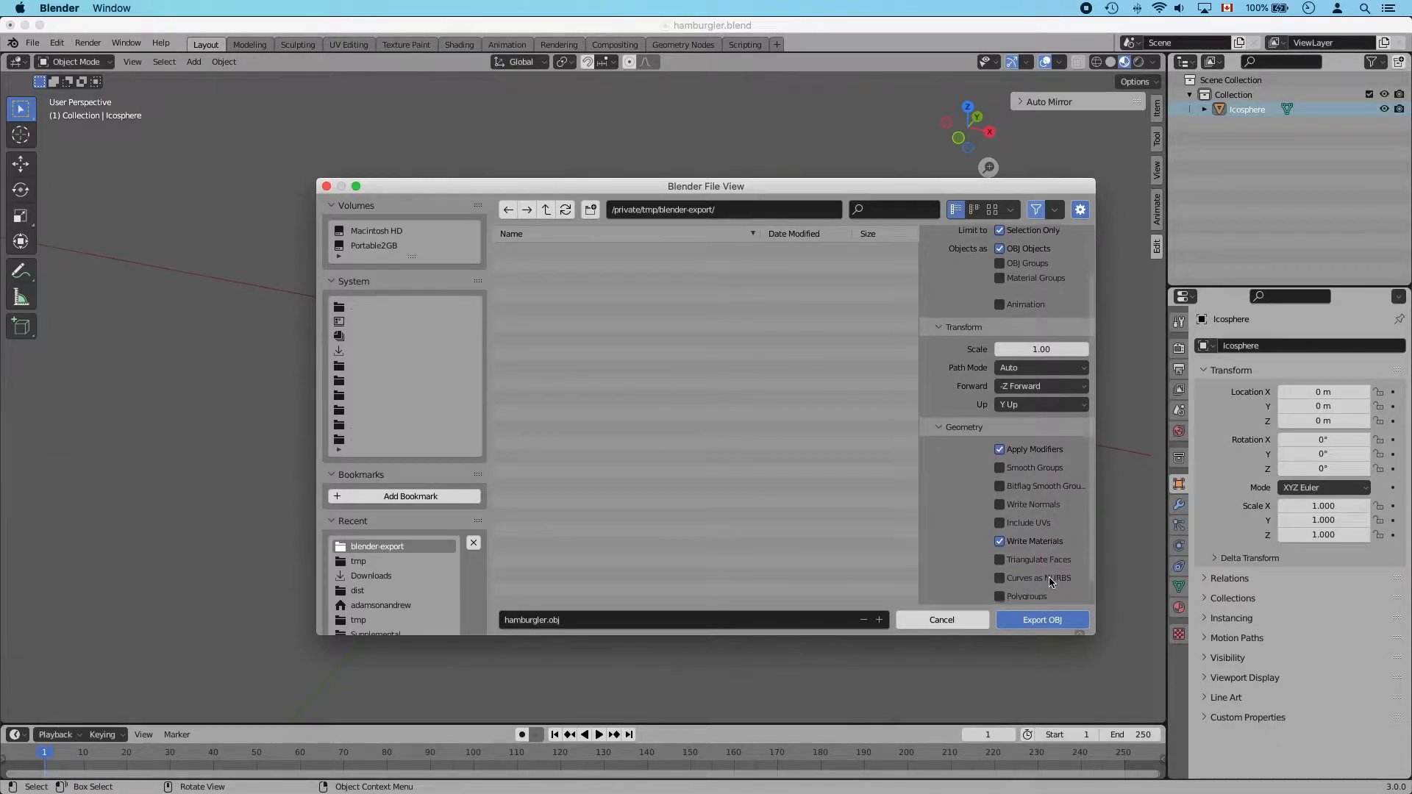
left_click(999, 559)
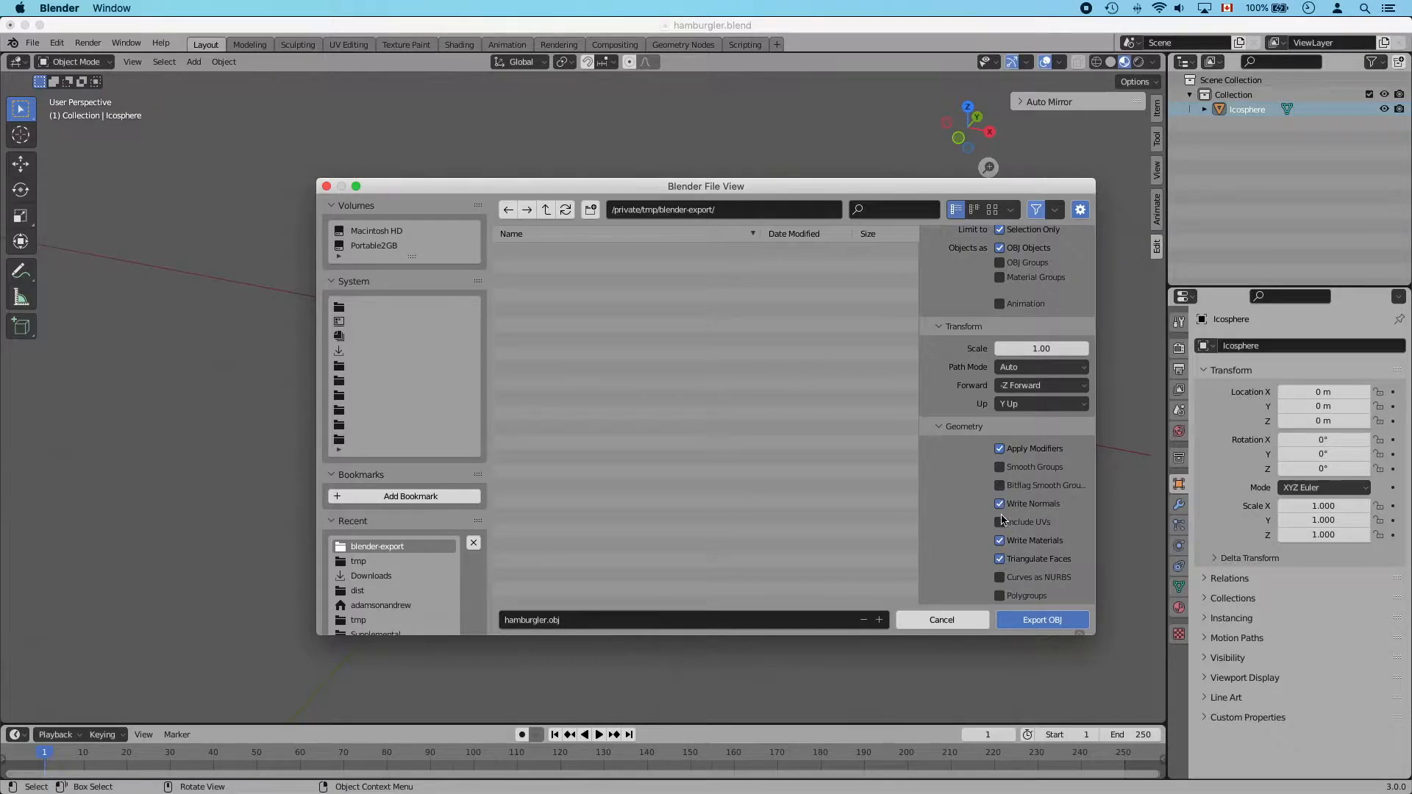
left_click(998, 522)
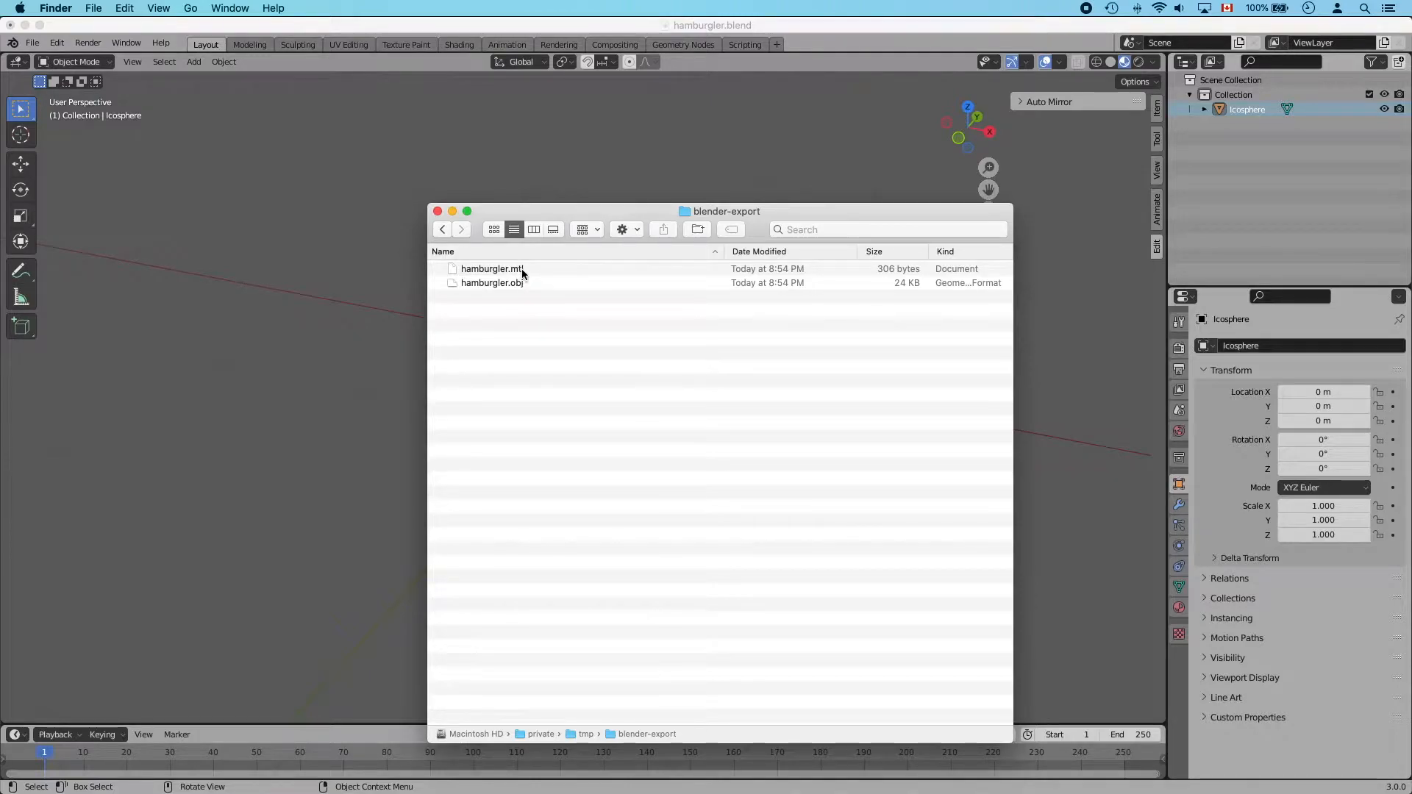
Open hamburgler.obj from the blender-export folder in the text editor.
left_click(493, 268)
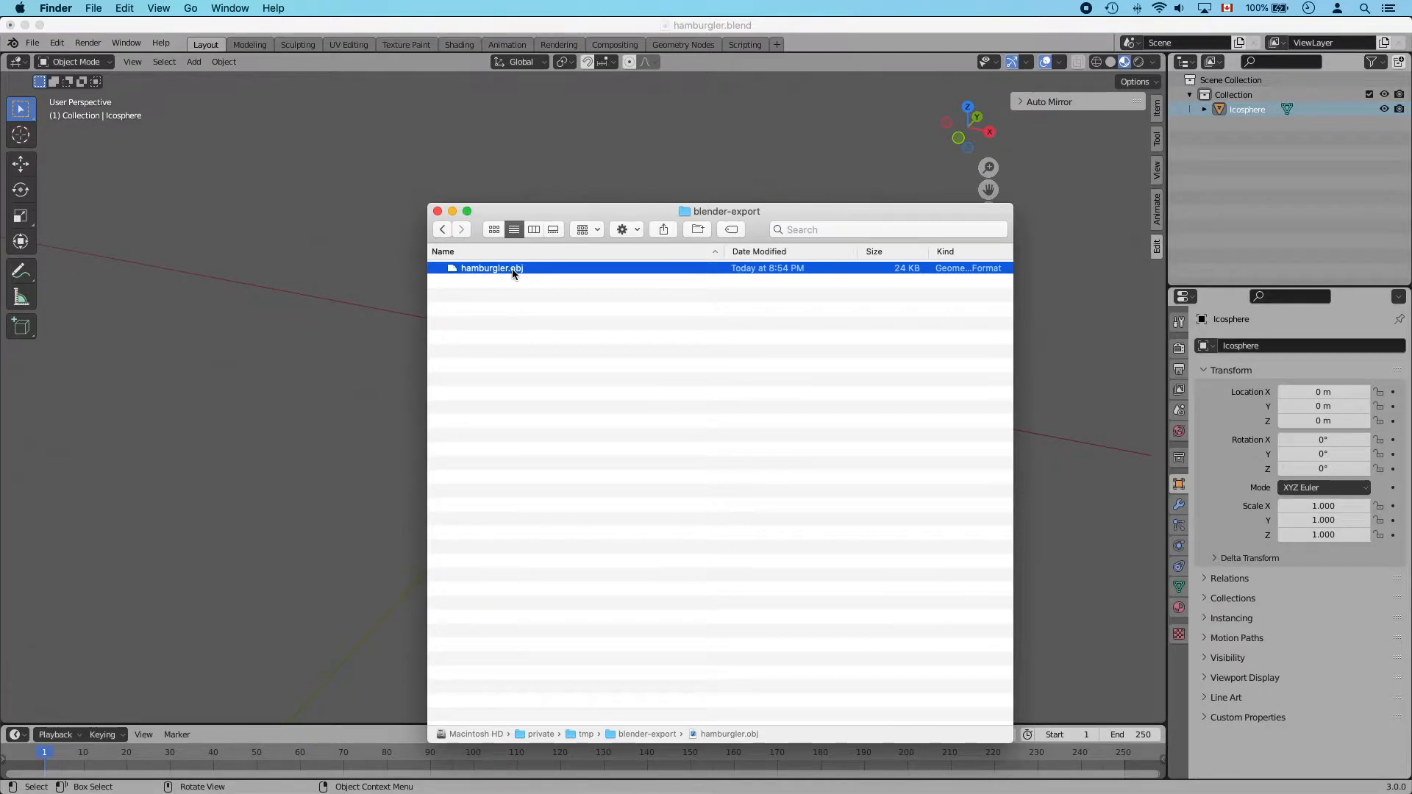
double_click(491, 268)
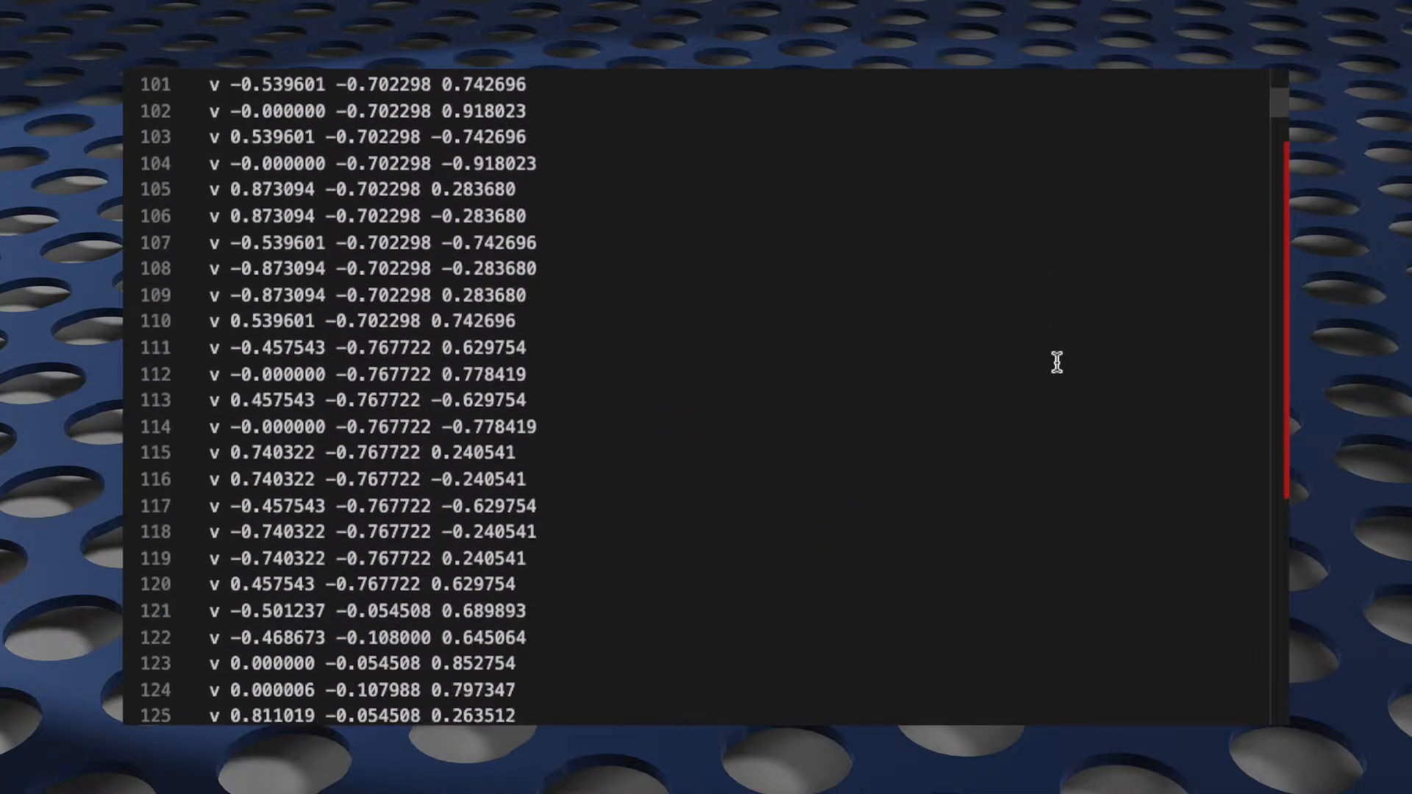
Scroll through hamburgler.obj to review its vertex coordinate lines.
scroll("down", 3)
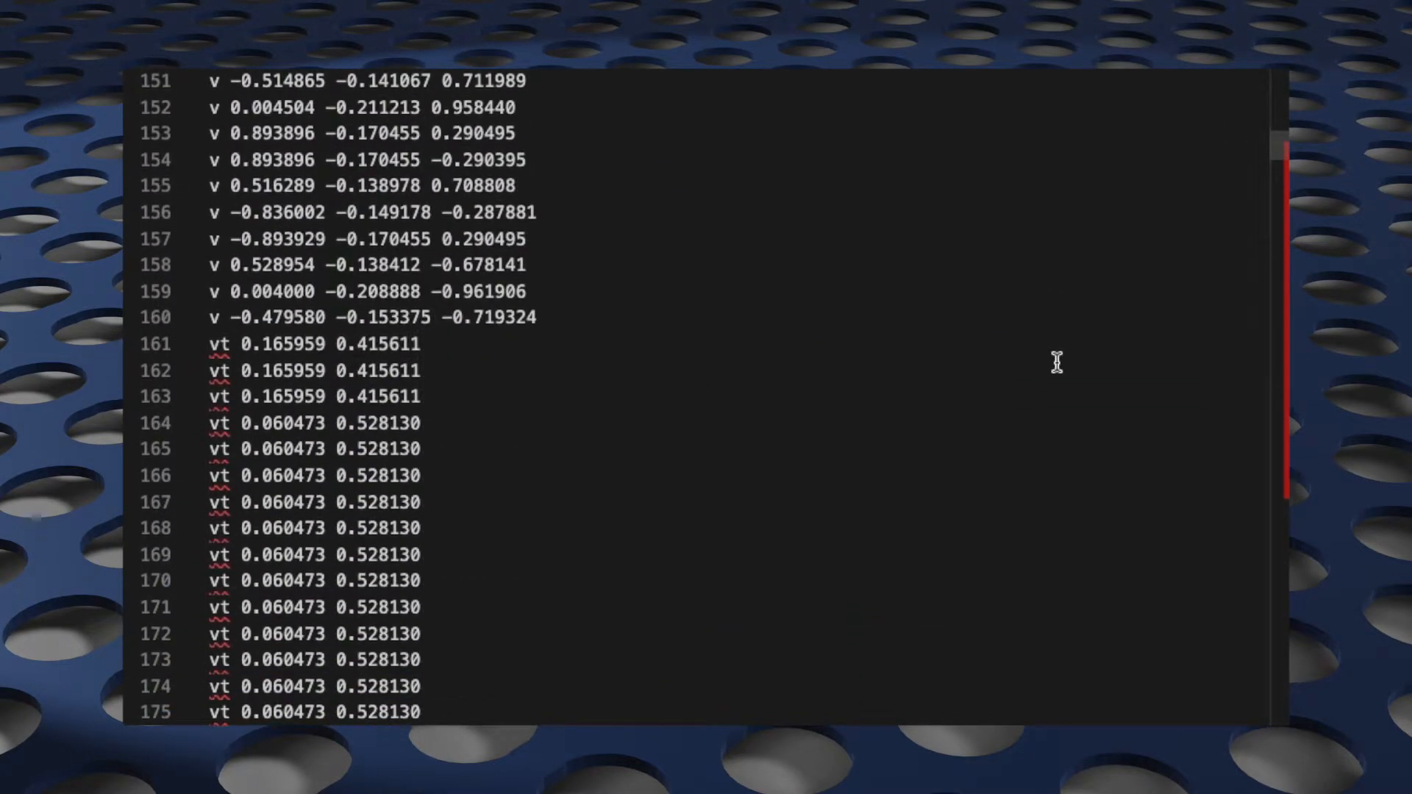
scroll("down", 3)
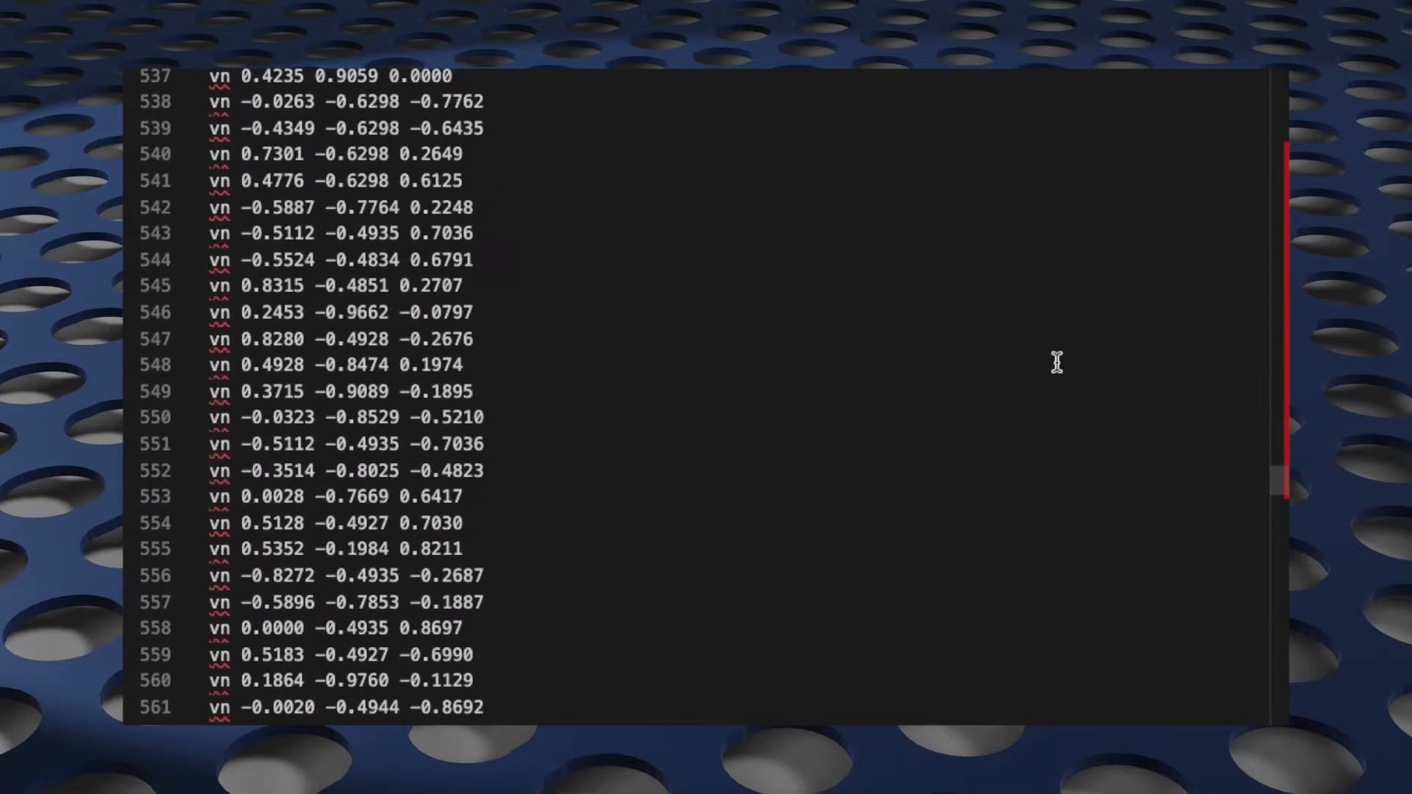
scroll("down", 3)
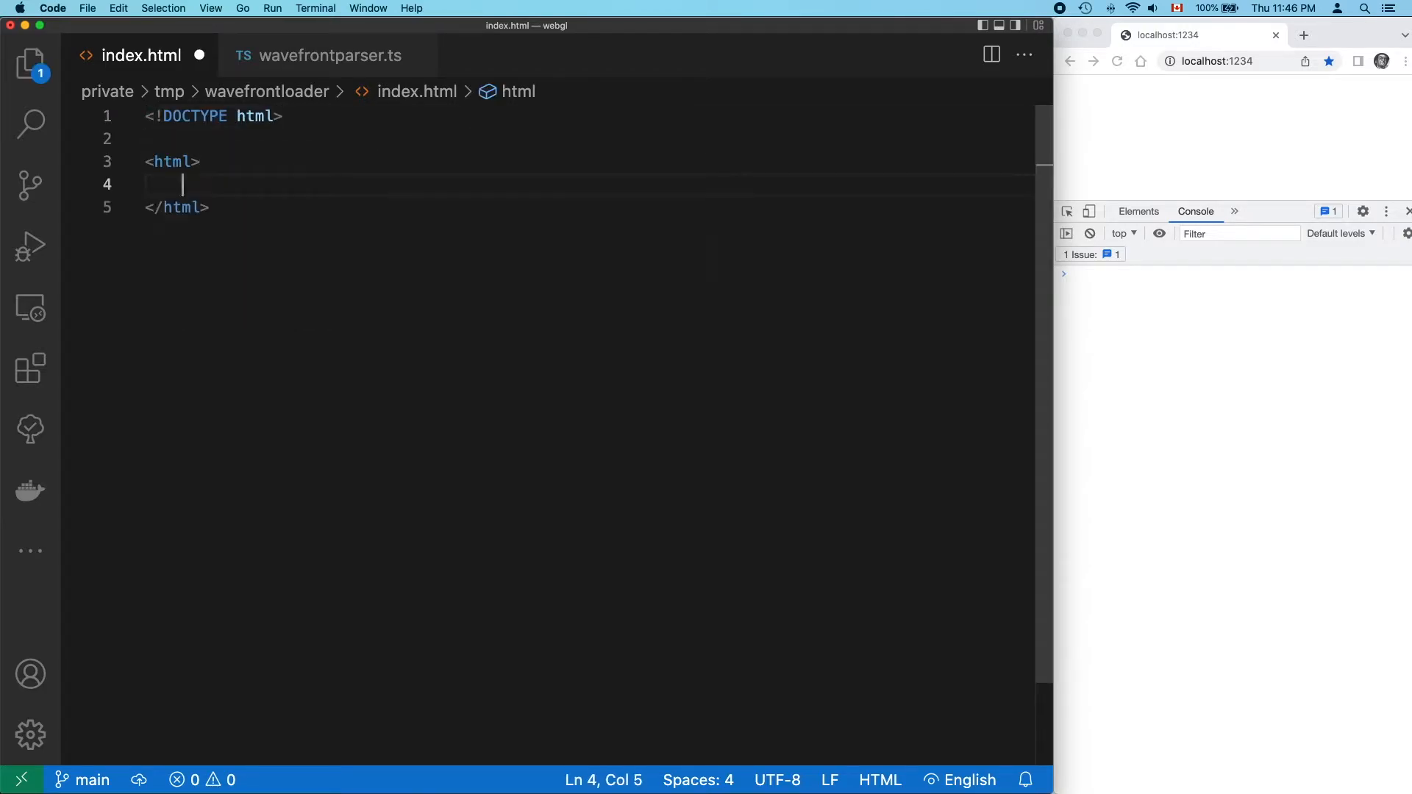
Add a console.log('working') test line to wavefrontparser.ts.
left_click(328, 54)
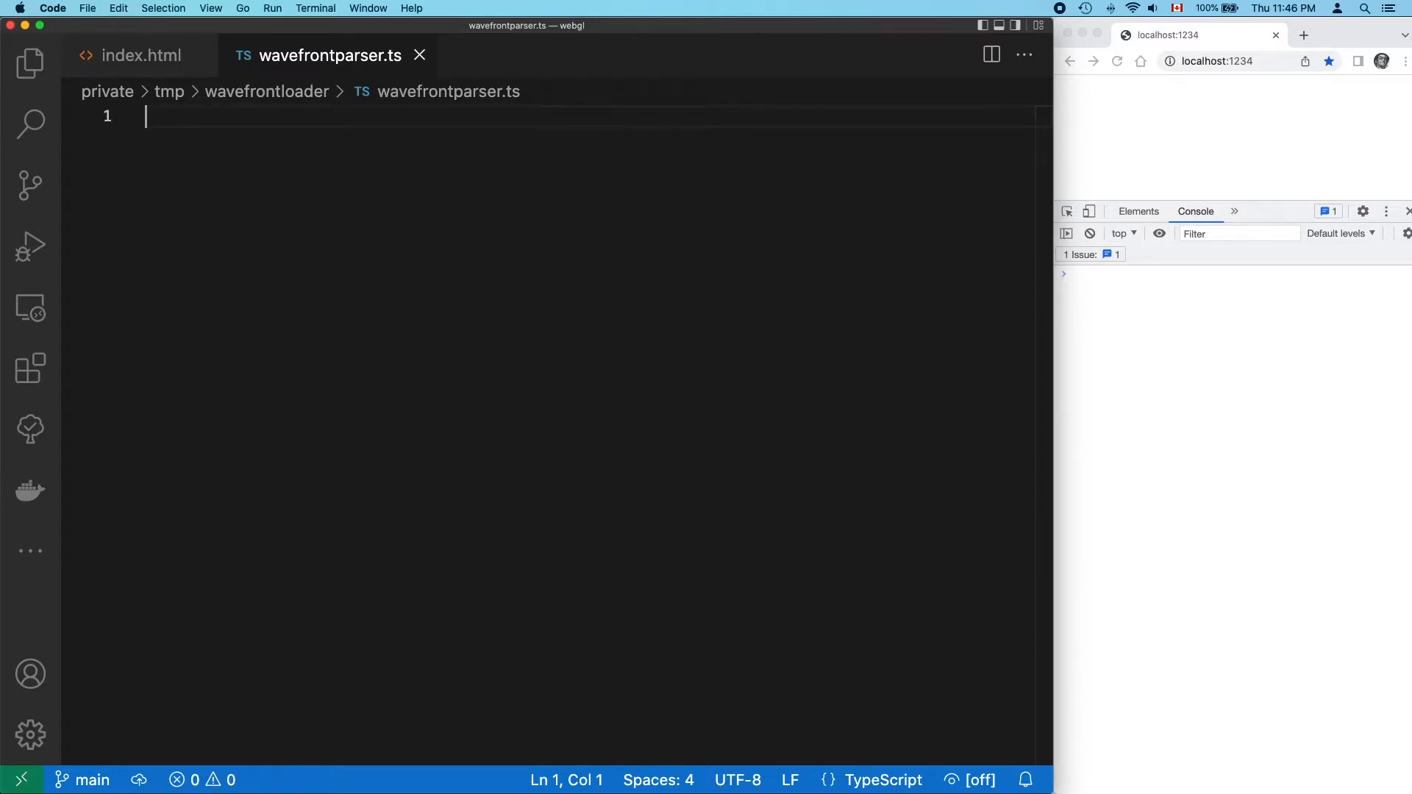
type("console.log();")
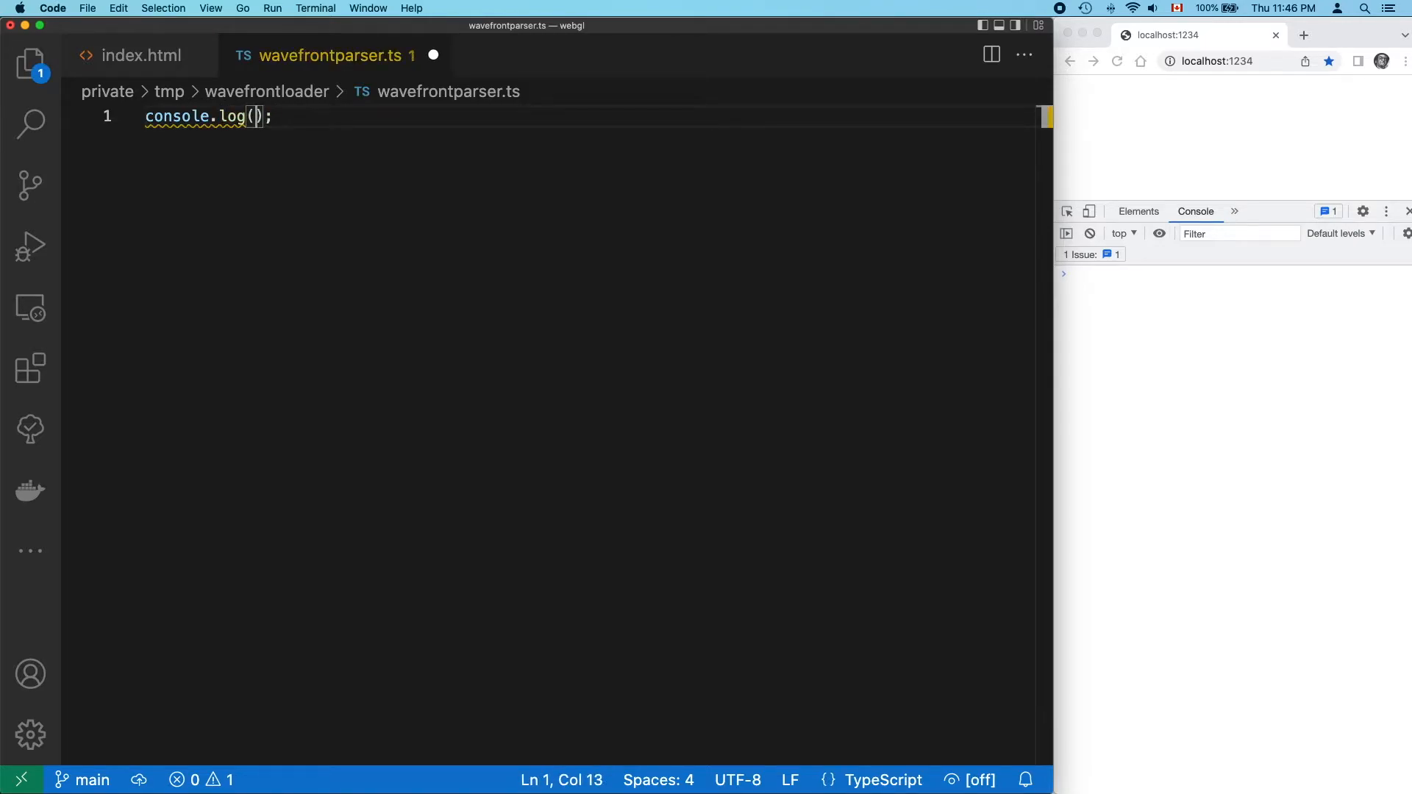
type("'working'")
type("main();")
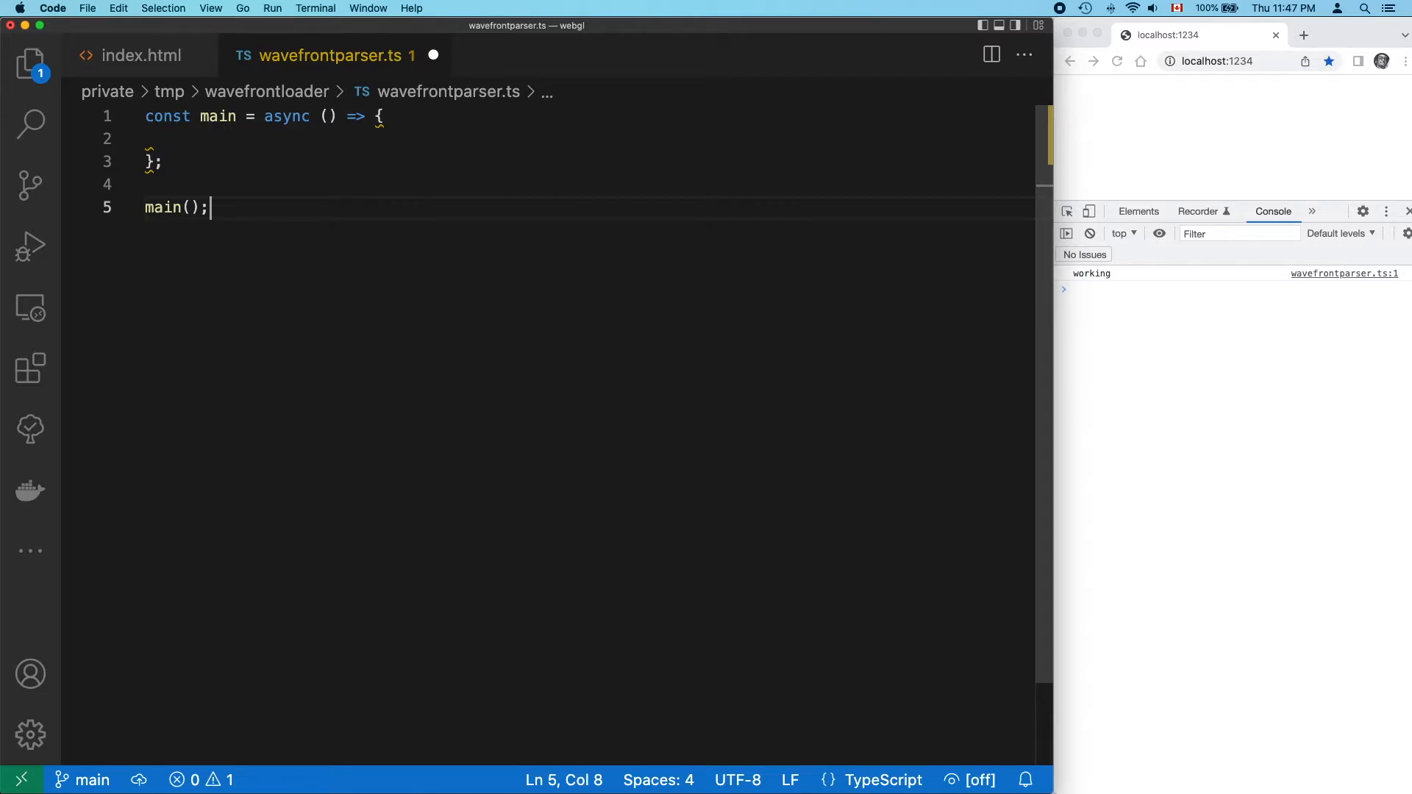
Write a getFileContents helper that fetches burger.obj and returns its text into fileContents.
type("const fileContents = getFileContents('')")
type("console.log(fileContents);")
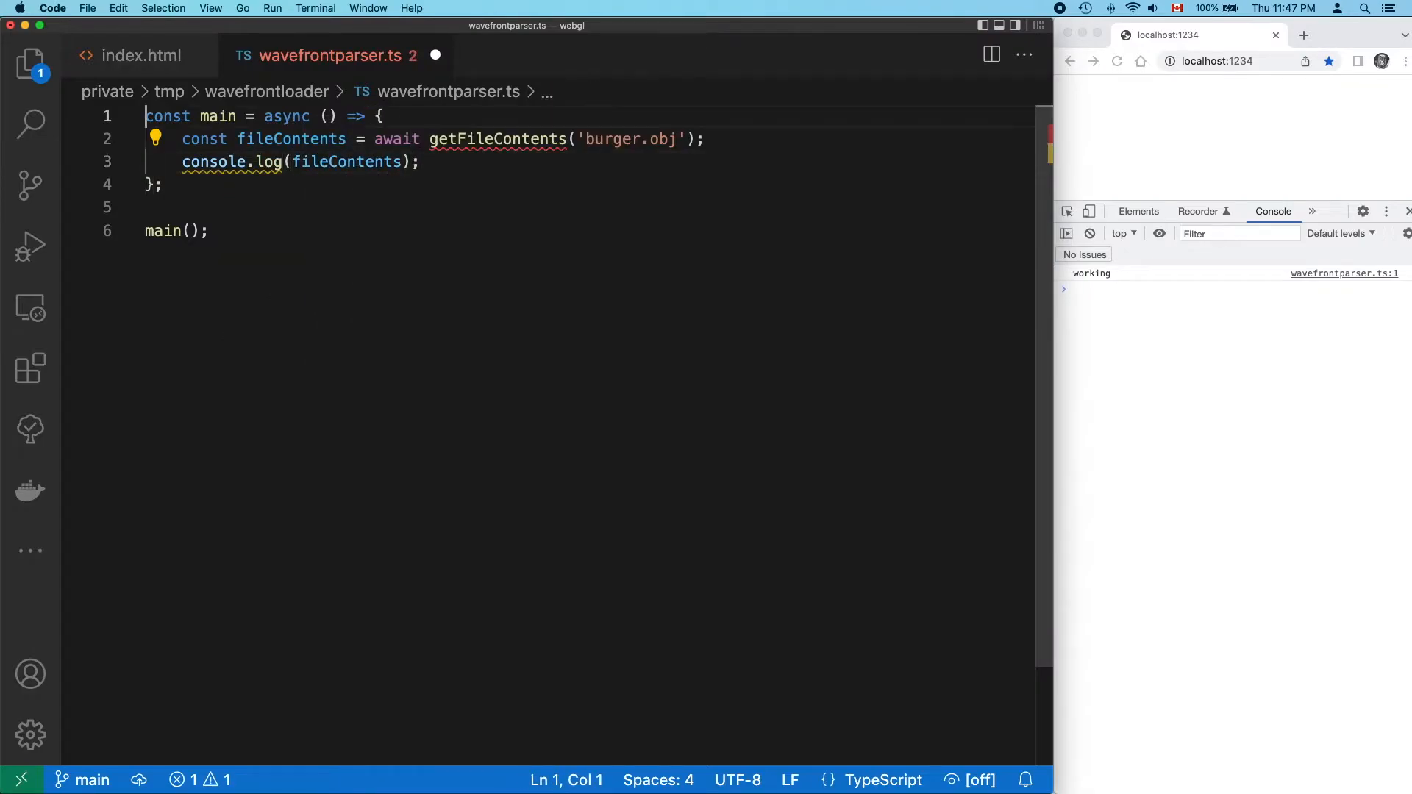
type("const getFileContents = async () => {")
type("const file =")
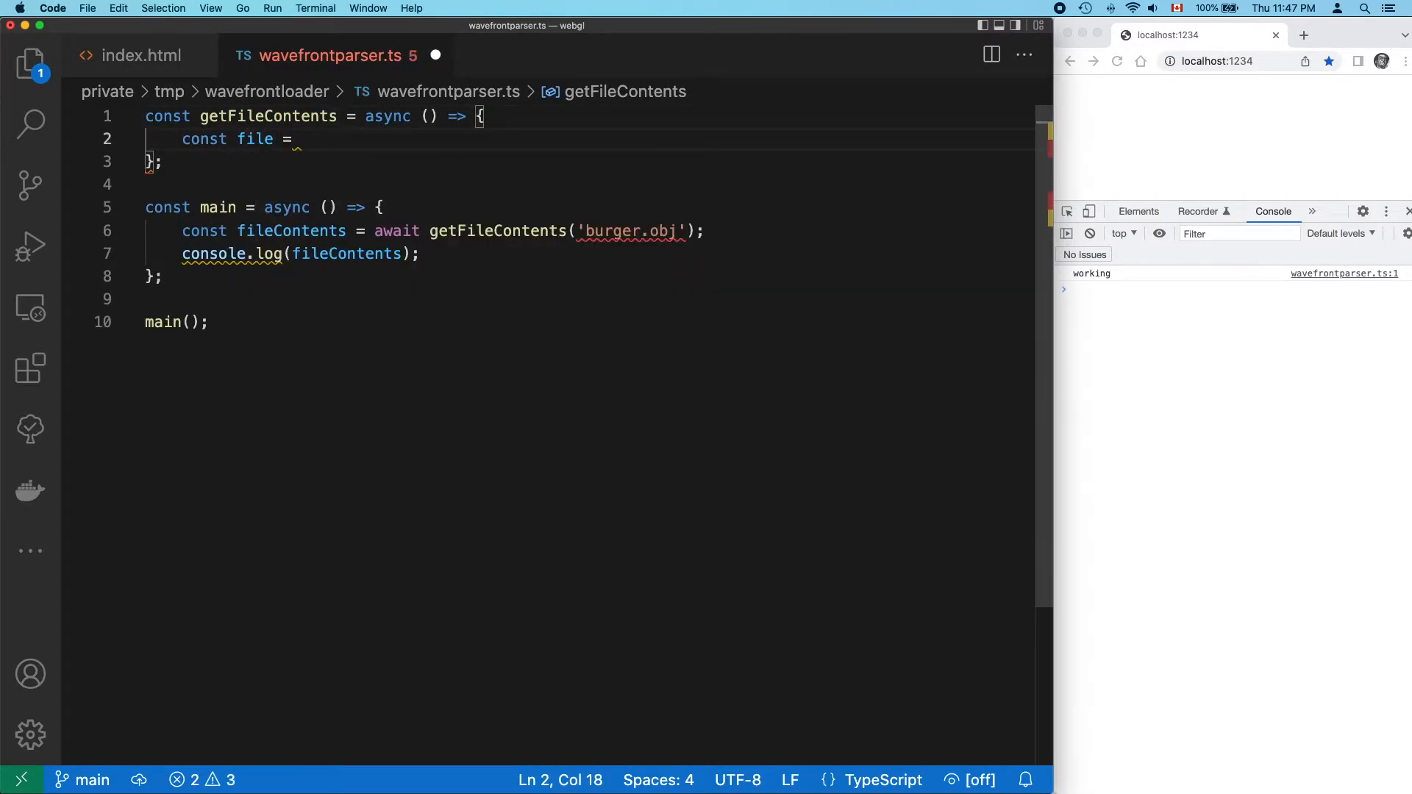
type("await fetch()")
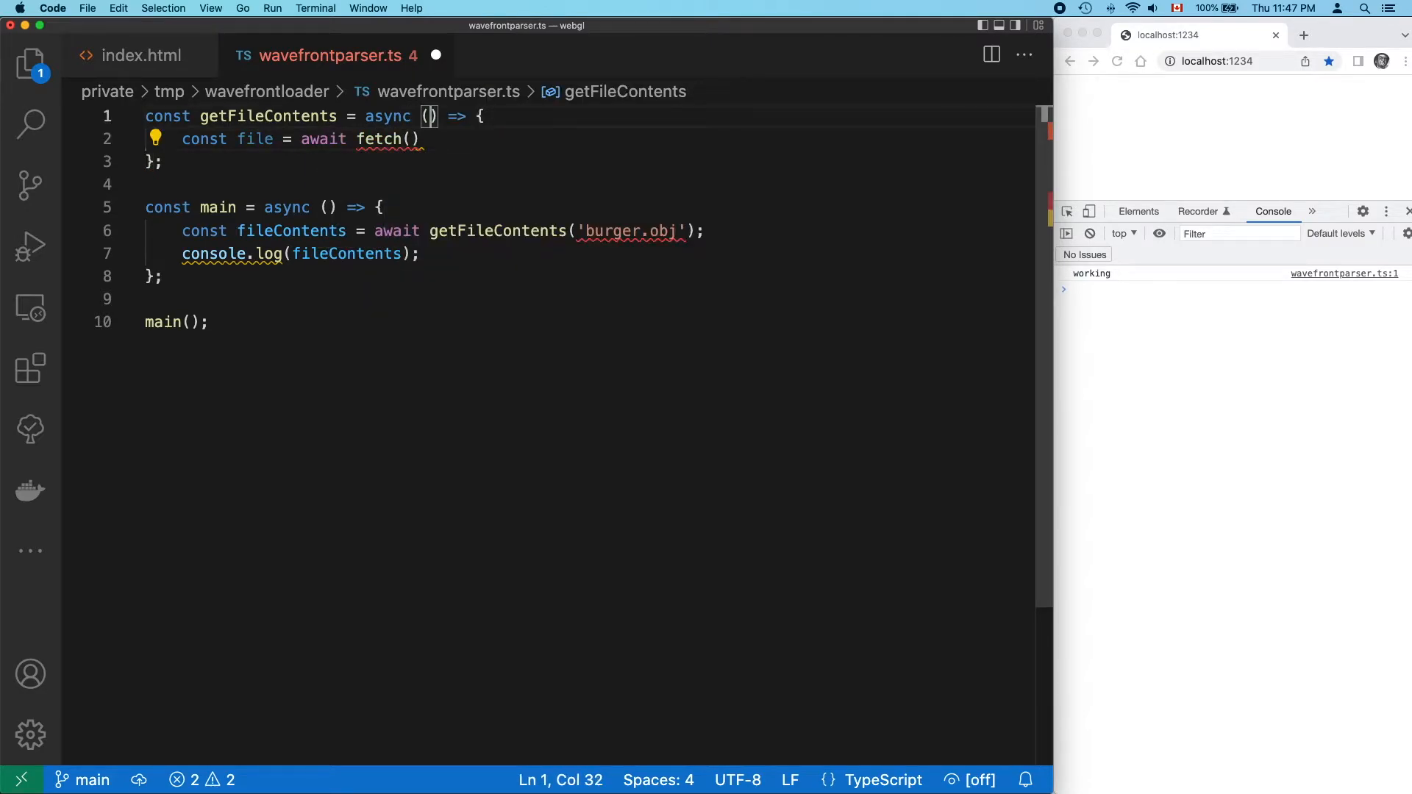
type("filename")
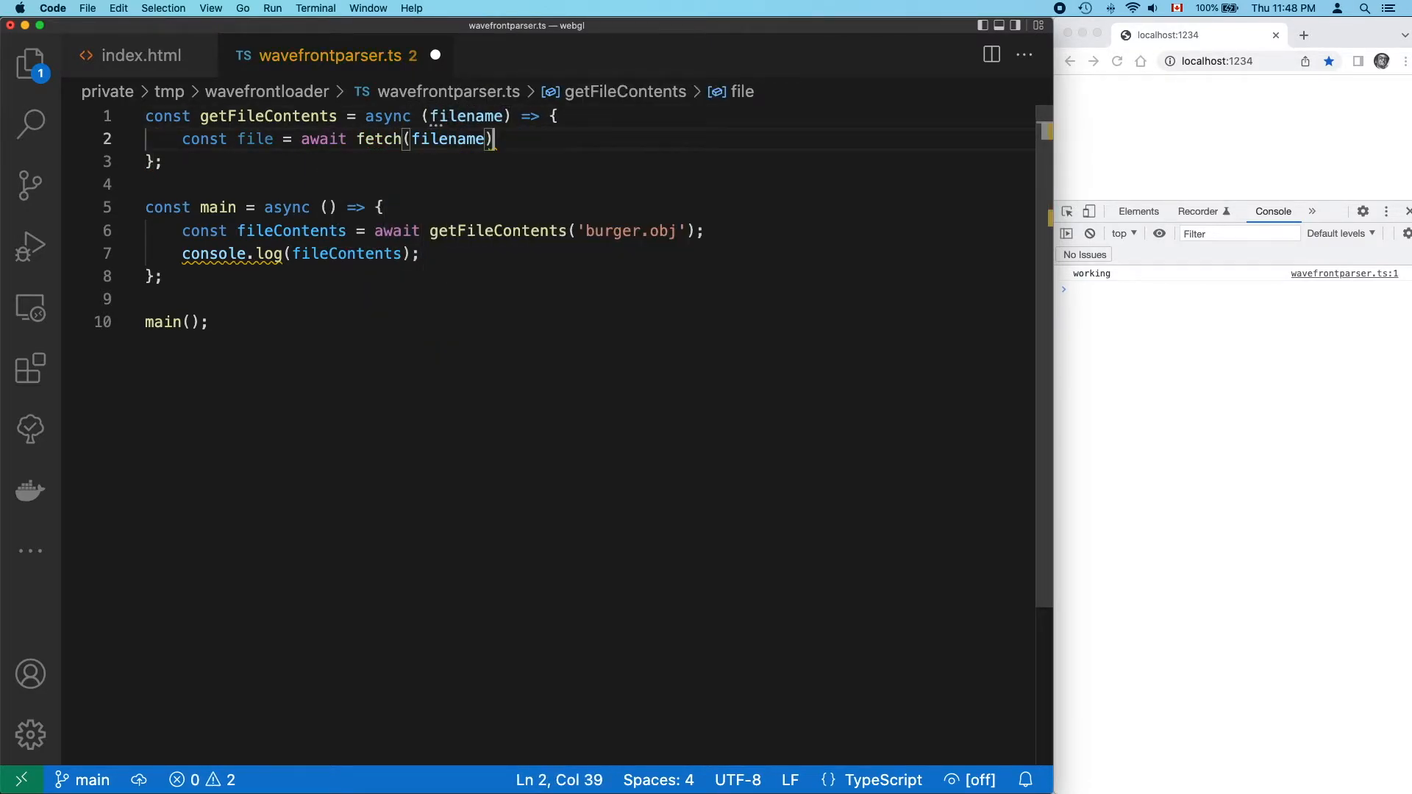
type("const body = await")
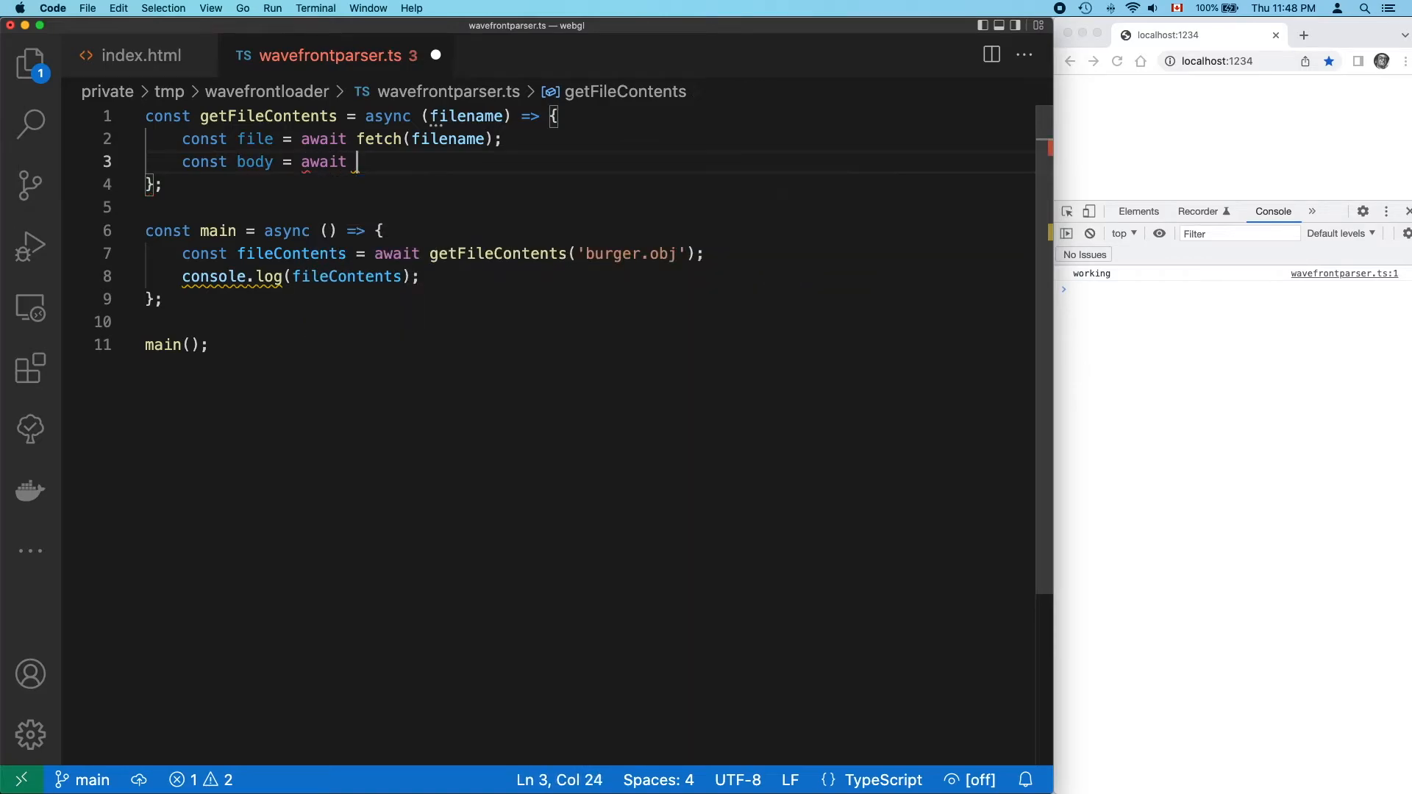
type("file.text();")
type("return body;")
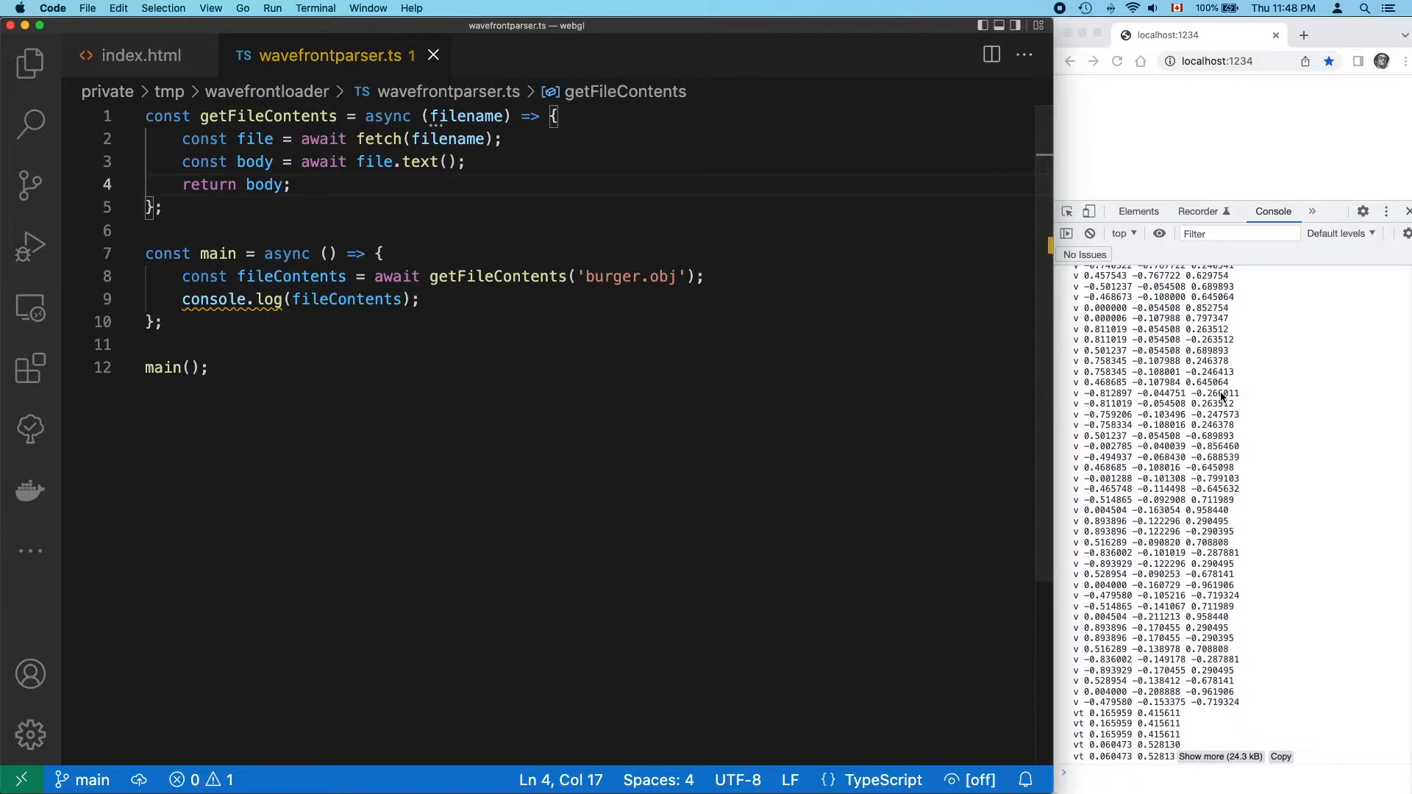
Pass fileContents to parseFile, storing the result as arrayBuffer.
type("const arrayBuffer = parseFile")
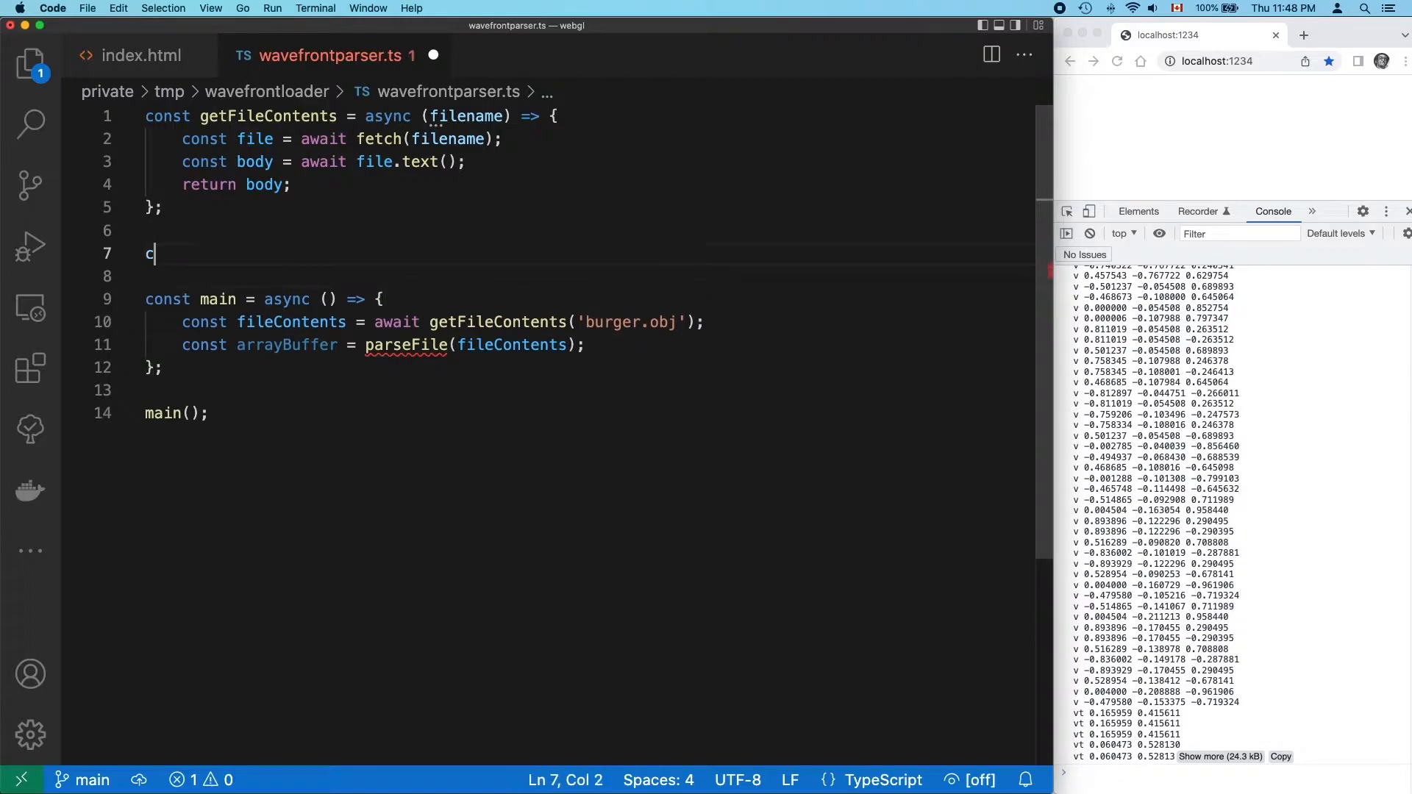
Define parseFile splitting fileContents on '\n' and each line into command and ...values.
type("onst parseFile = (fileContents) => {};")
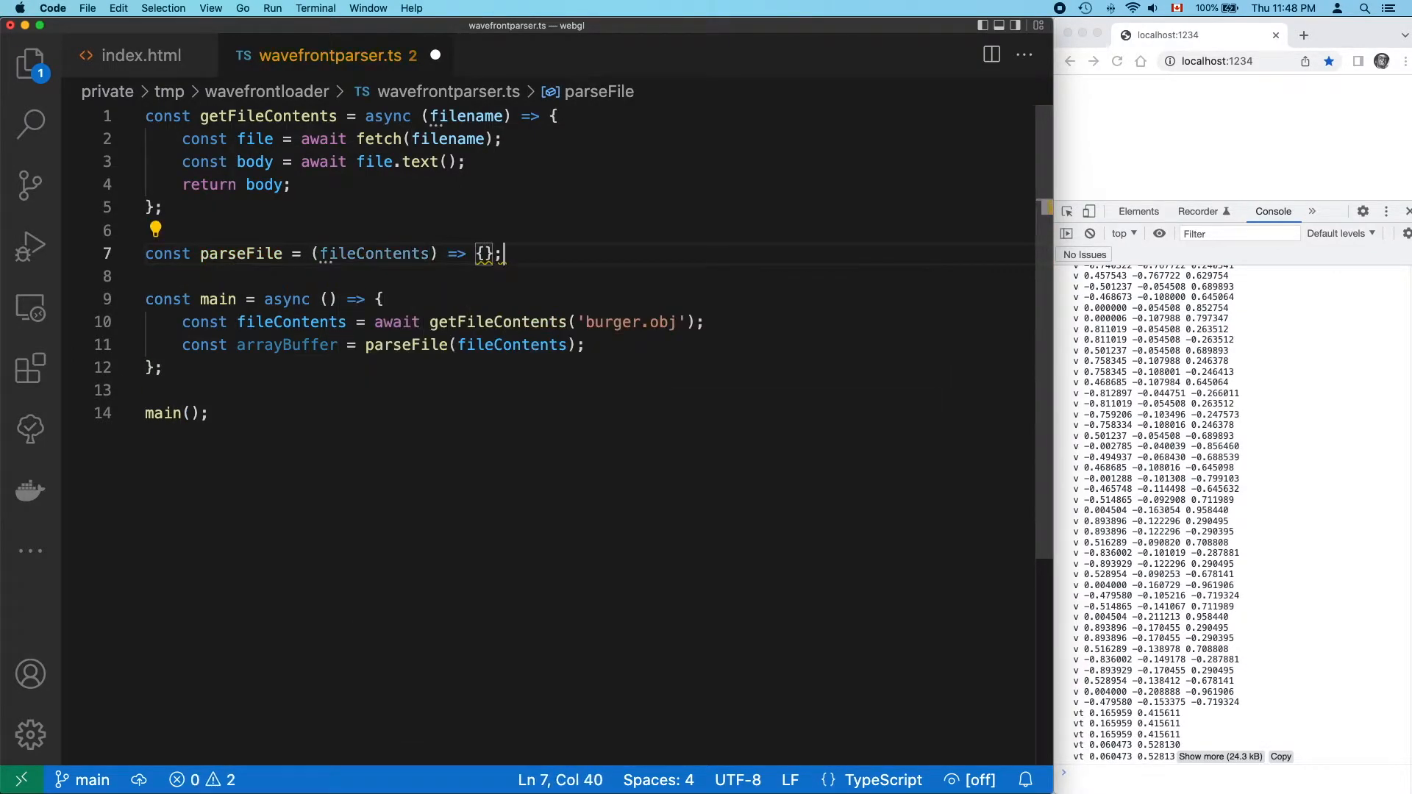
type("const lines = fileContents")
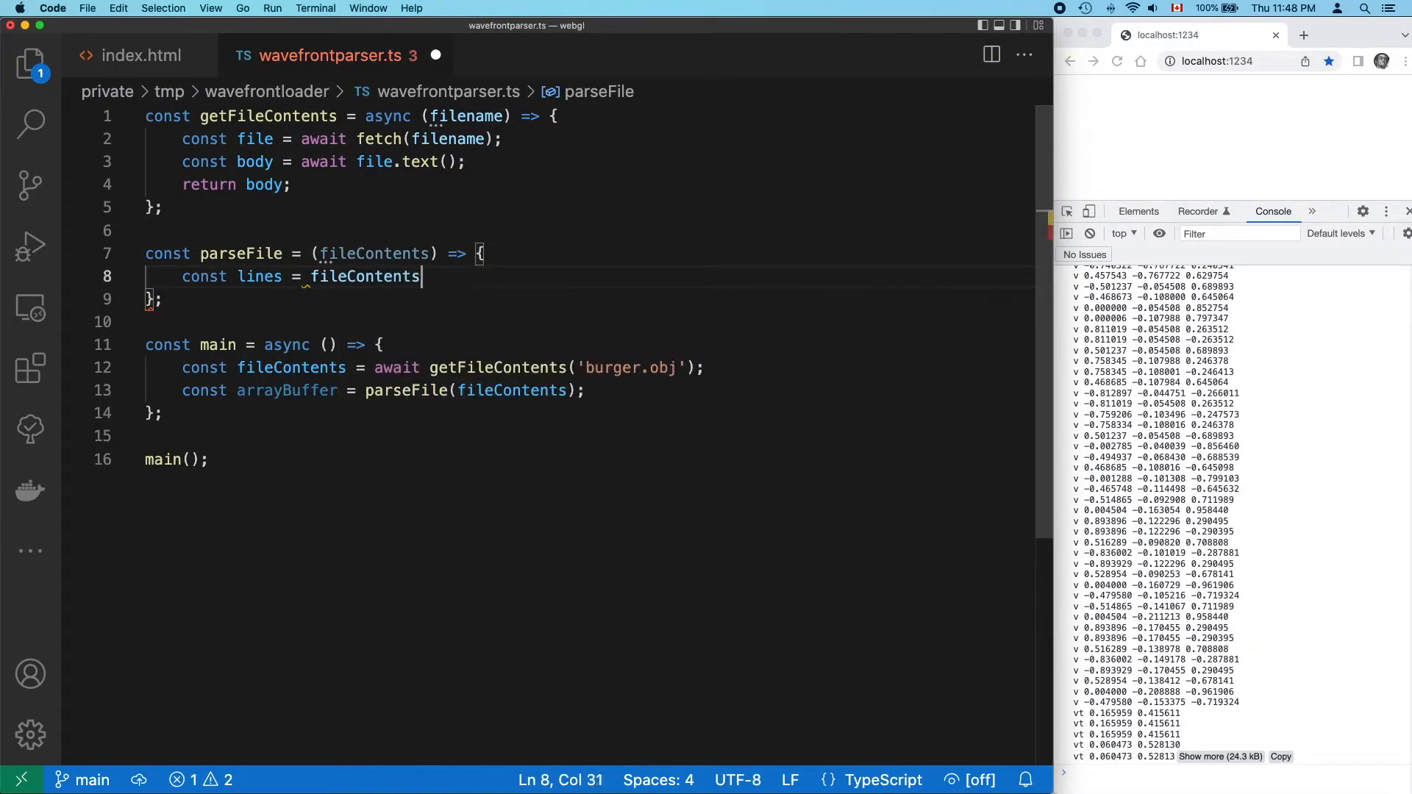
type(".split('\\n');")
type("const parts = line.split('")
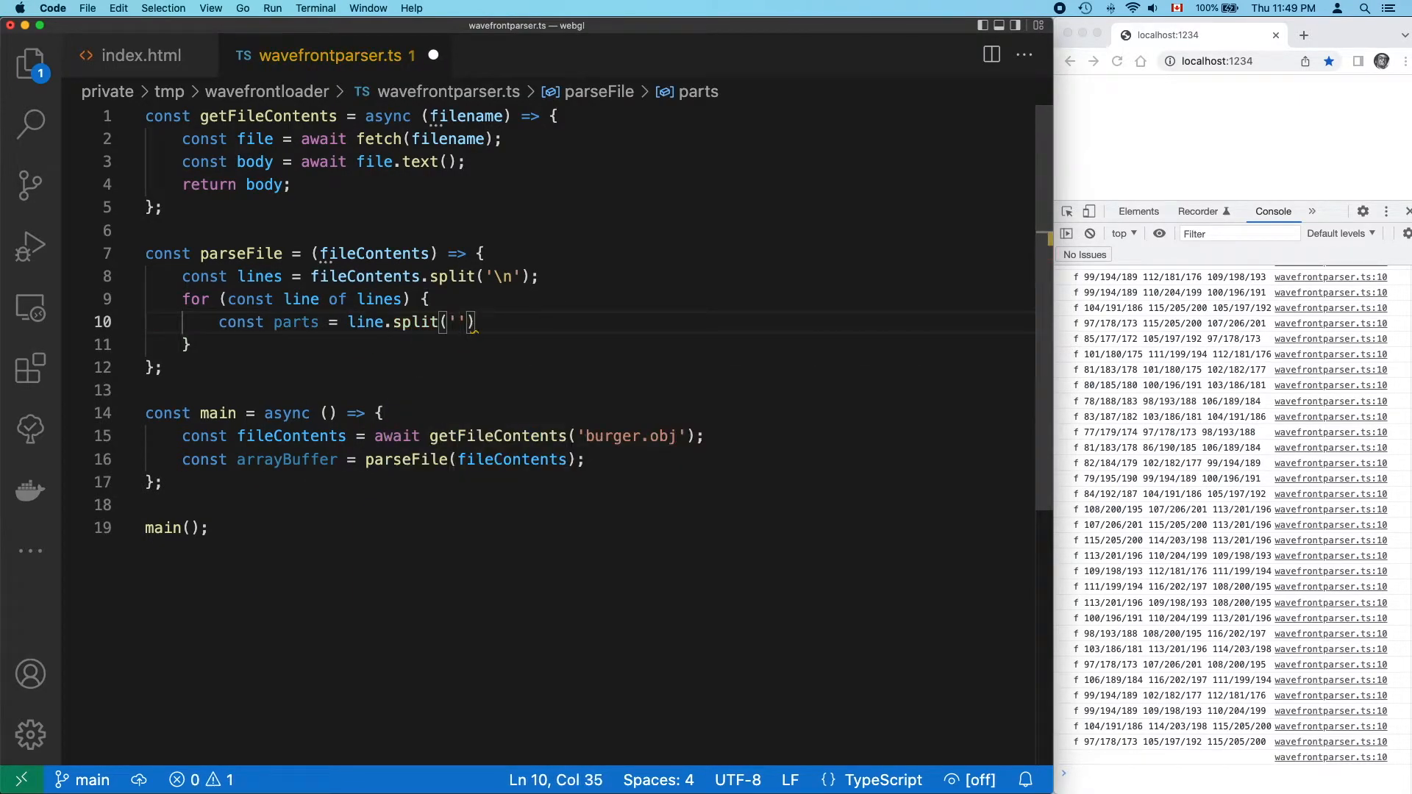
type(", ]")
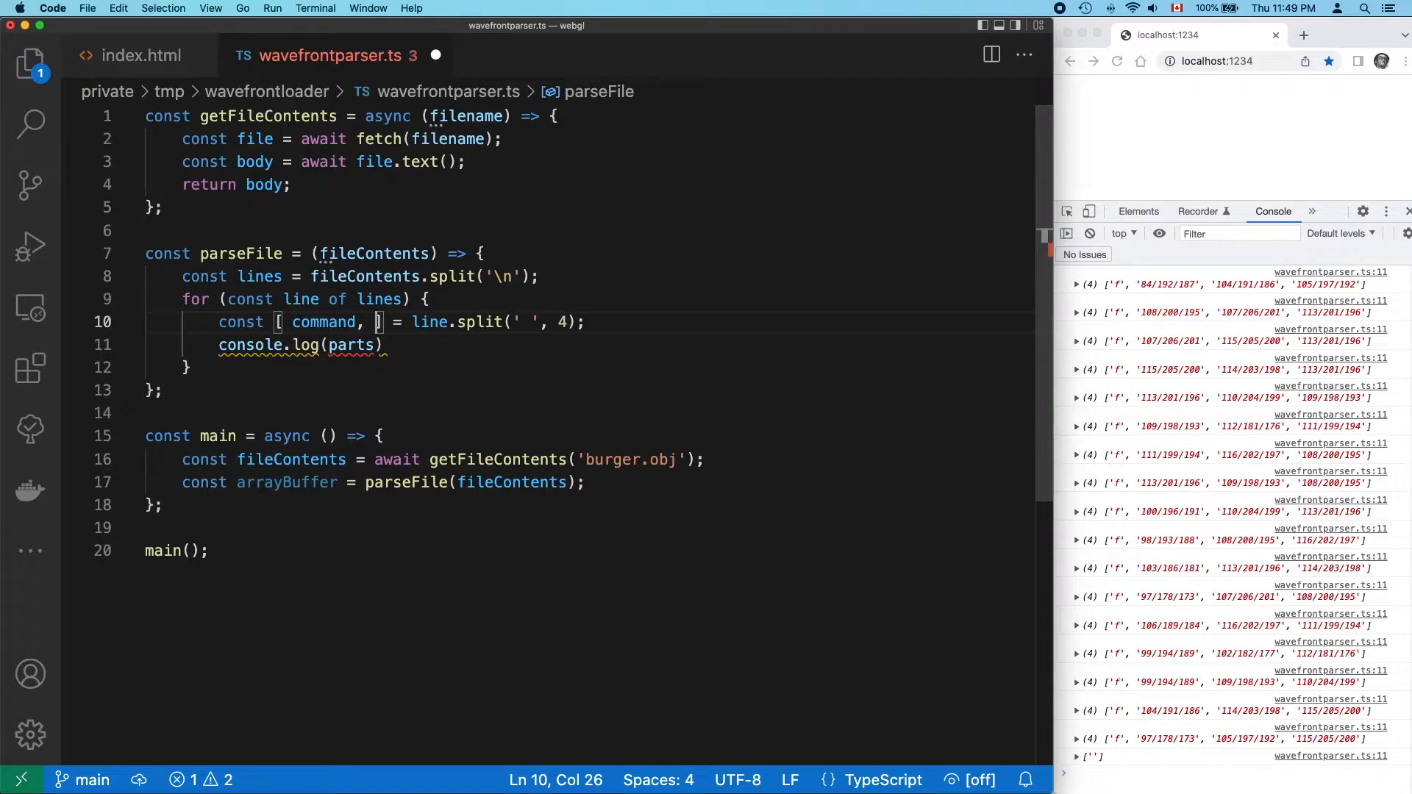
type("...values")
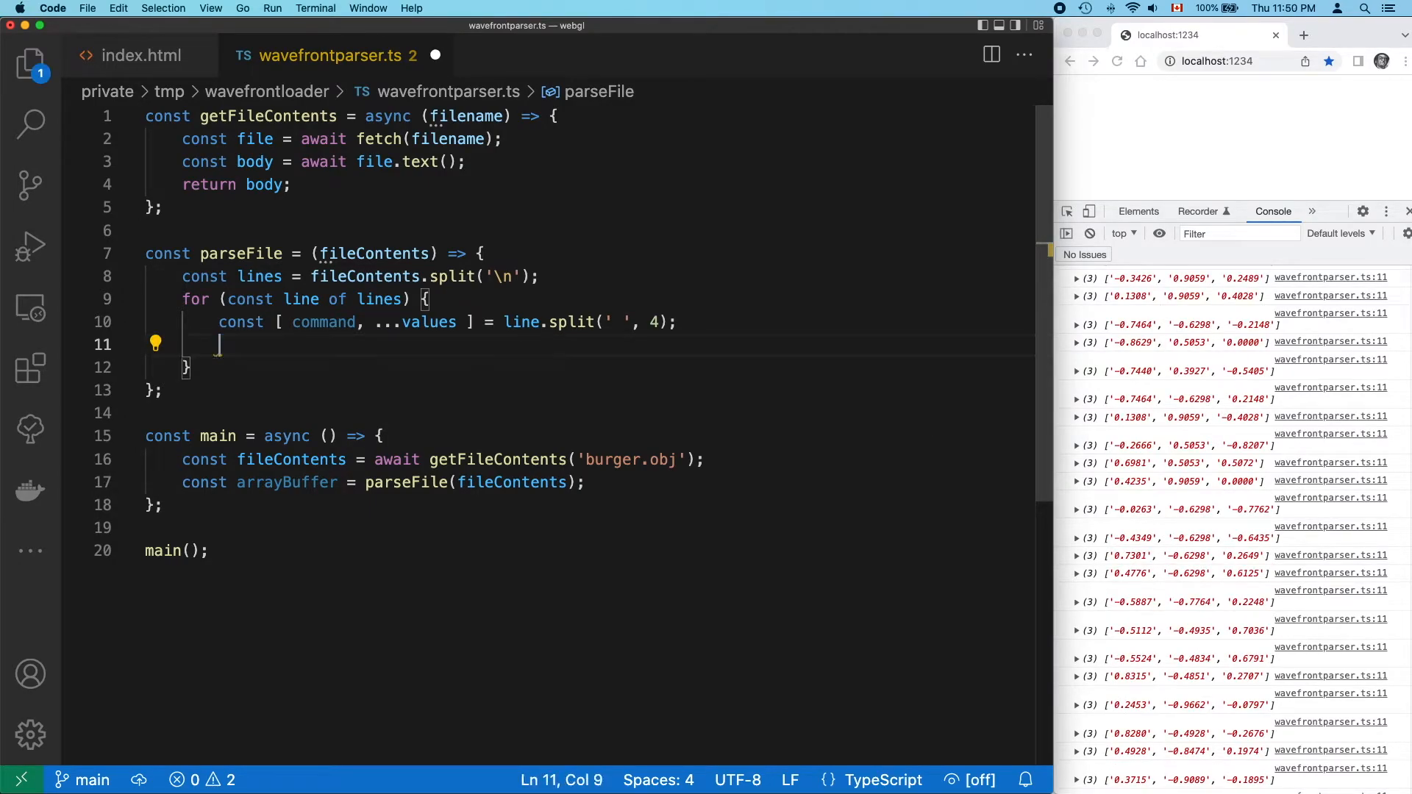
Add an if (command === 'v') branch and declare positions, texCoords and normals arrays.
type("if (command )")
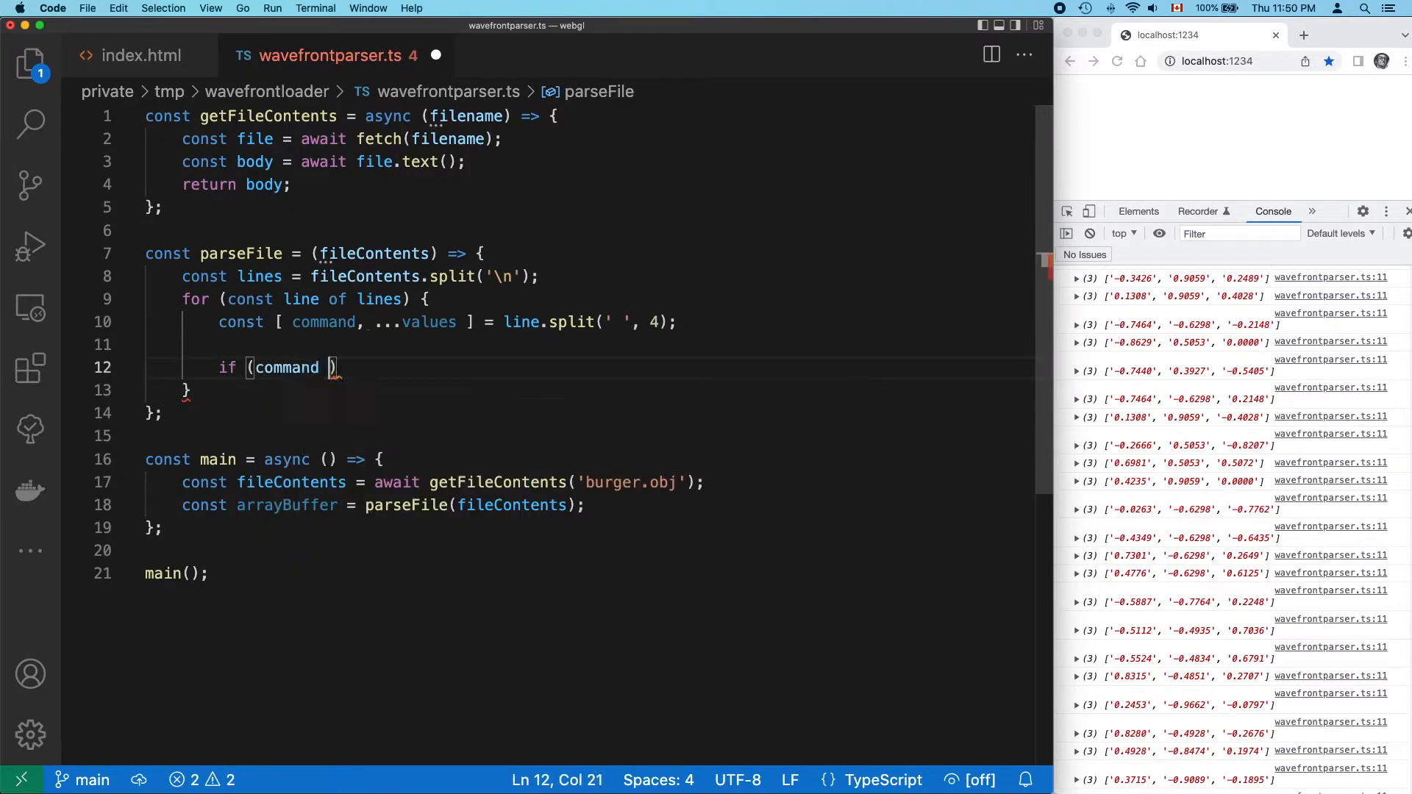
type("=== 'v') {")
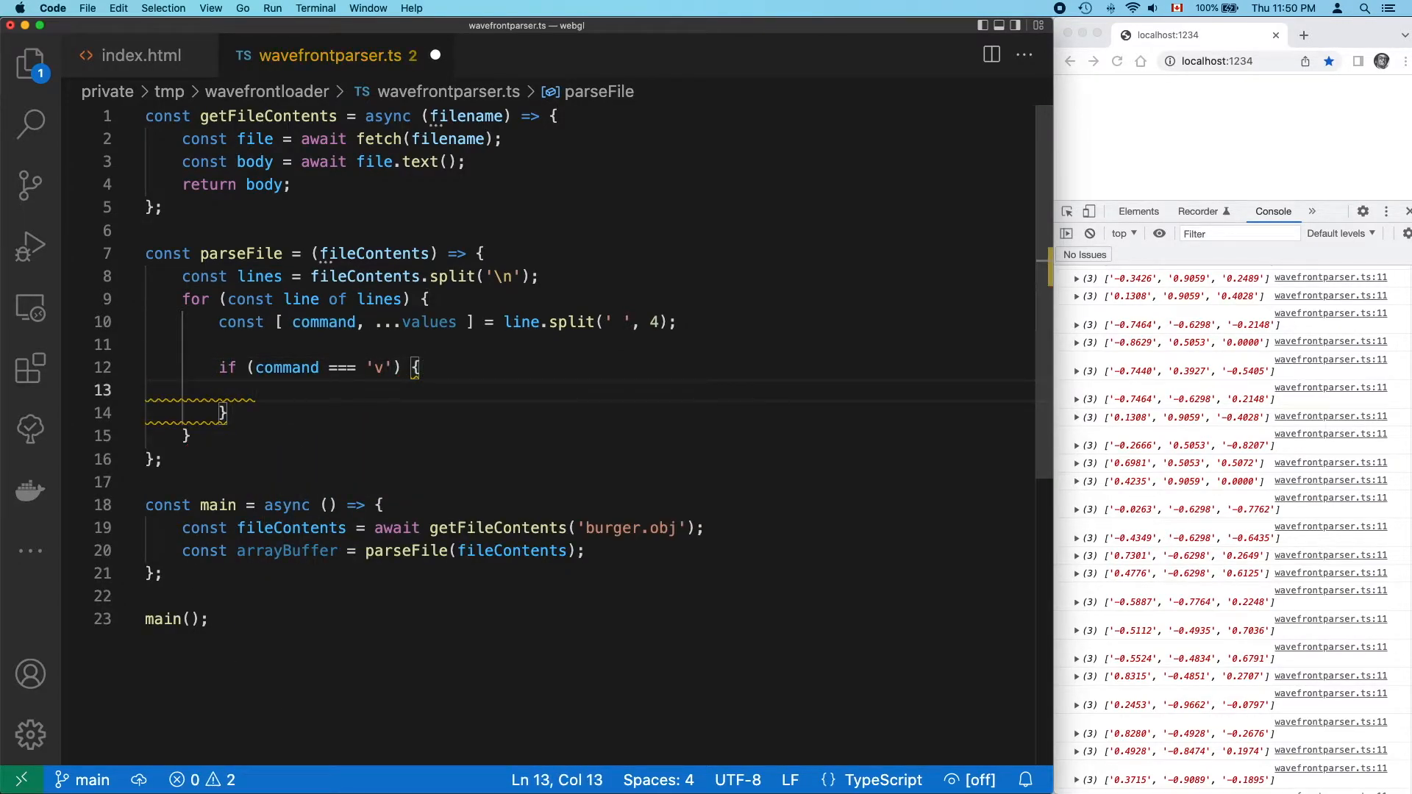
left_click(540, 276)
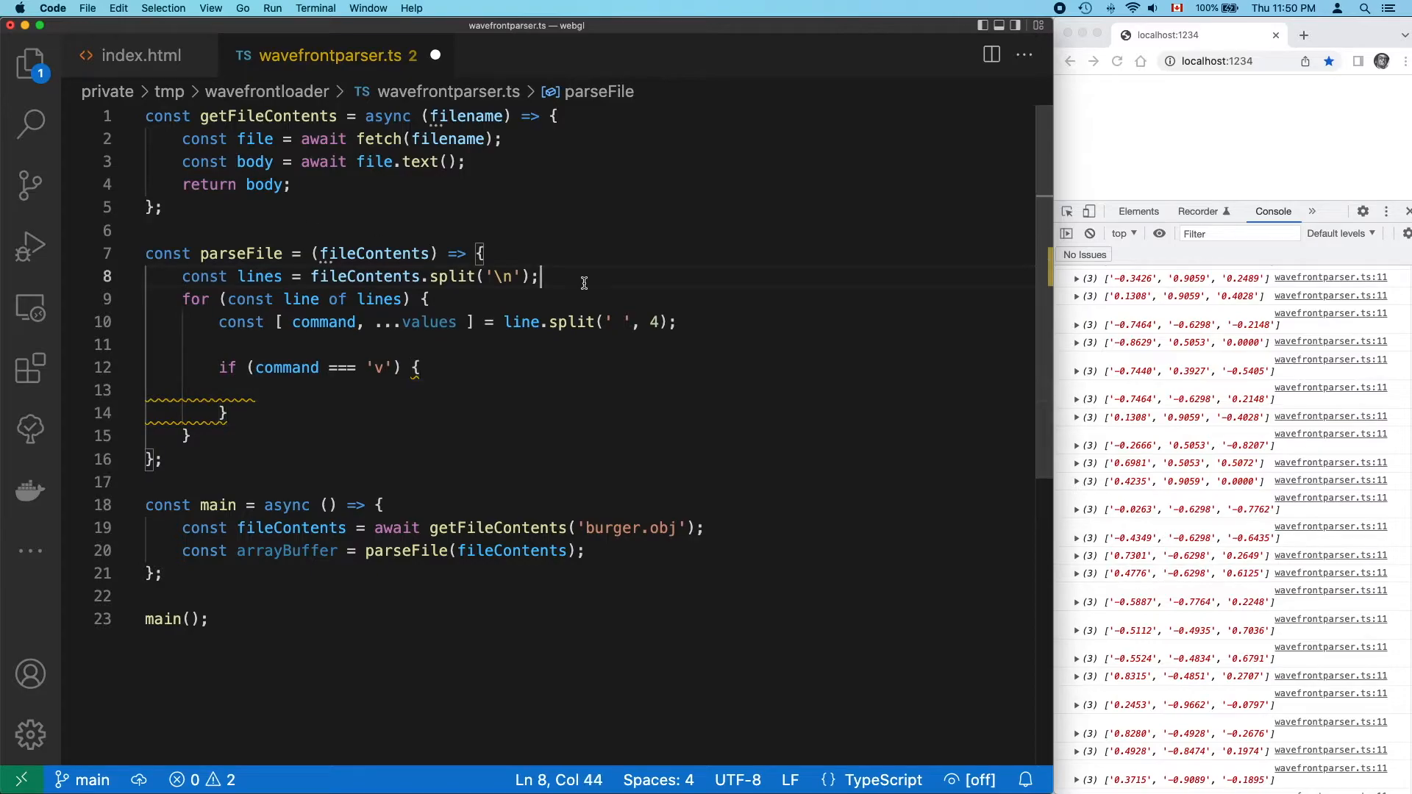
type("const positions = [];")
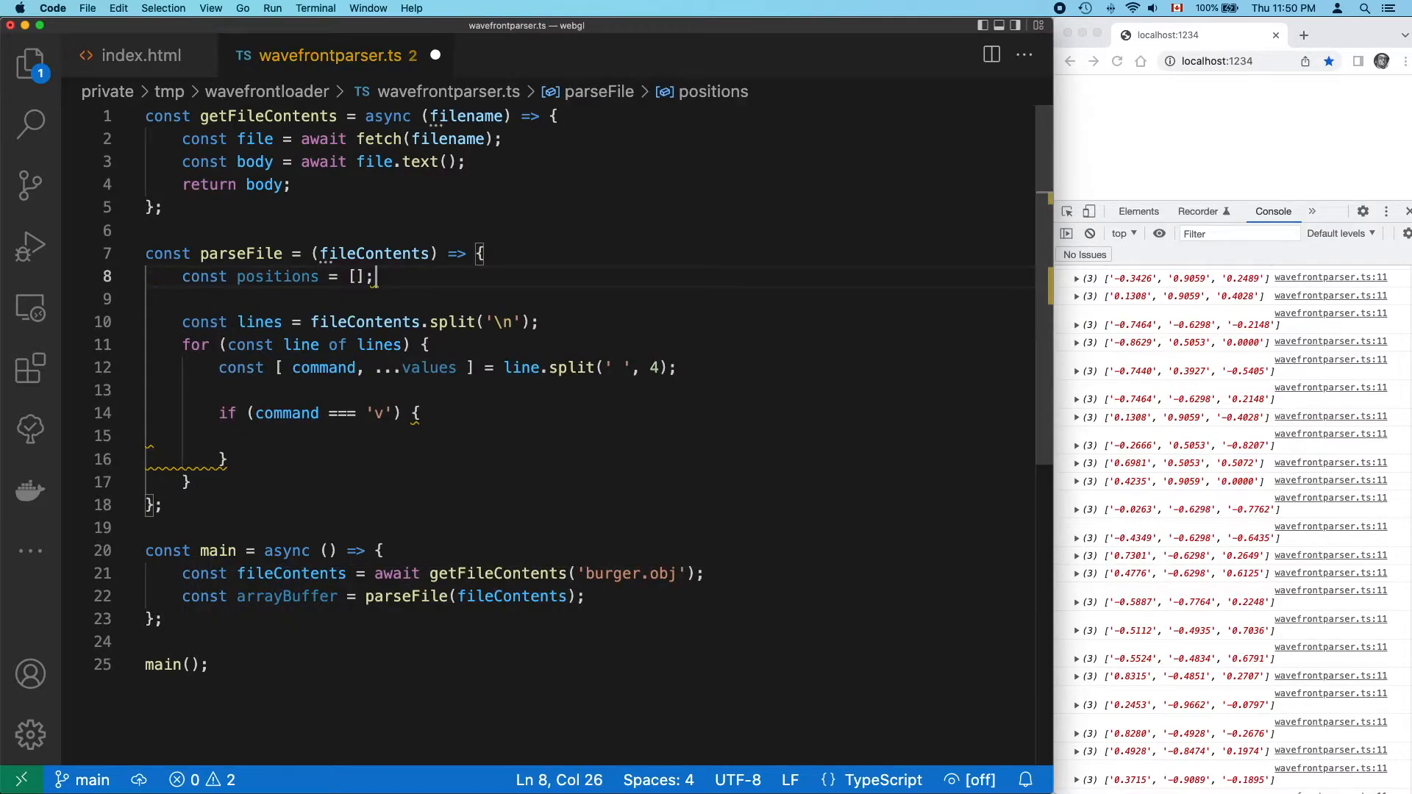
type("const texCoords = [")
type("const normals = [")
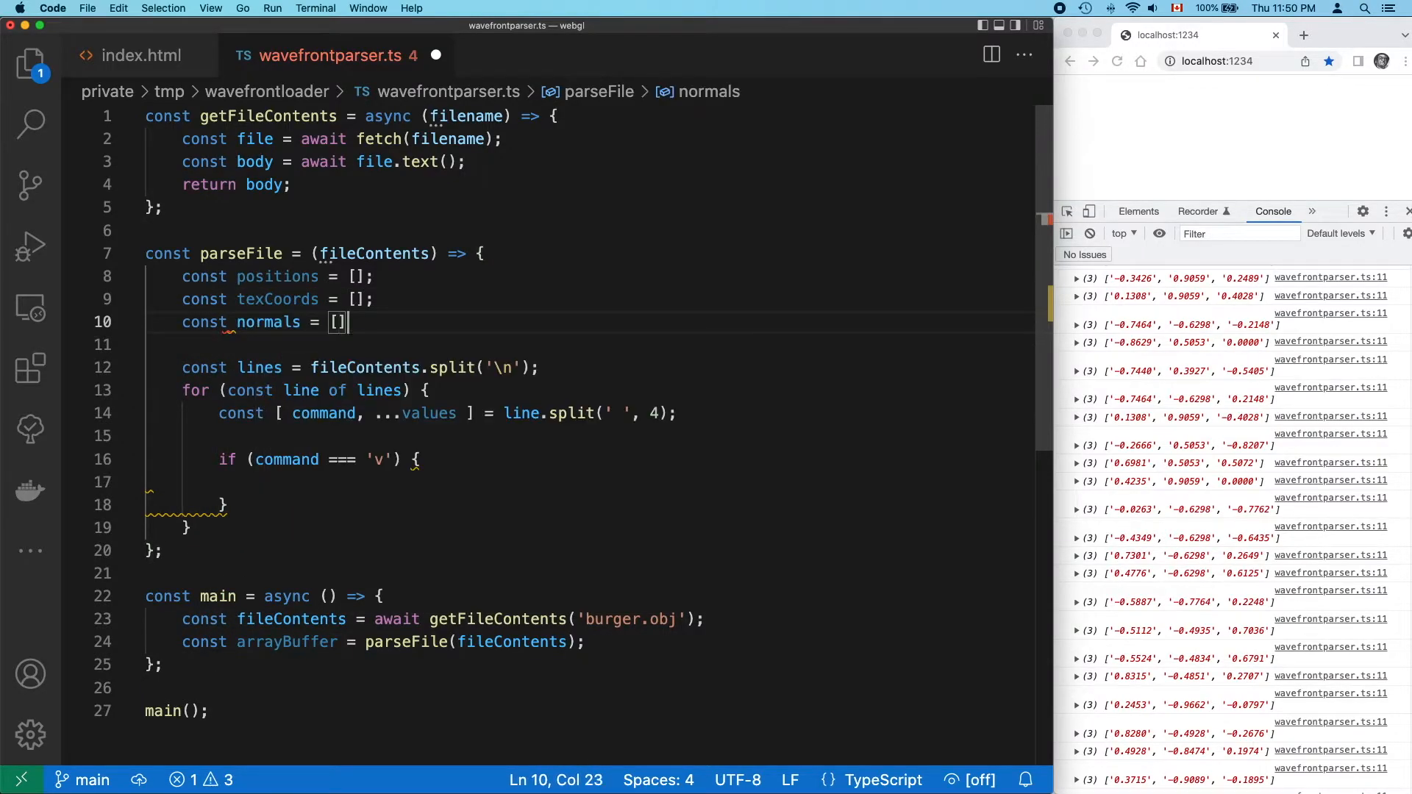
type(";")
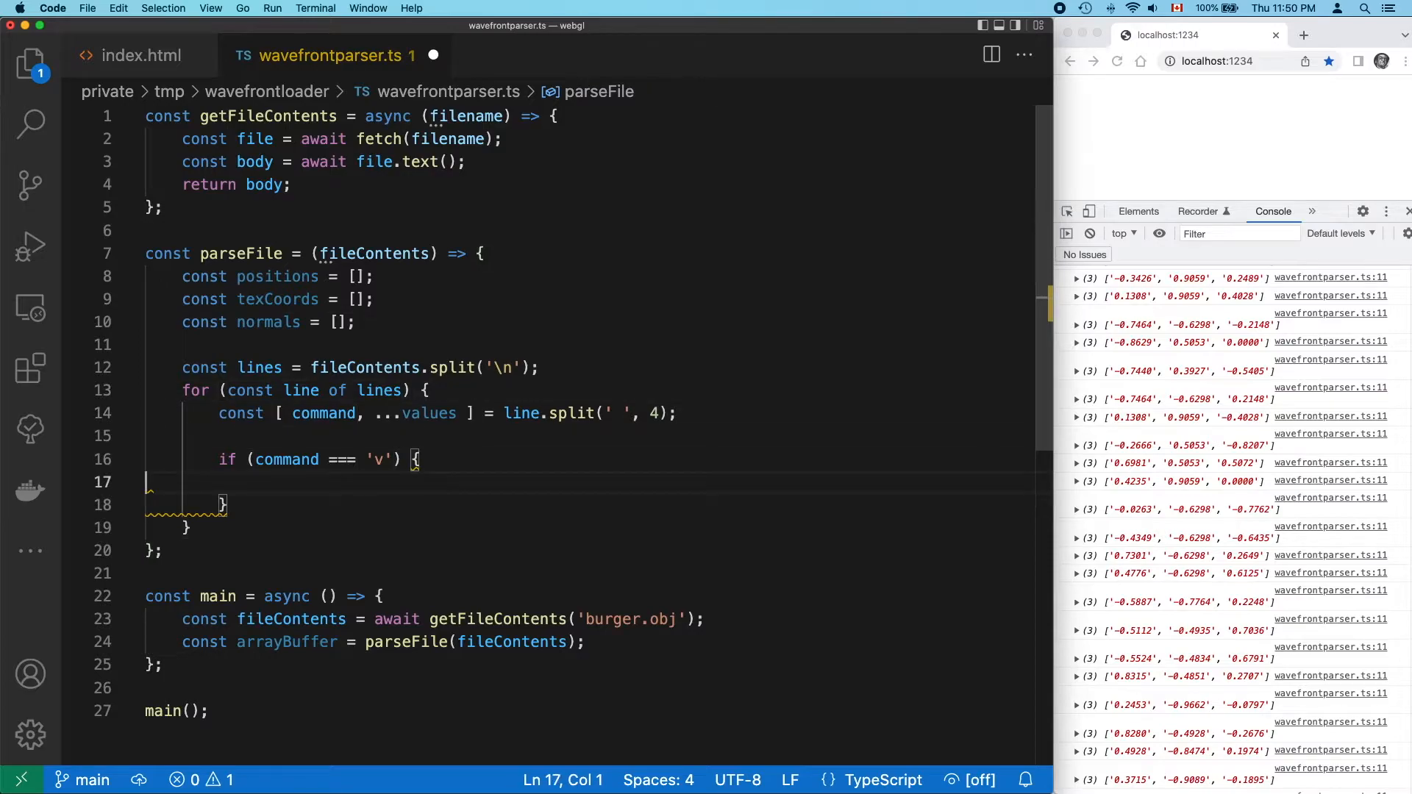
Push 'v' values into positions, wrapped in a stringsToNumbers call.
type("positions.p")
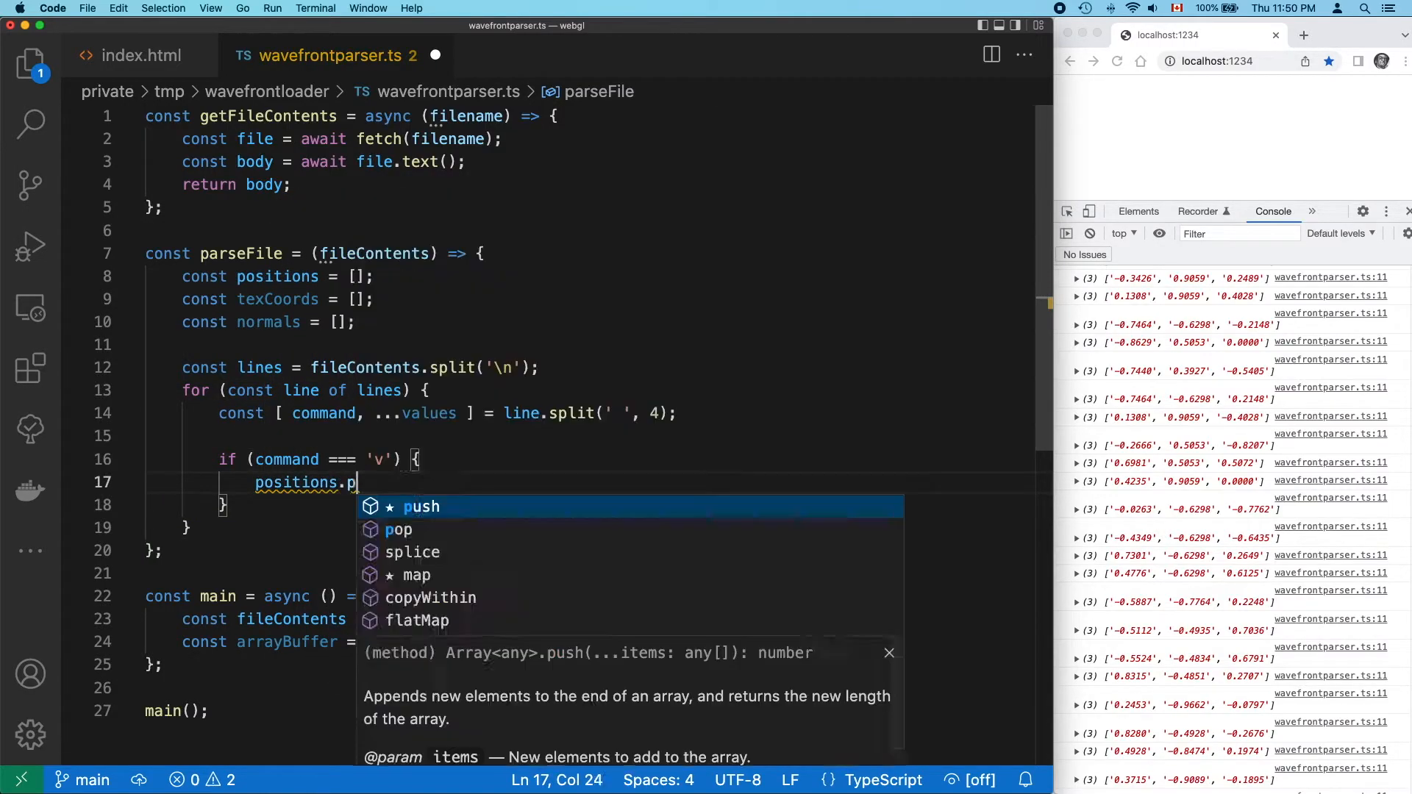
type("ush(values);")
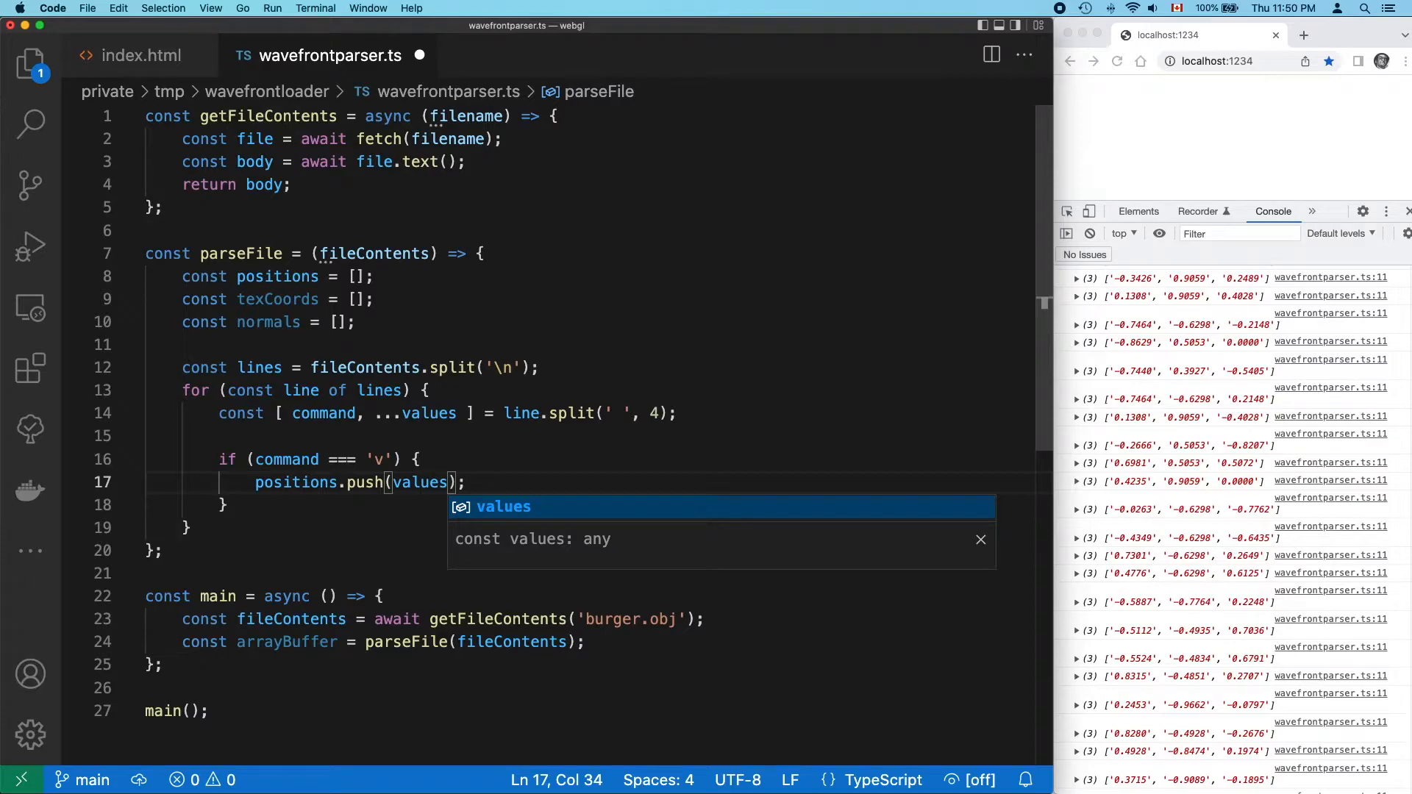
type("stringsToNumbers(")
type("const stringsToNumbers = (strings) => {")
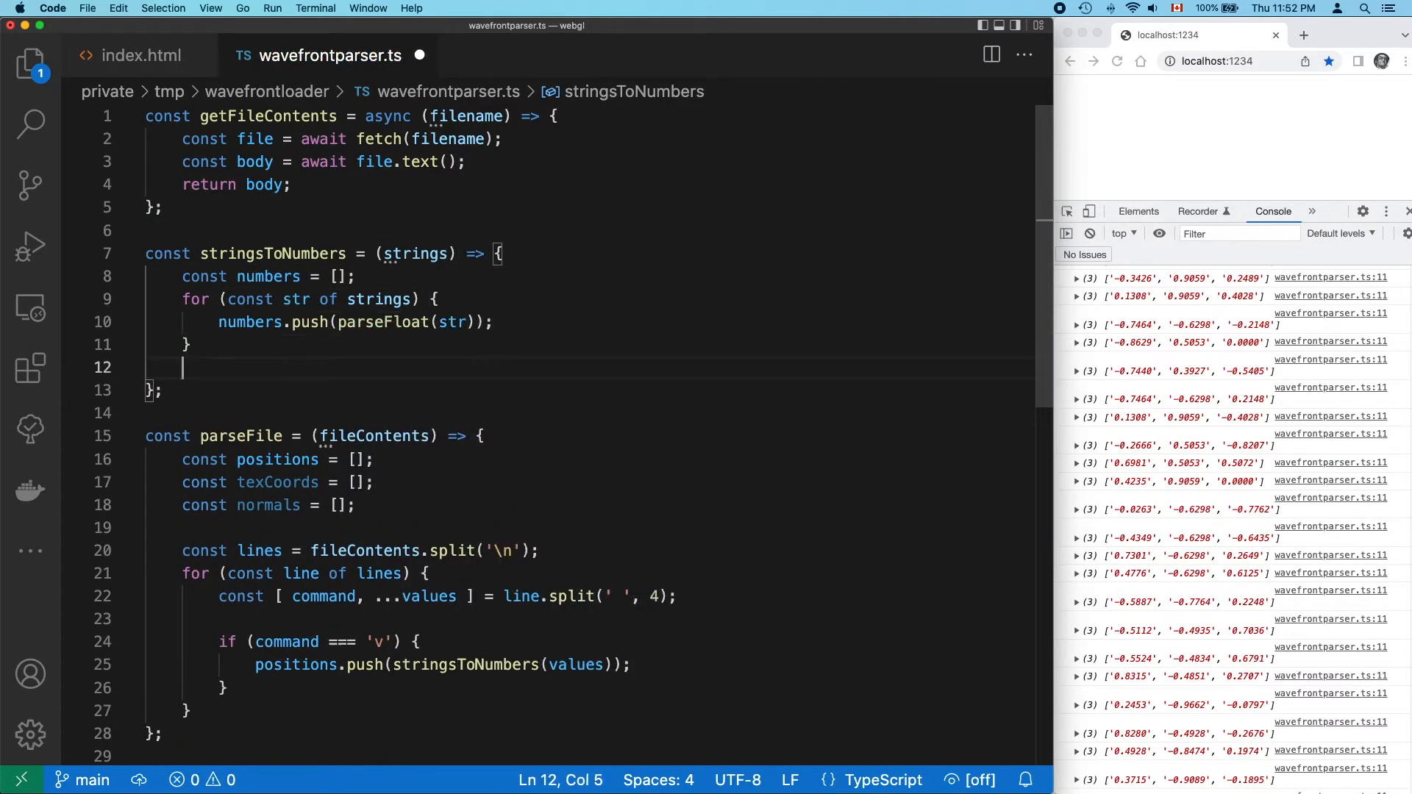
Finish stringsToNumbers returning numbers, log positions in the console, and begin an else branch for 'vt'.
type("return numbers;")
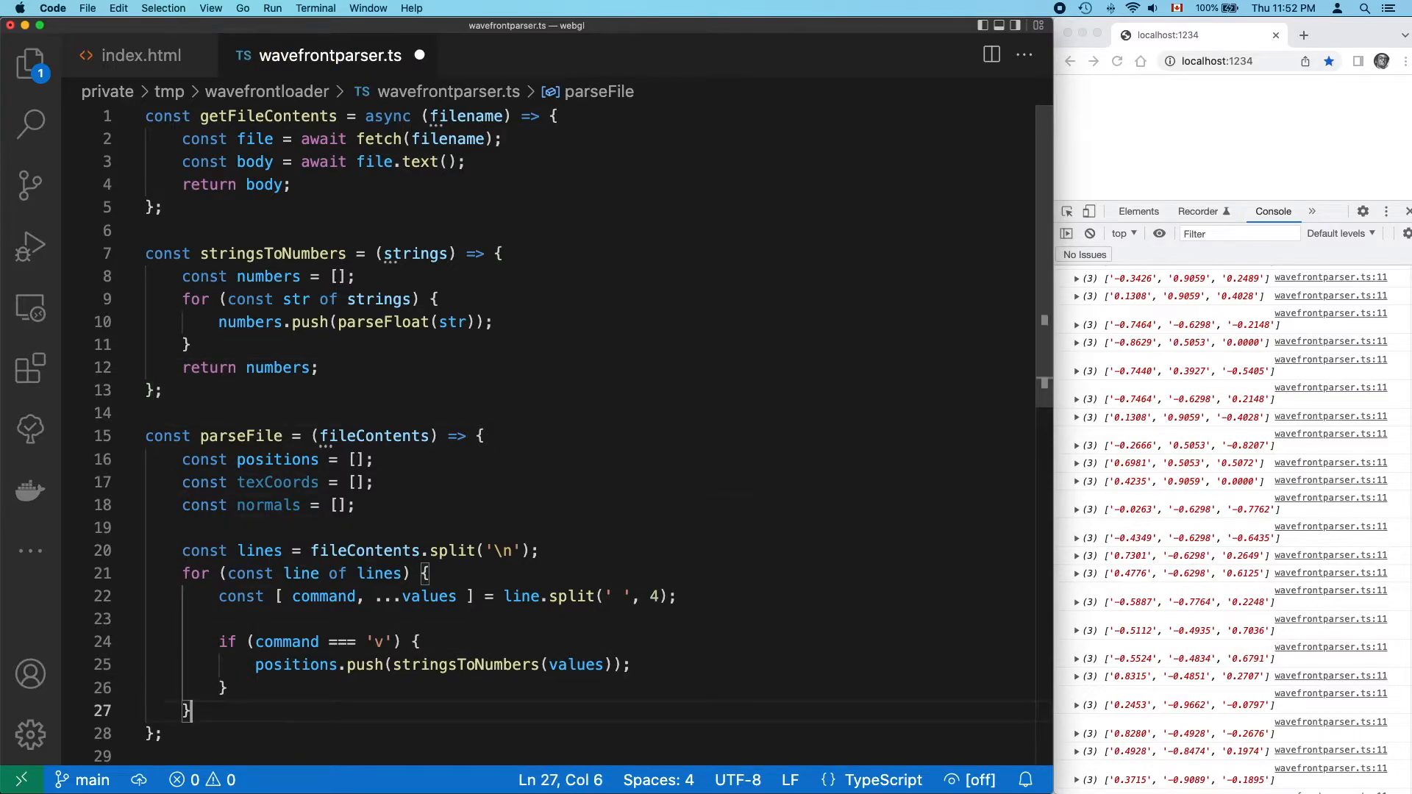
type("console.log(positions)")
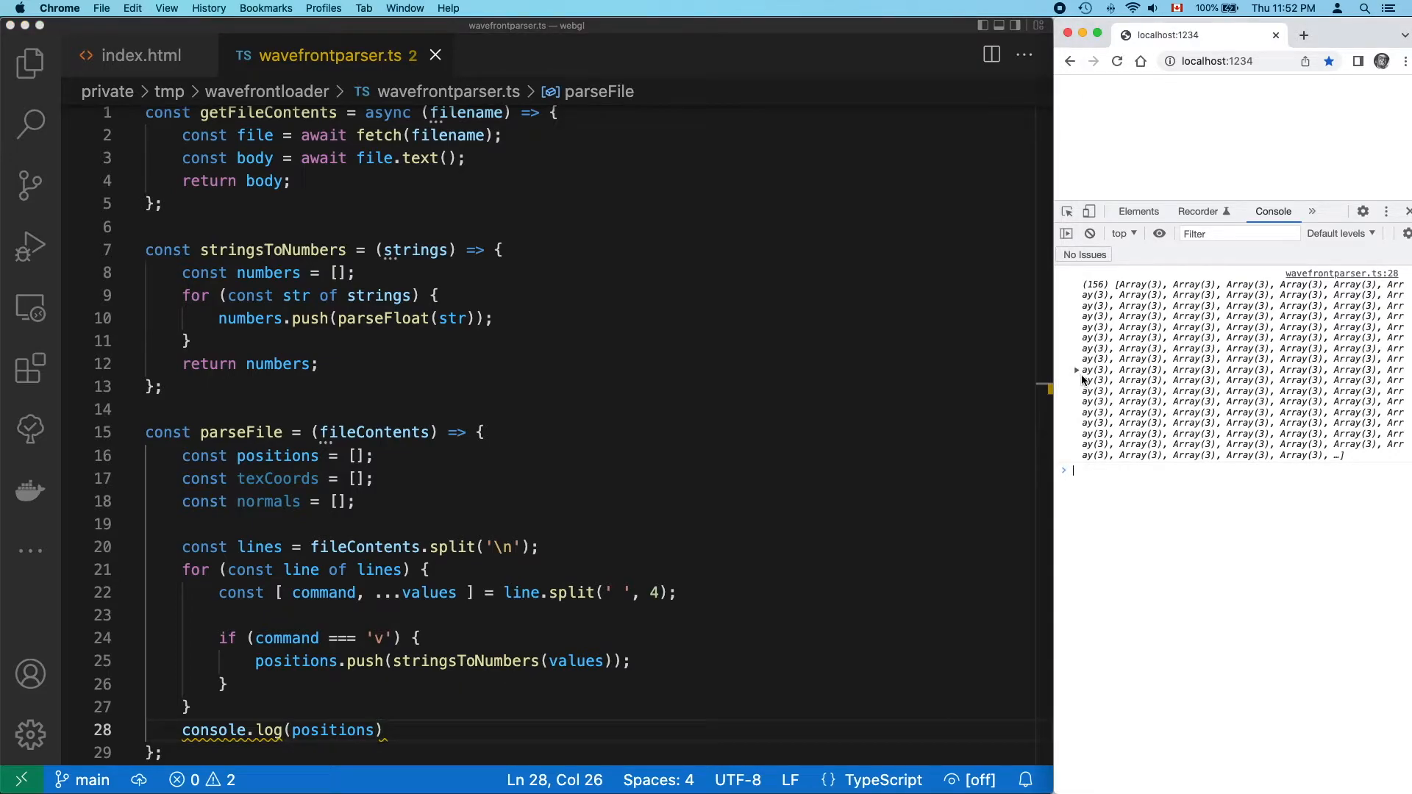
left_click(1077, 369)
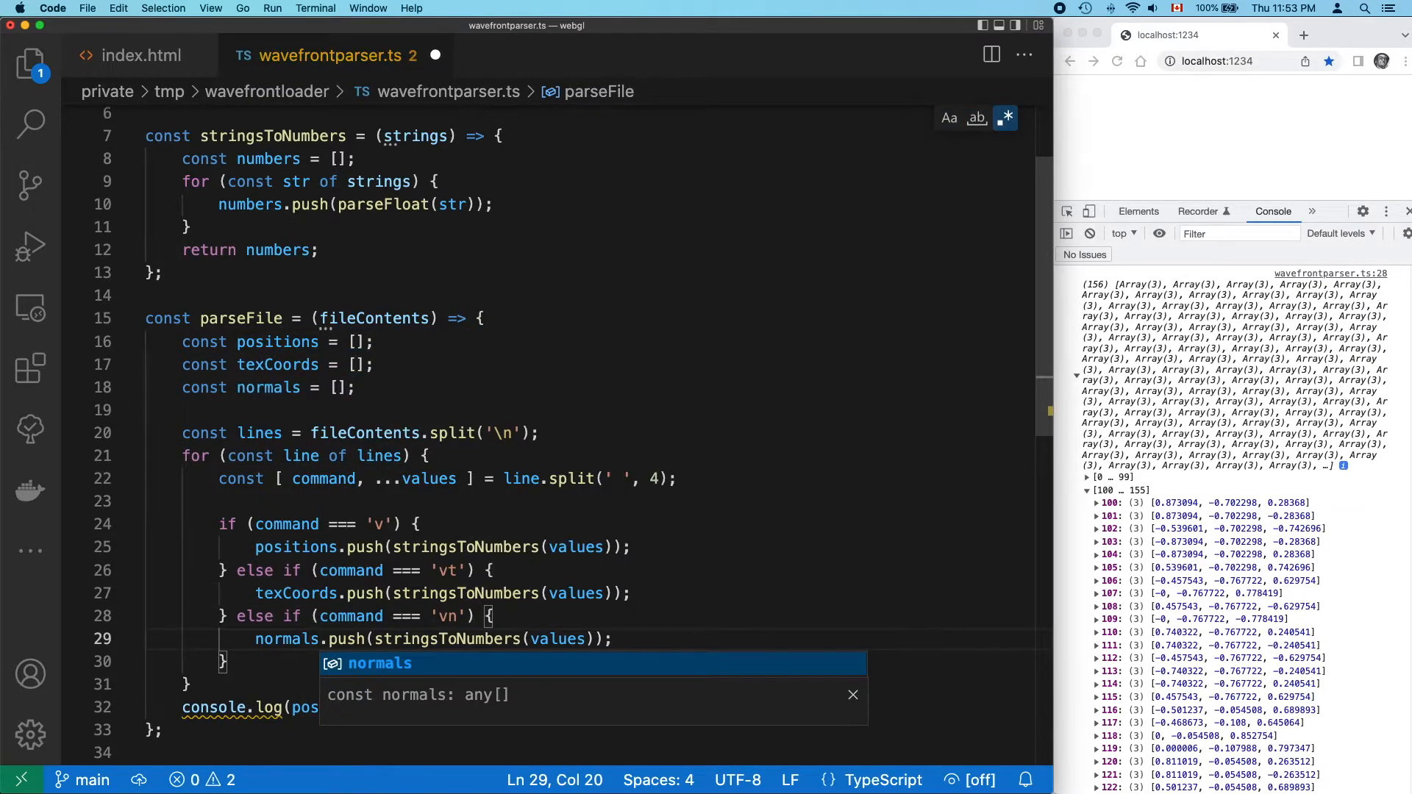
type("else if (command === 'f') {")
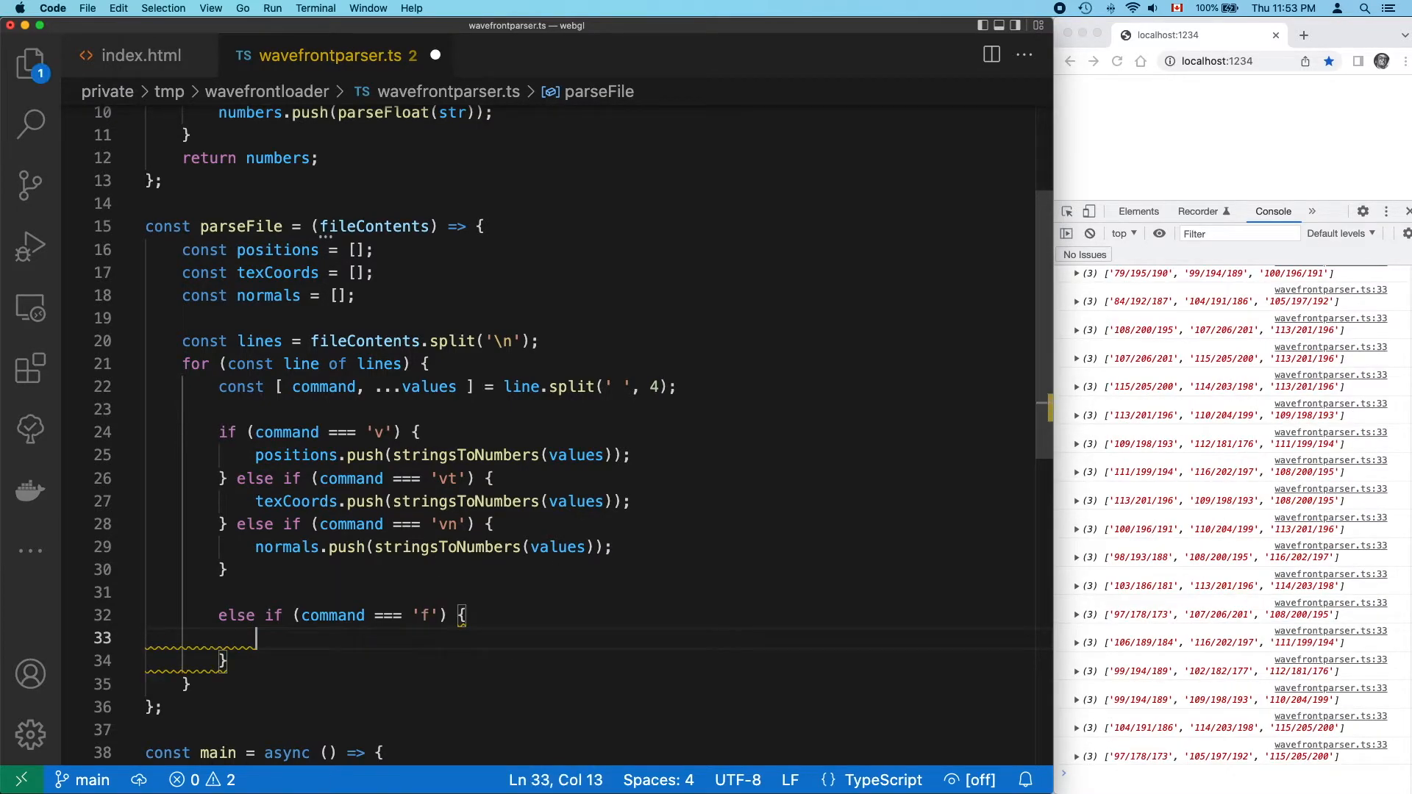
Inside the 'f' branch, start a for loop over each vertex group in values.
type("for (const group of values) {")
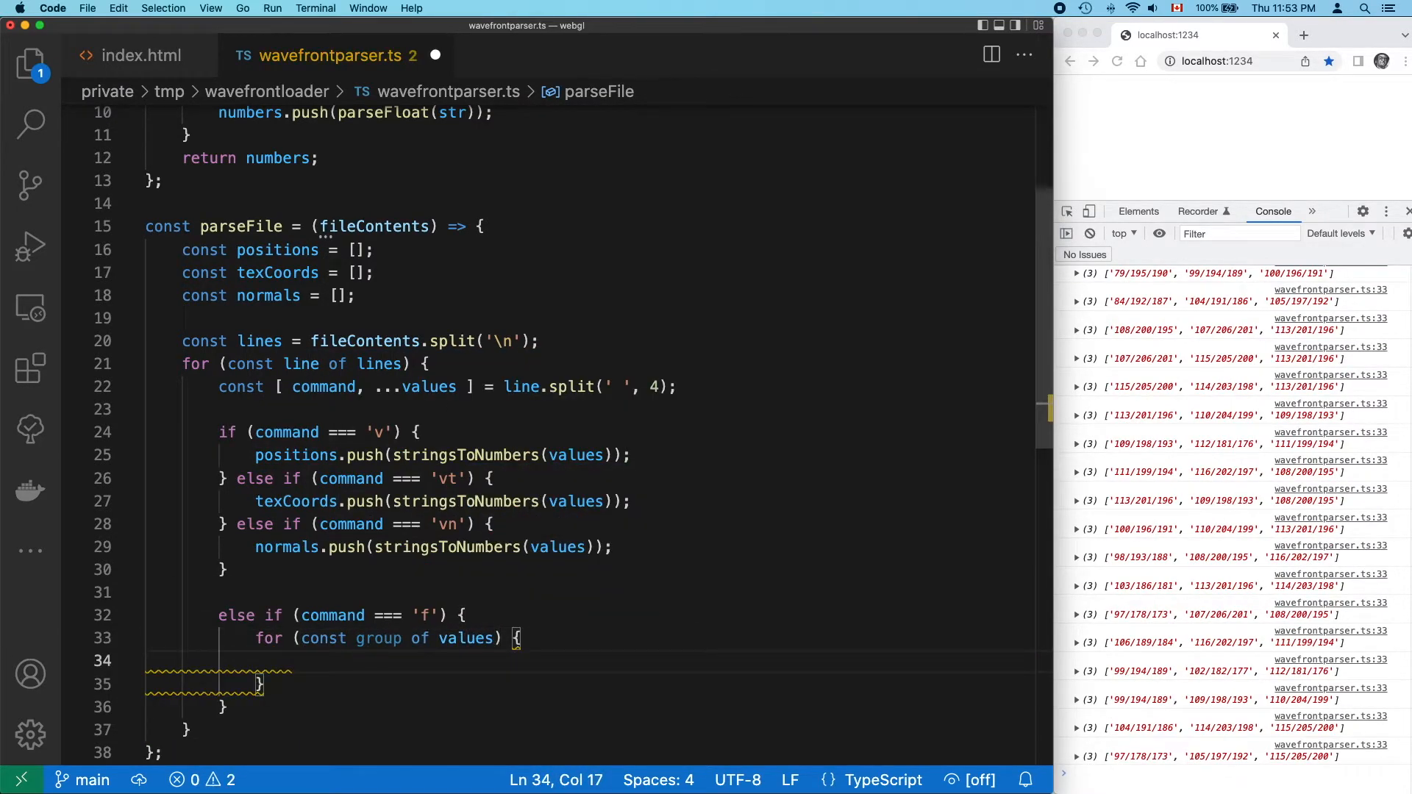
Split each group on '/' into numeric indices via stringsToNumbers and console.log them.
type("const indices = group.")
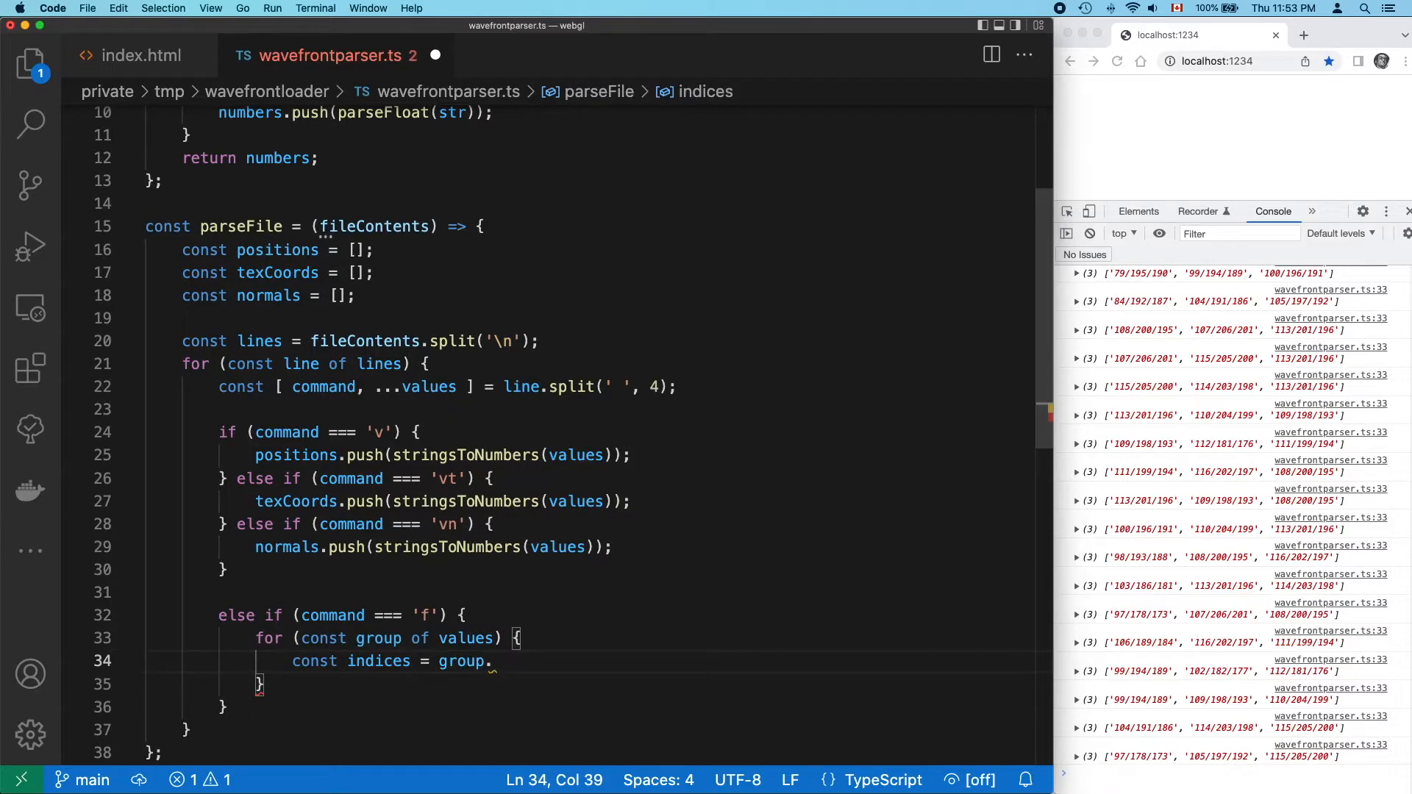
type("console.log(indices)")
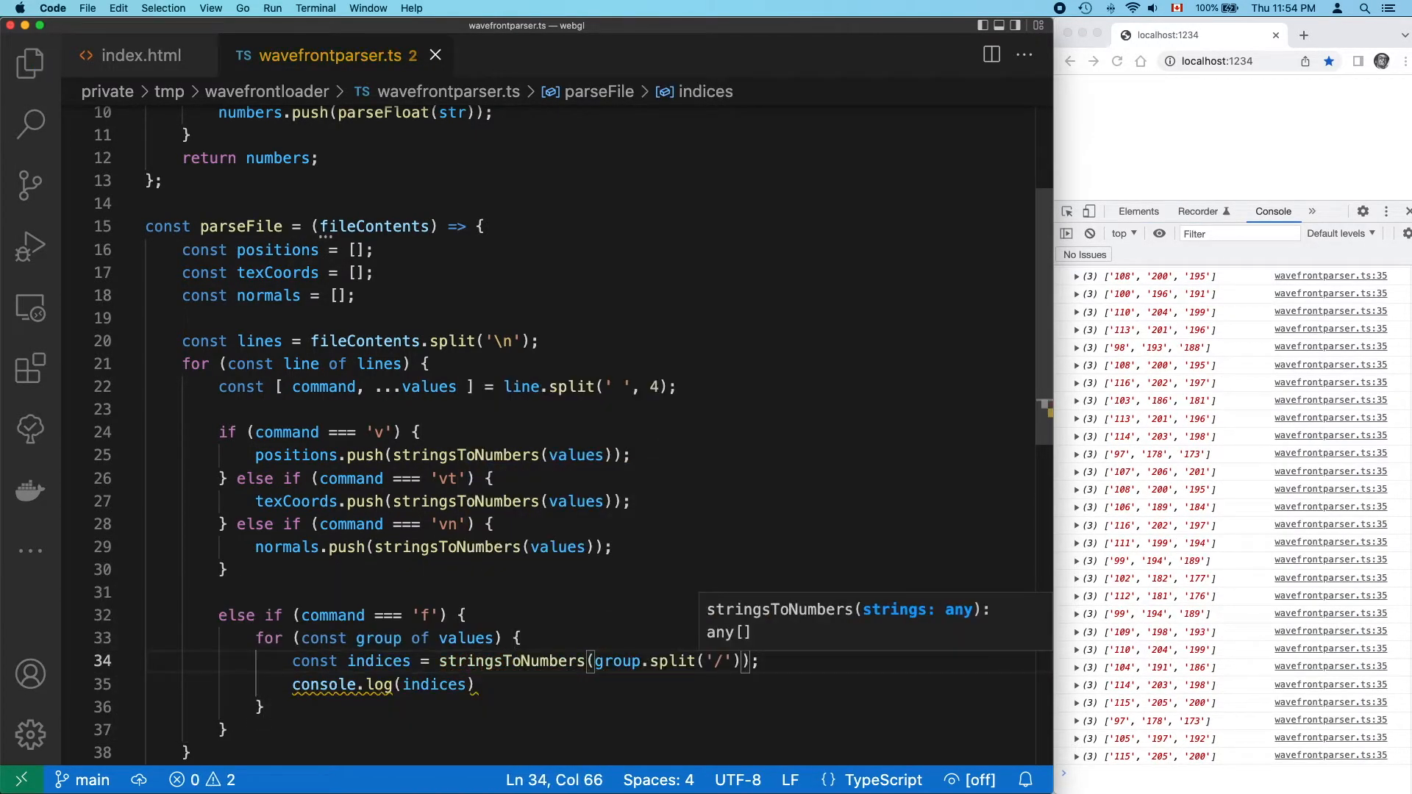
left_click(395, 660)
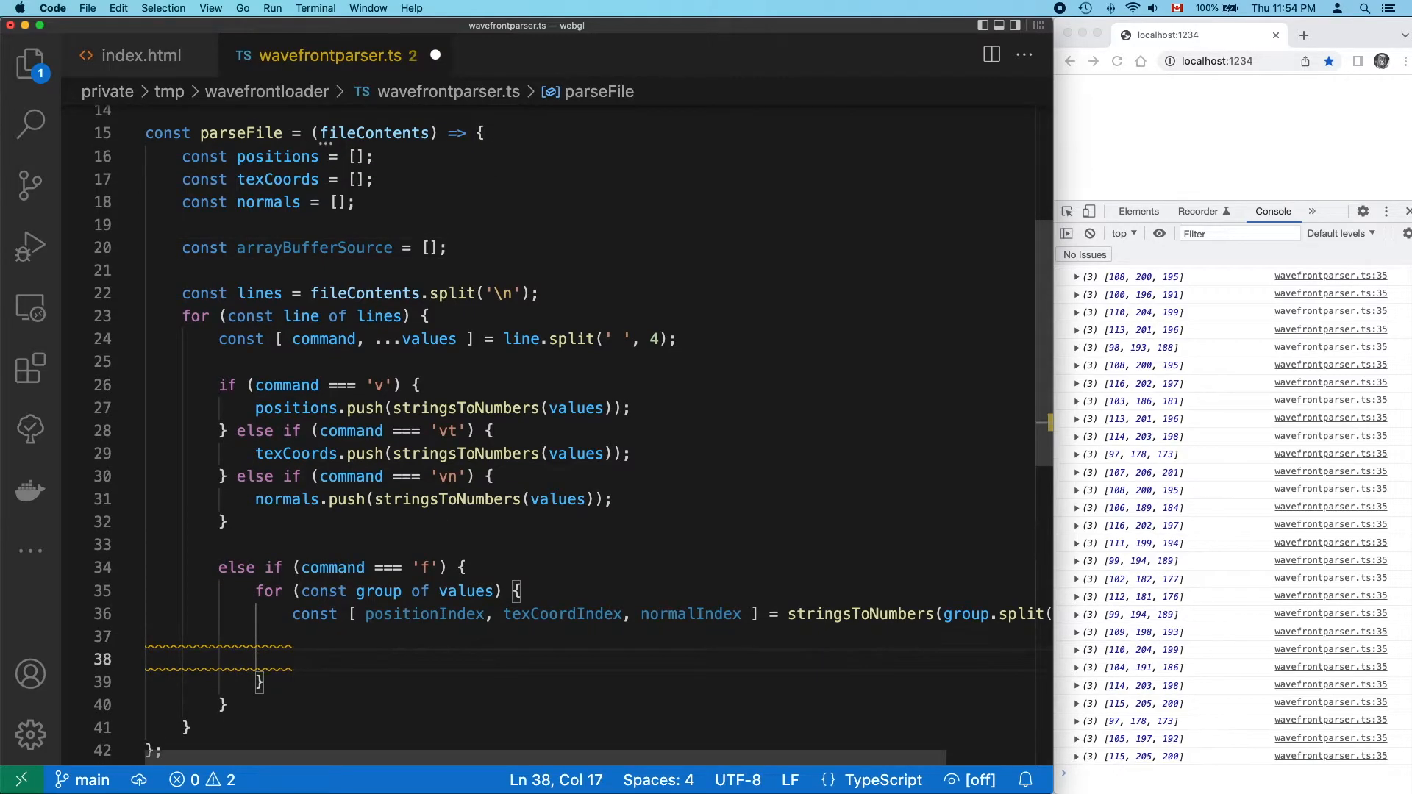
Push each face vertex's position, normal and texCoord (indices minus one) into arrayBufferSource.
type("arrayBufferSource.push(positions[positionIndex - 1]);")
type("arrayBufferSource.push(normals[normalIndex - 1]);")
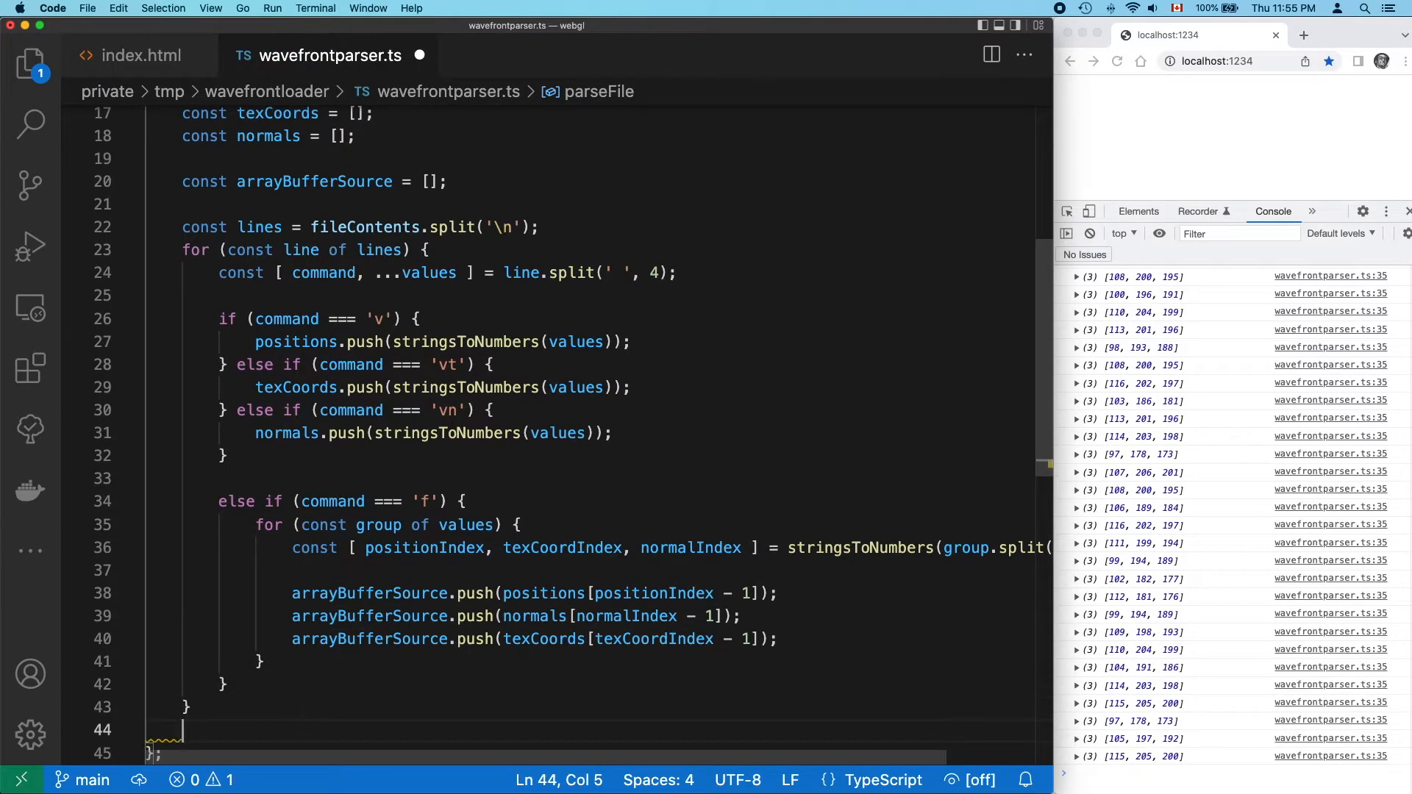
Log arrayBufferSource and spread positions, normals and texCoords in the push calls for a flat list.
type("console.log(arrayBufferSource)")
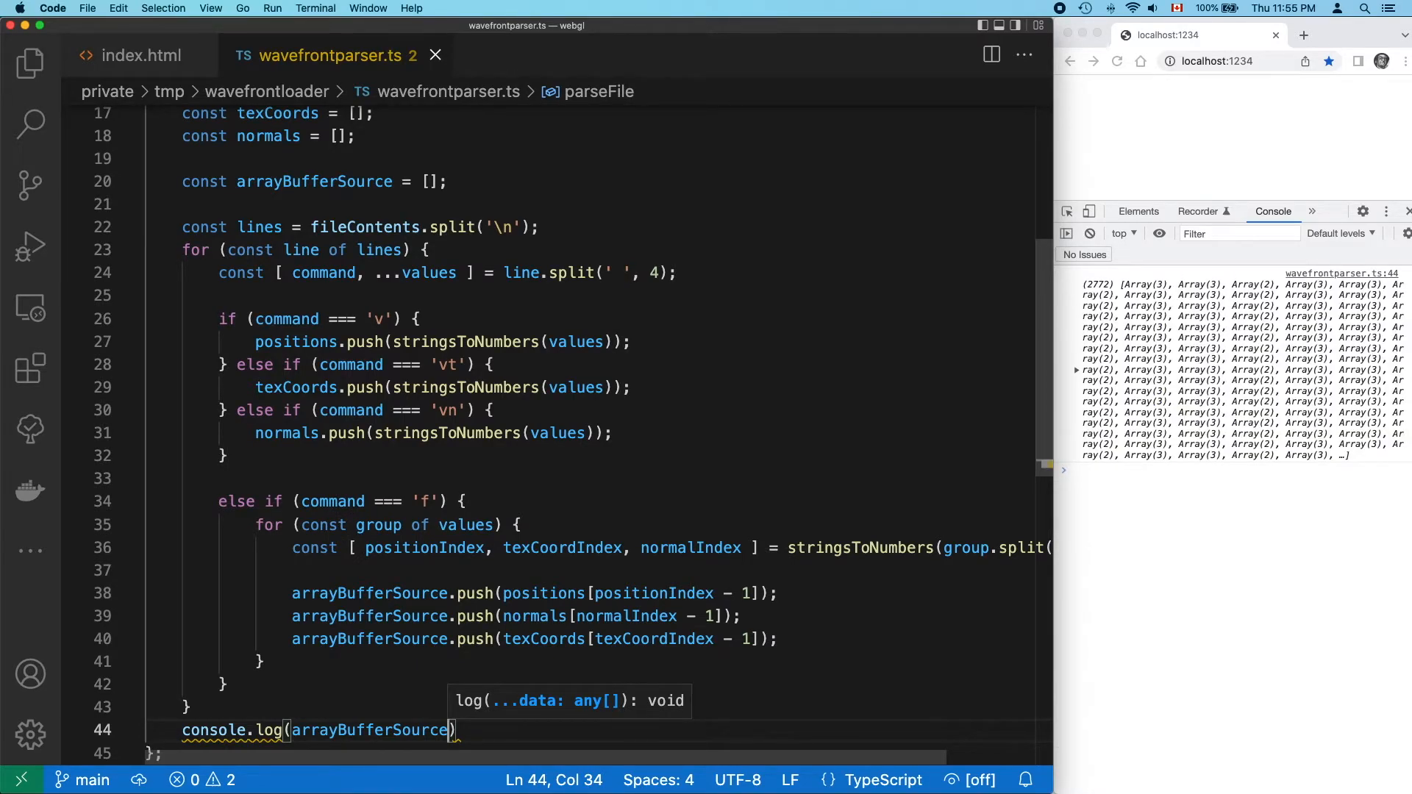
left_click(500, 593)
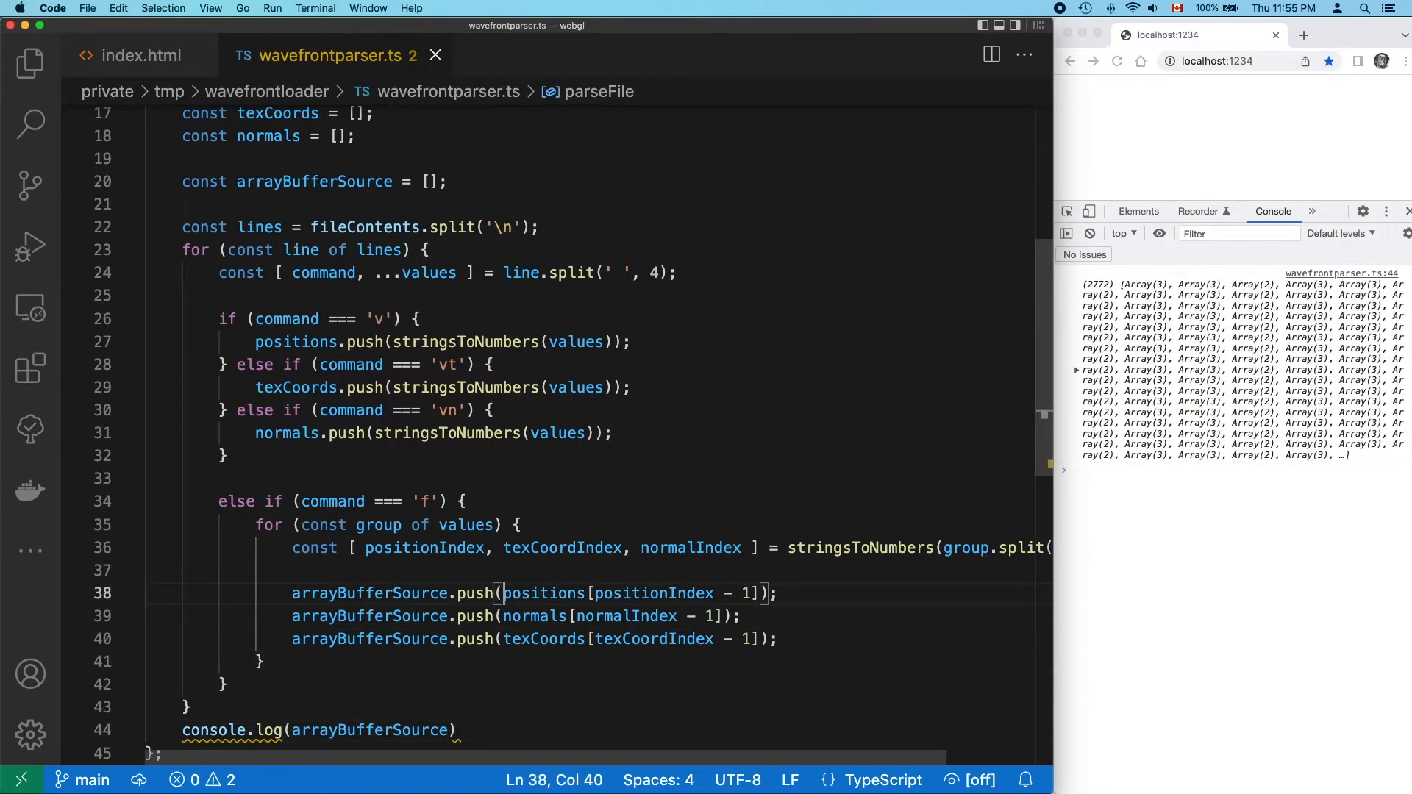
type("...")
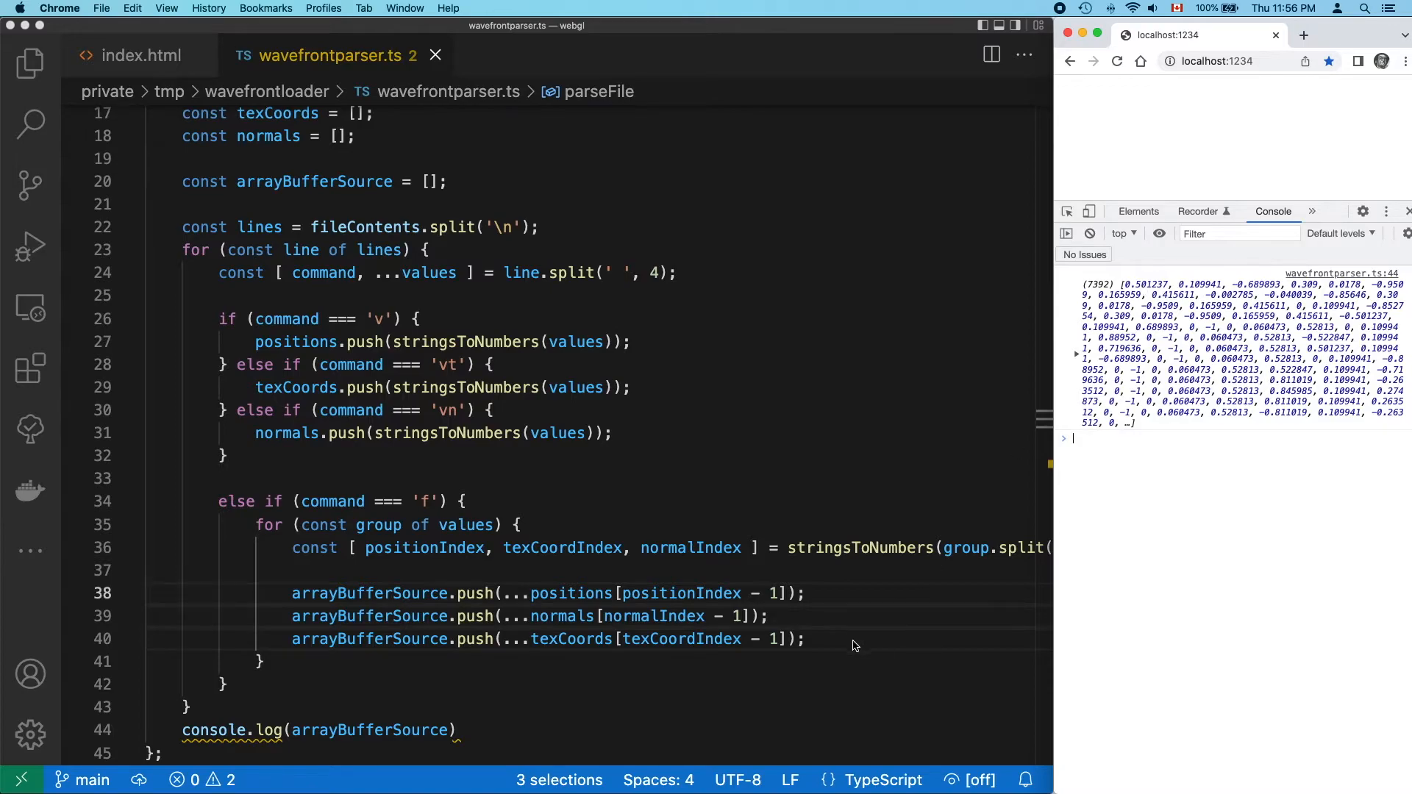
mouse_move(844, 649)
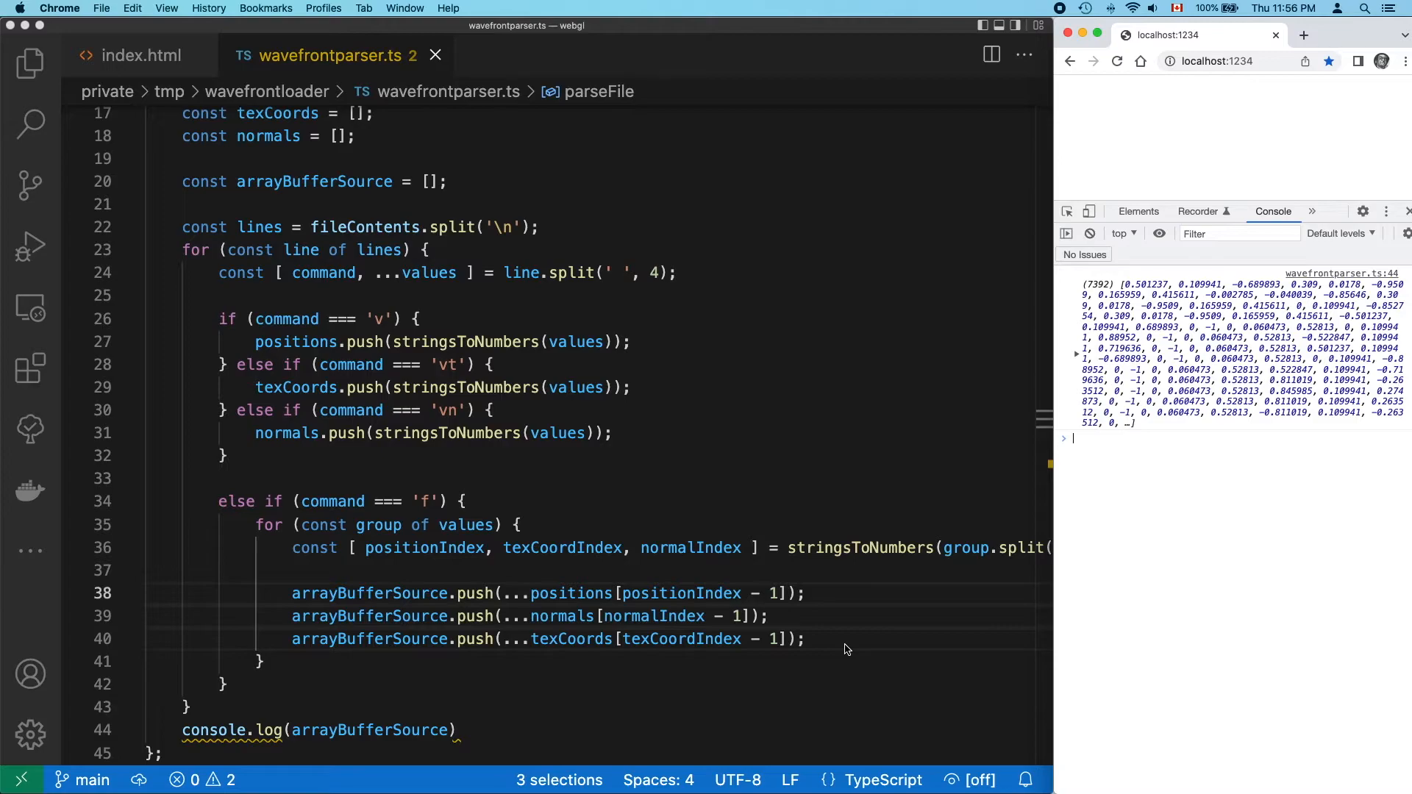
Return new Float32Array(arrayBufferSource).buffer from parseFile.
type("return new Float3")
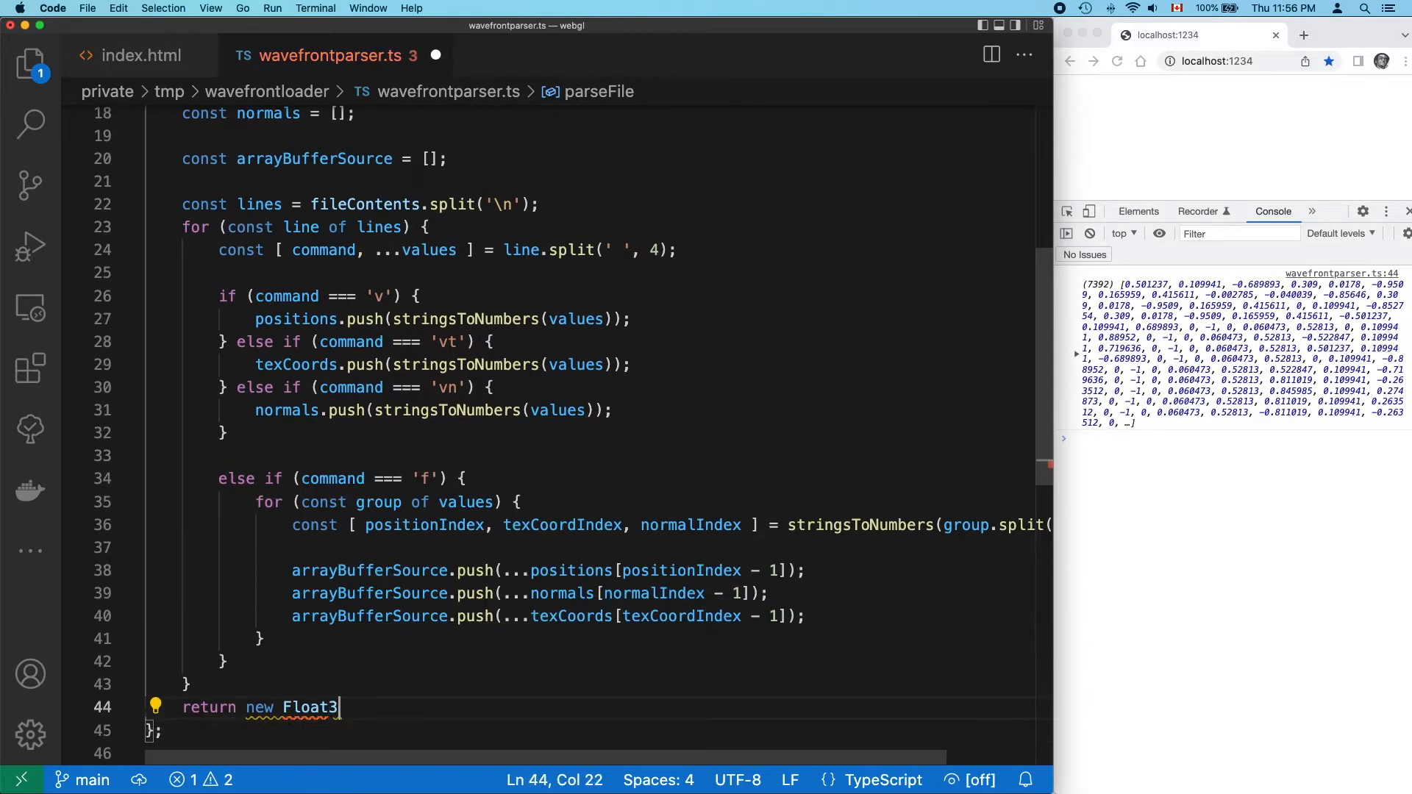
type("2Array()")
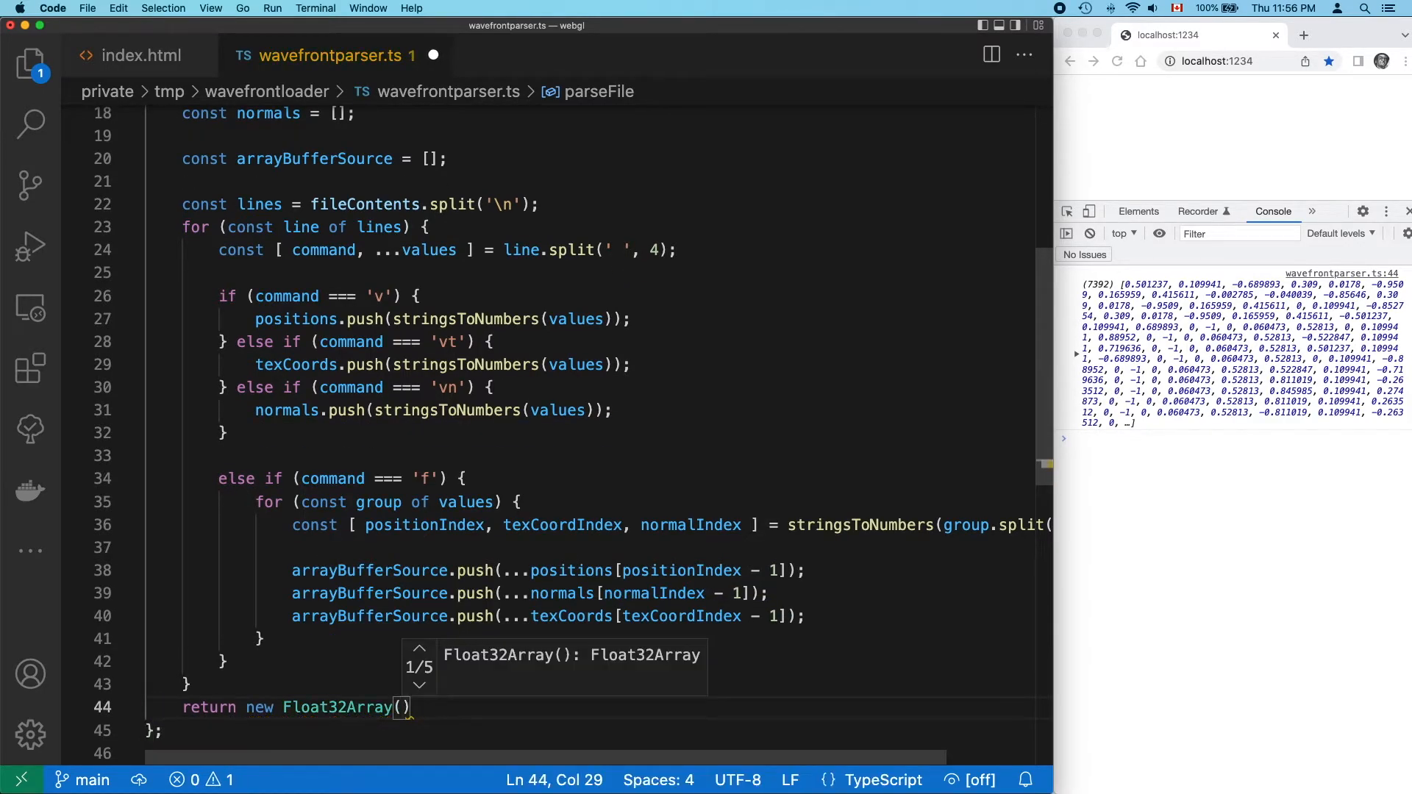
type("arrayBufferSource")
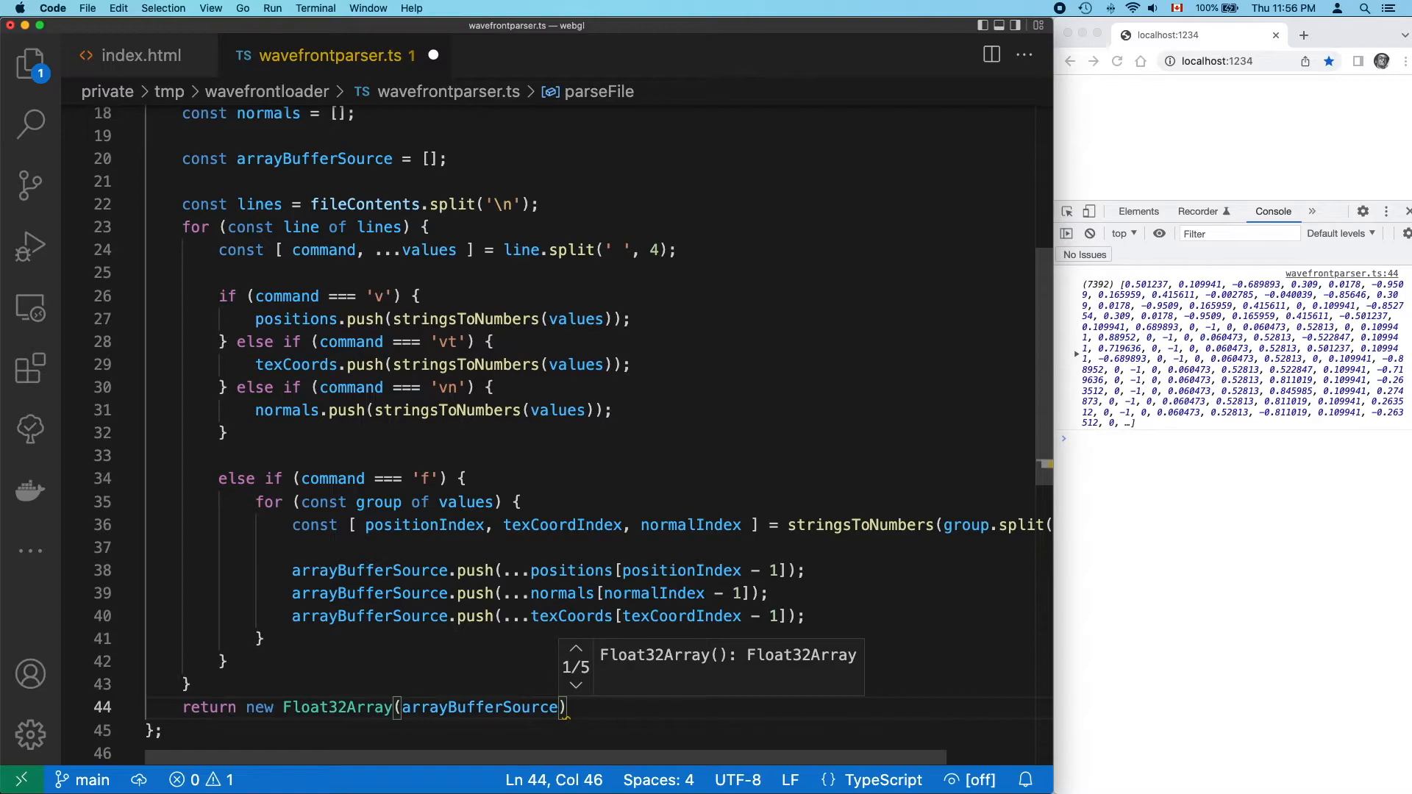
type(".buffer;")
type("const saveBinaryFile = (fileName, arrayBuffer) => {")
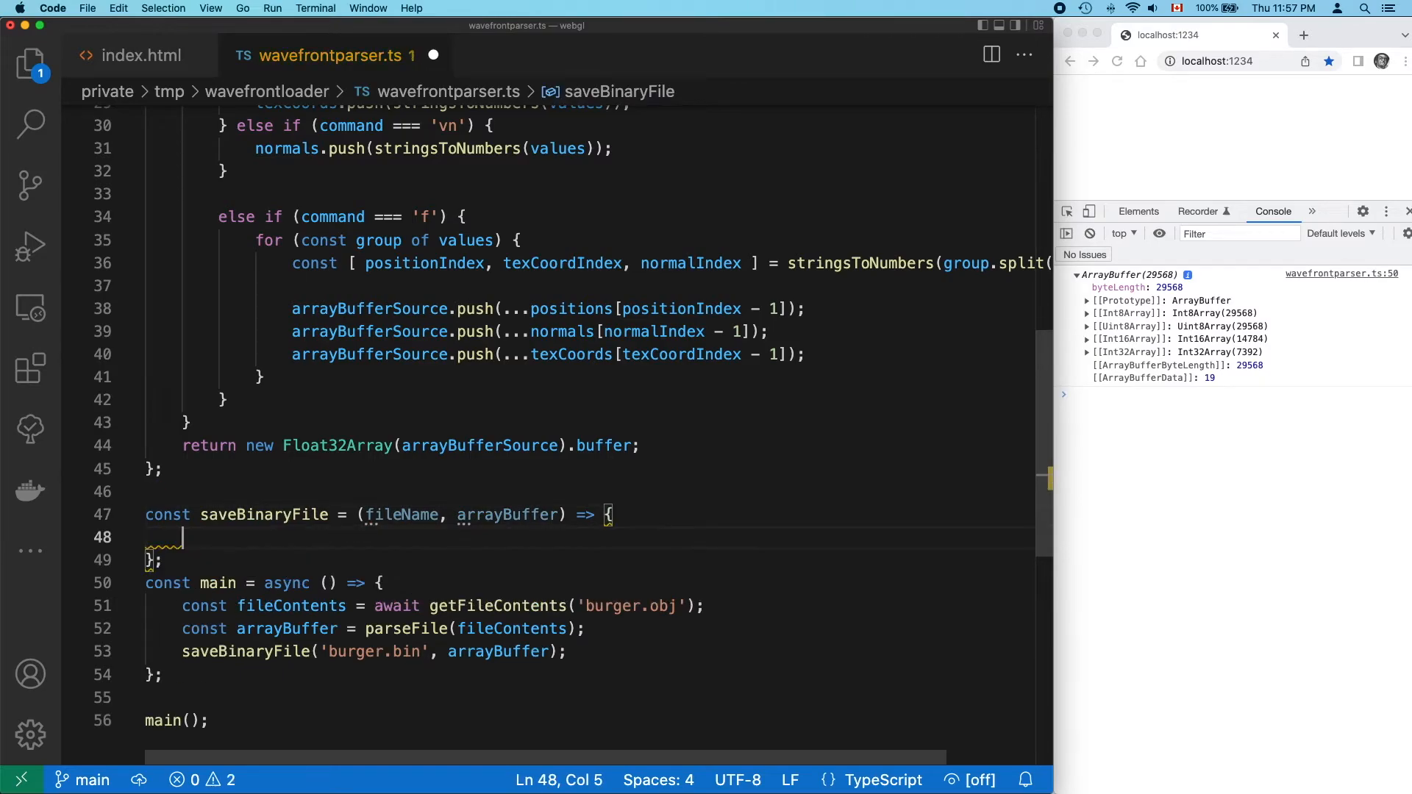
Wrap arrayBuffer in a Blob, create an object URL and append an anchor to document.body.
type("const blob = new Blob([")
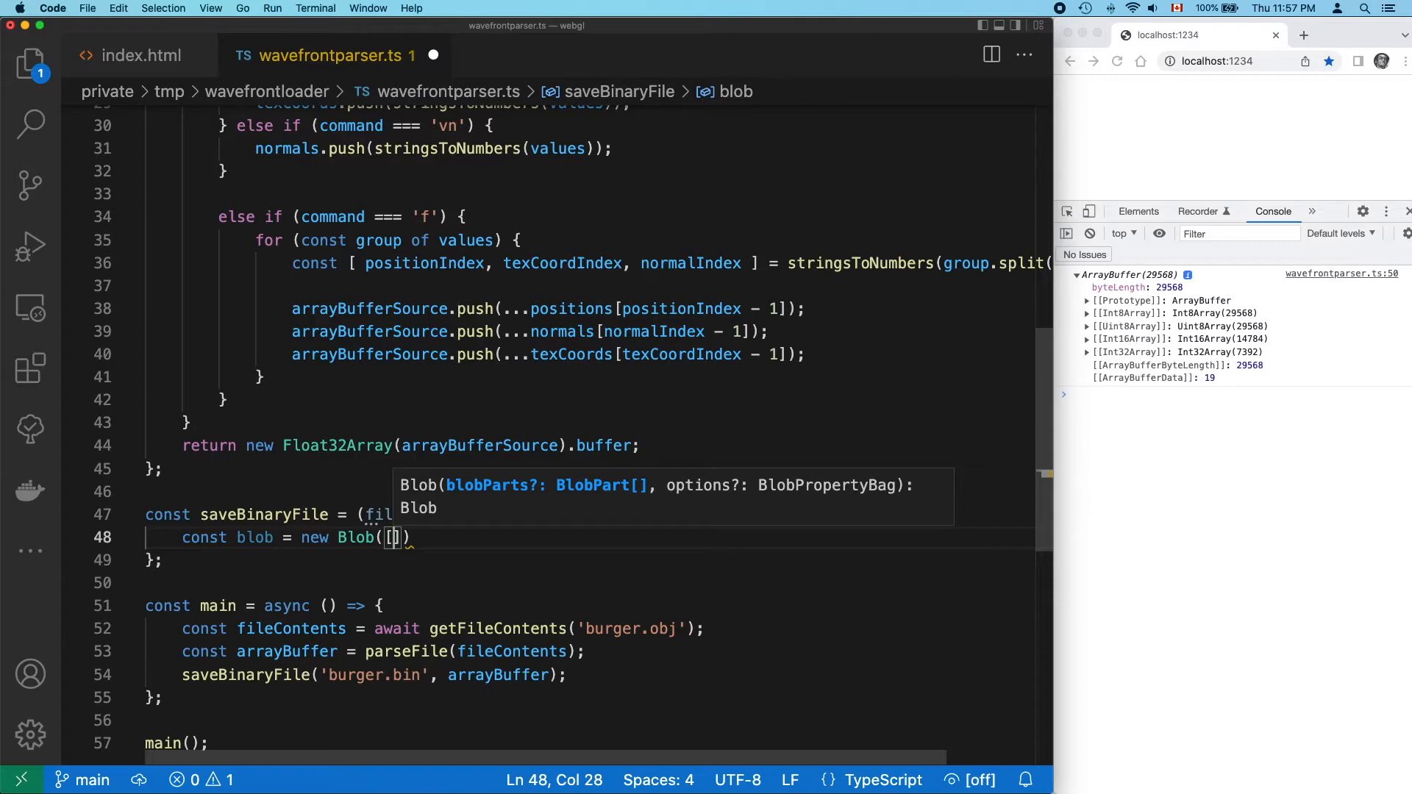
type("arrayBuffer")
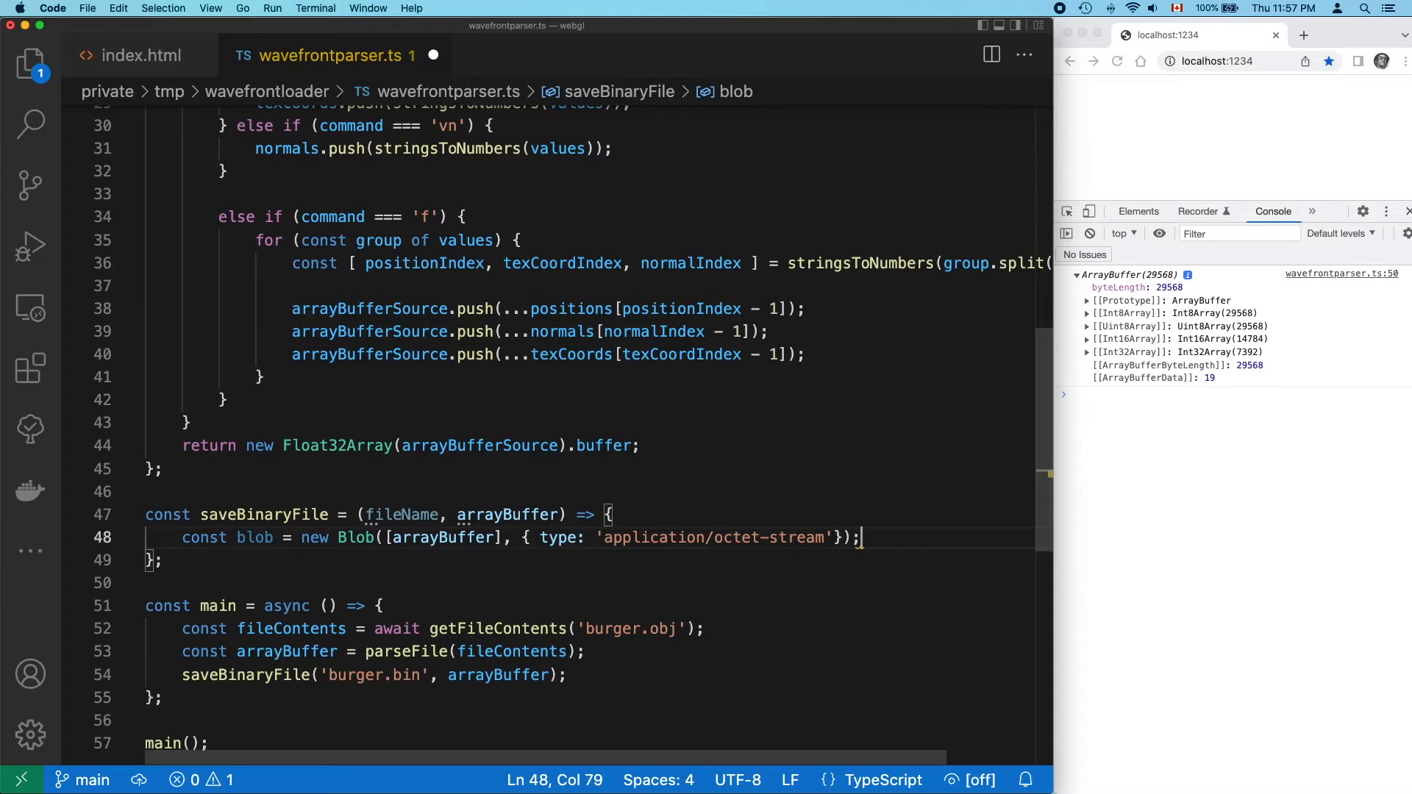
type("const url = URL.createObjectURL(blob);")
type("const anchor = document.createElement('a');")
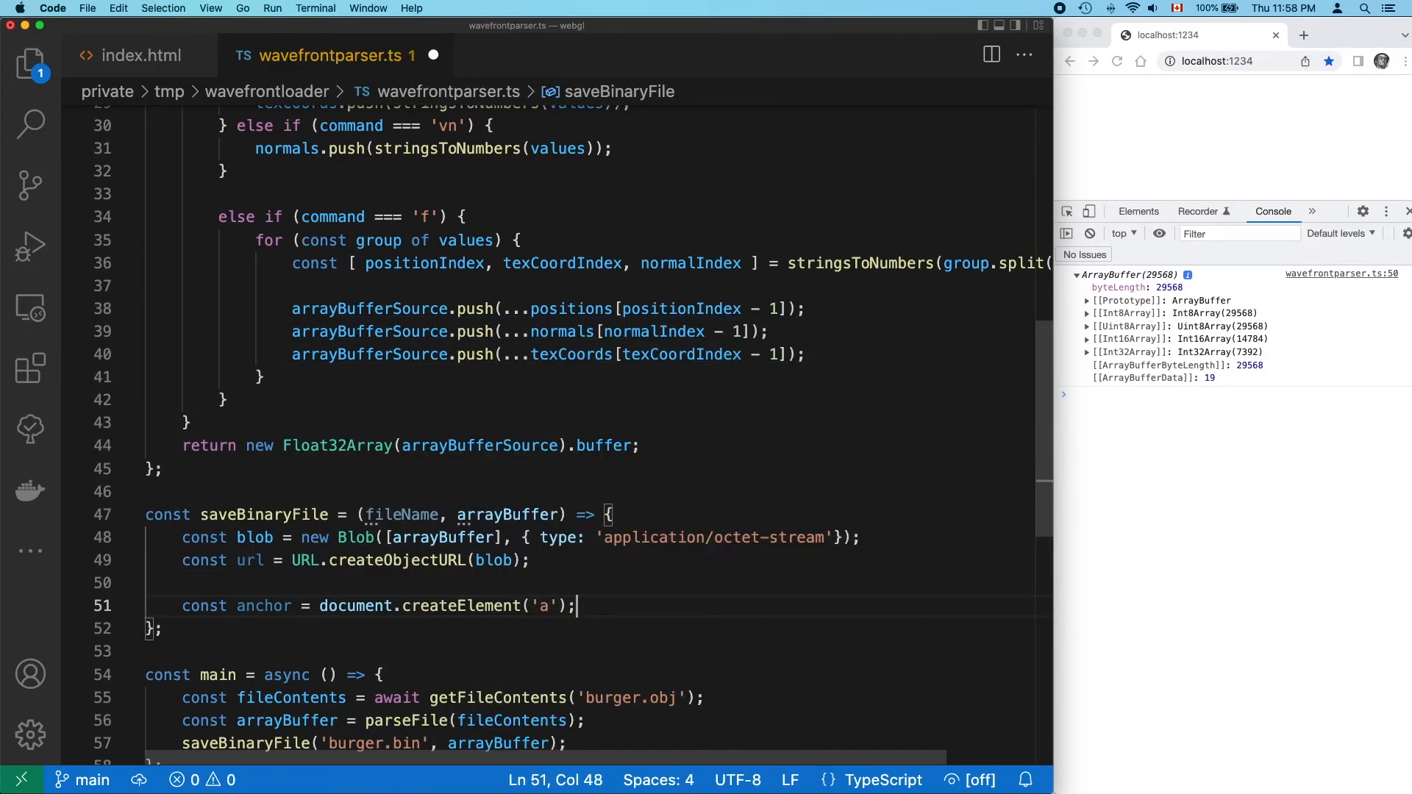
type("document.body.appendChild(anchor);")
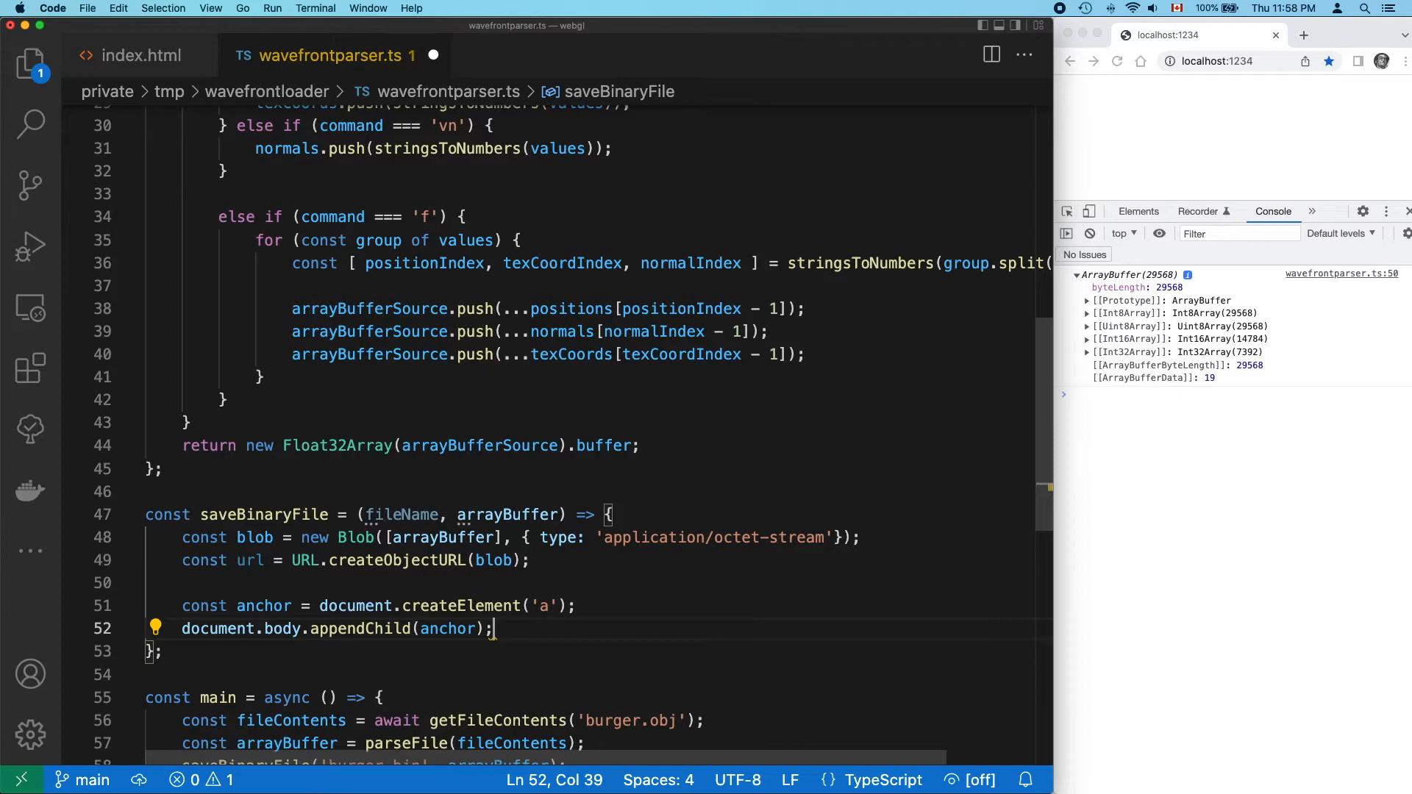
Set anchor type 'application/octet-stream', download to fileName, href to url, then anchor.click().
type("anchor.type =")
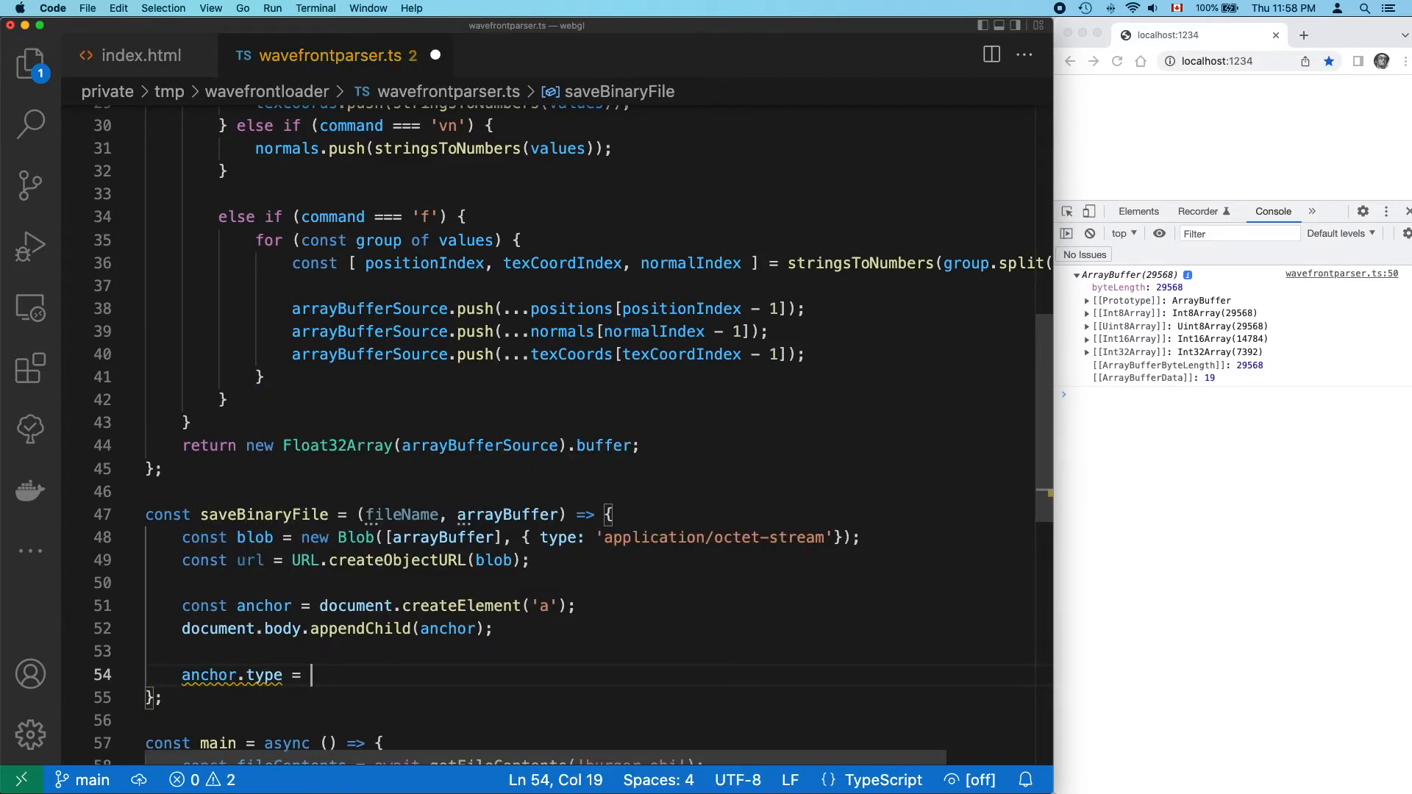
type("'application/octet-stream';")
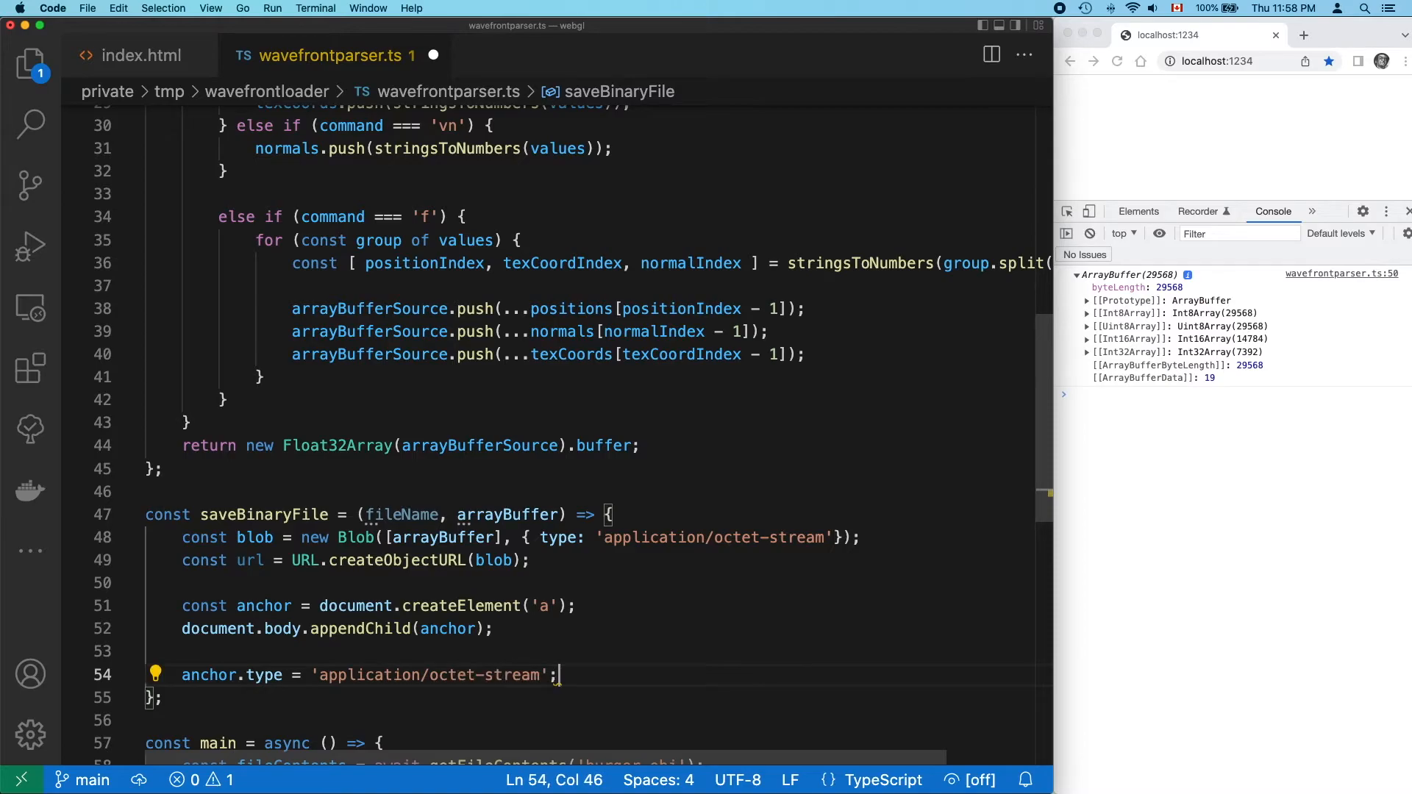
type("anchor.download = fileName;")
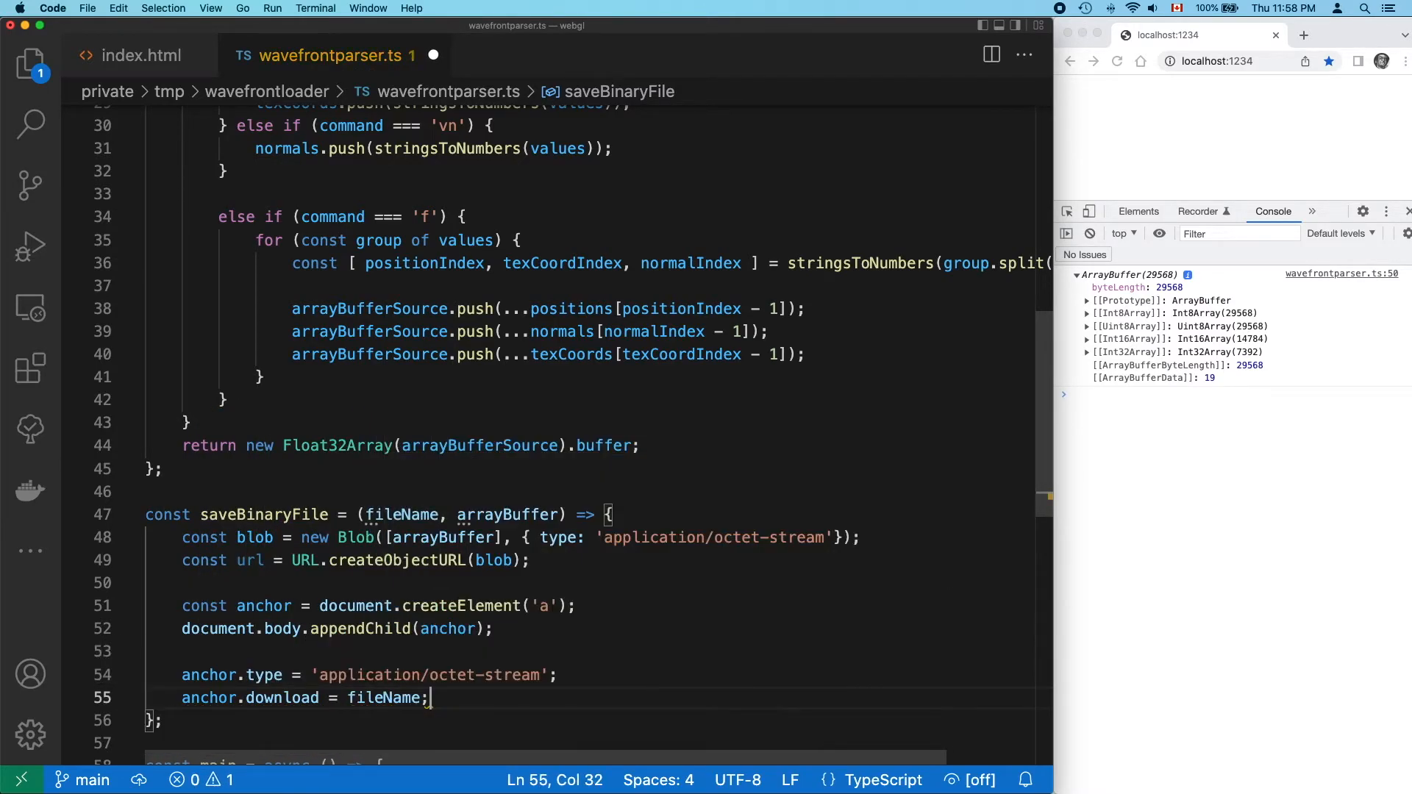
type("anchor.href = url;")
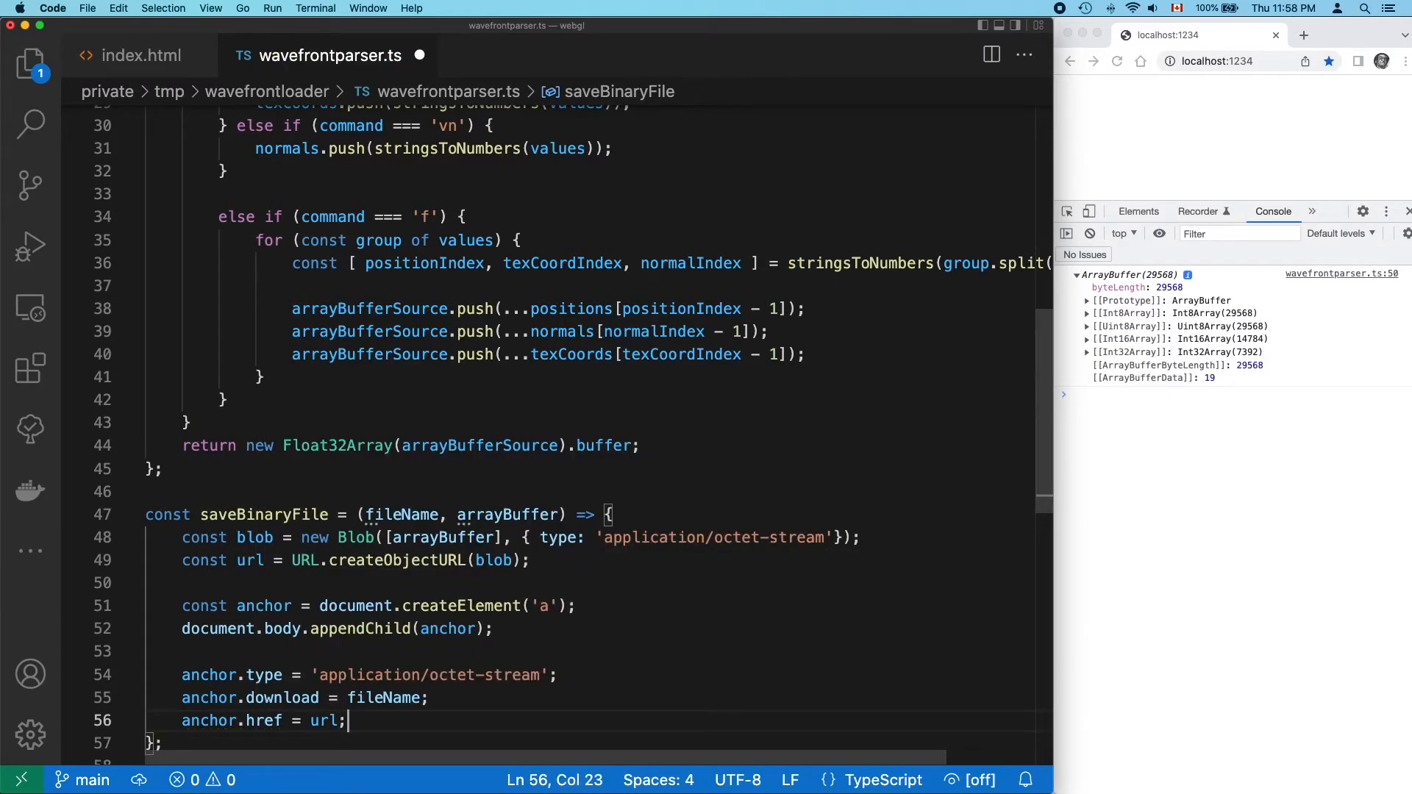
type("anchor.click();")
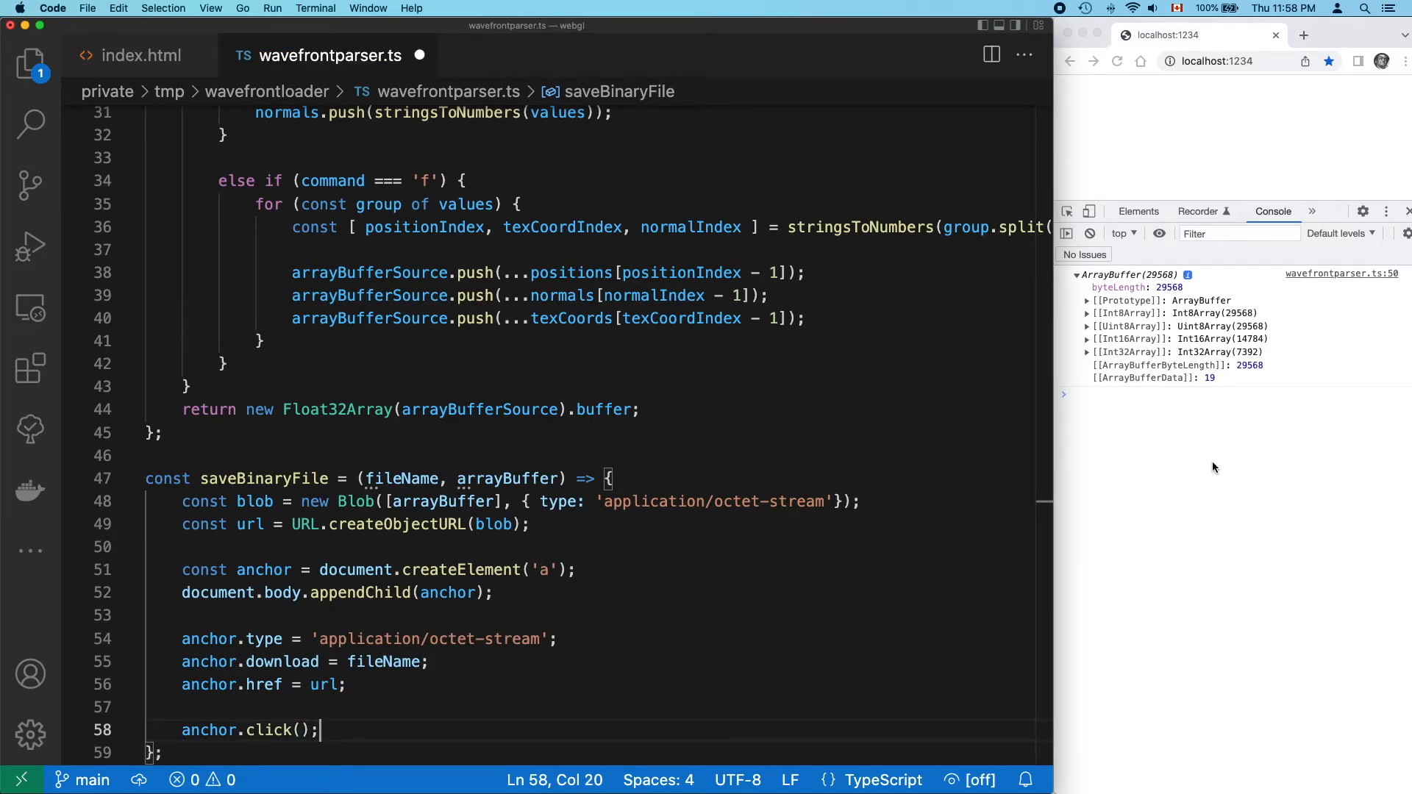
mouse_move(652, 715)
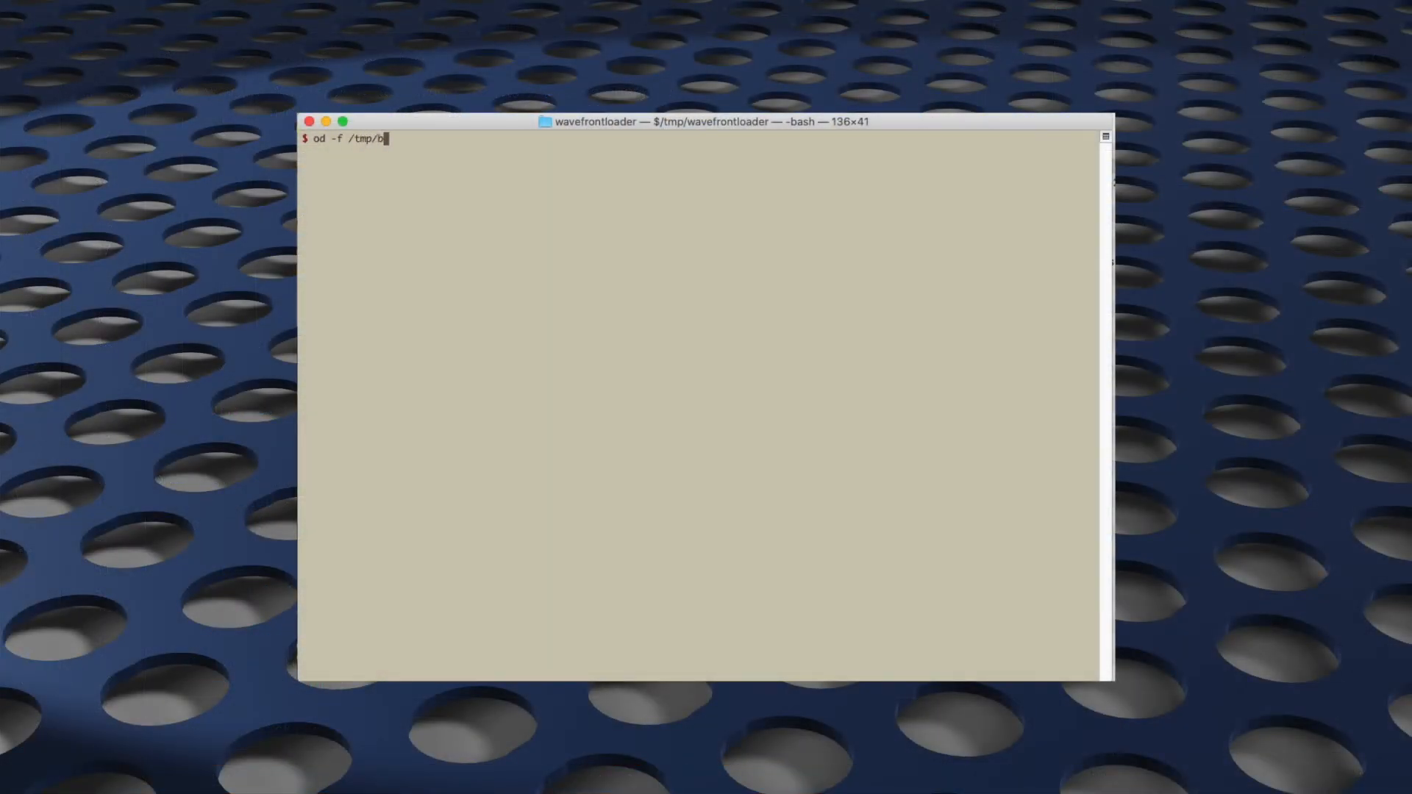
Run od -f on the exported model file piped through more to list its float values.
type("lender-export/hamburgler.obj | more")
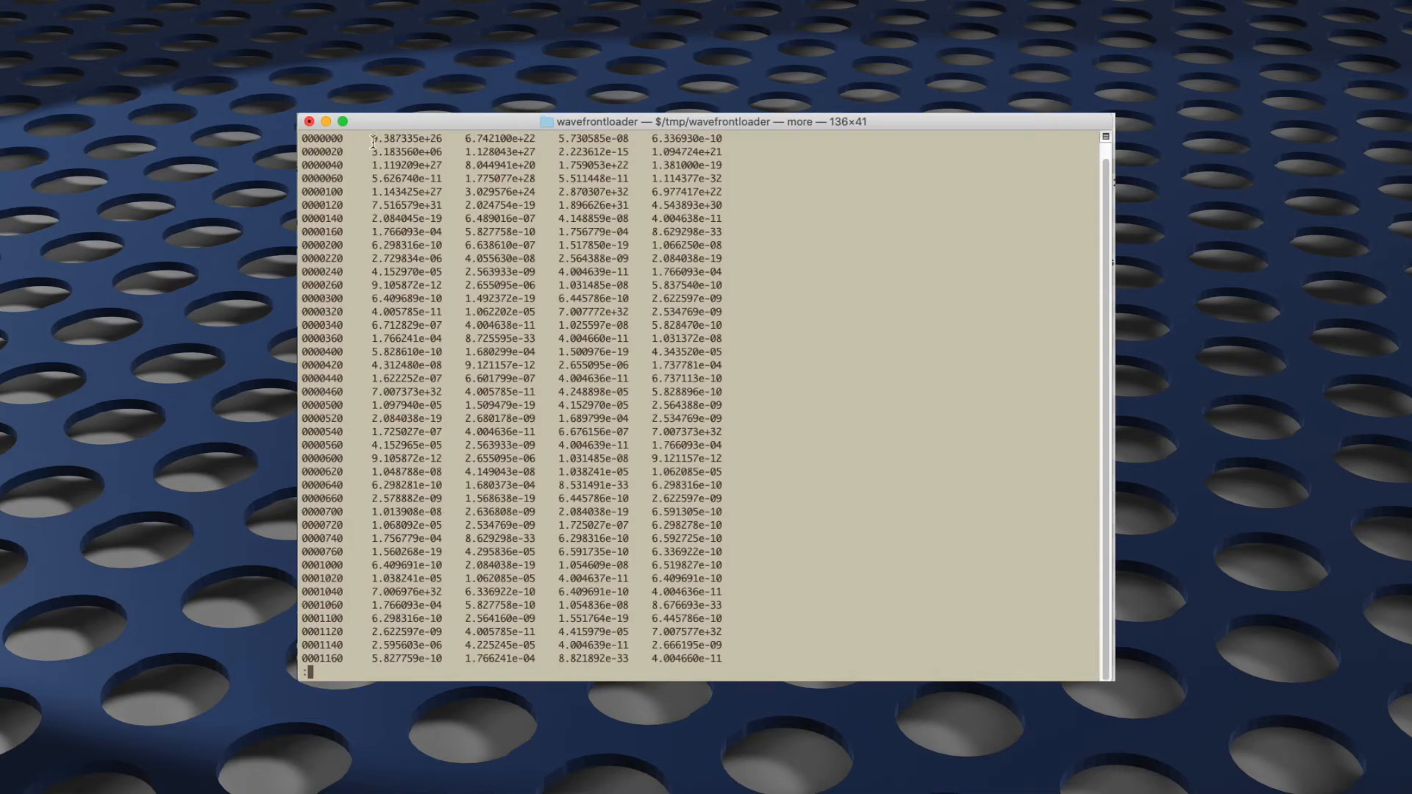
double_click(406, 137)
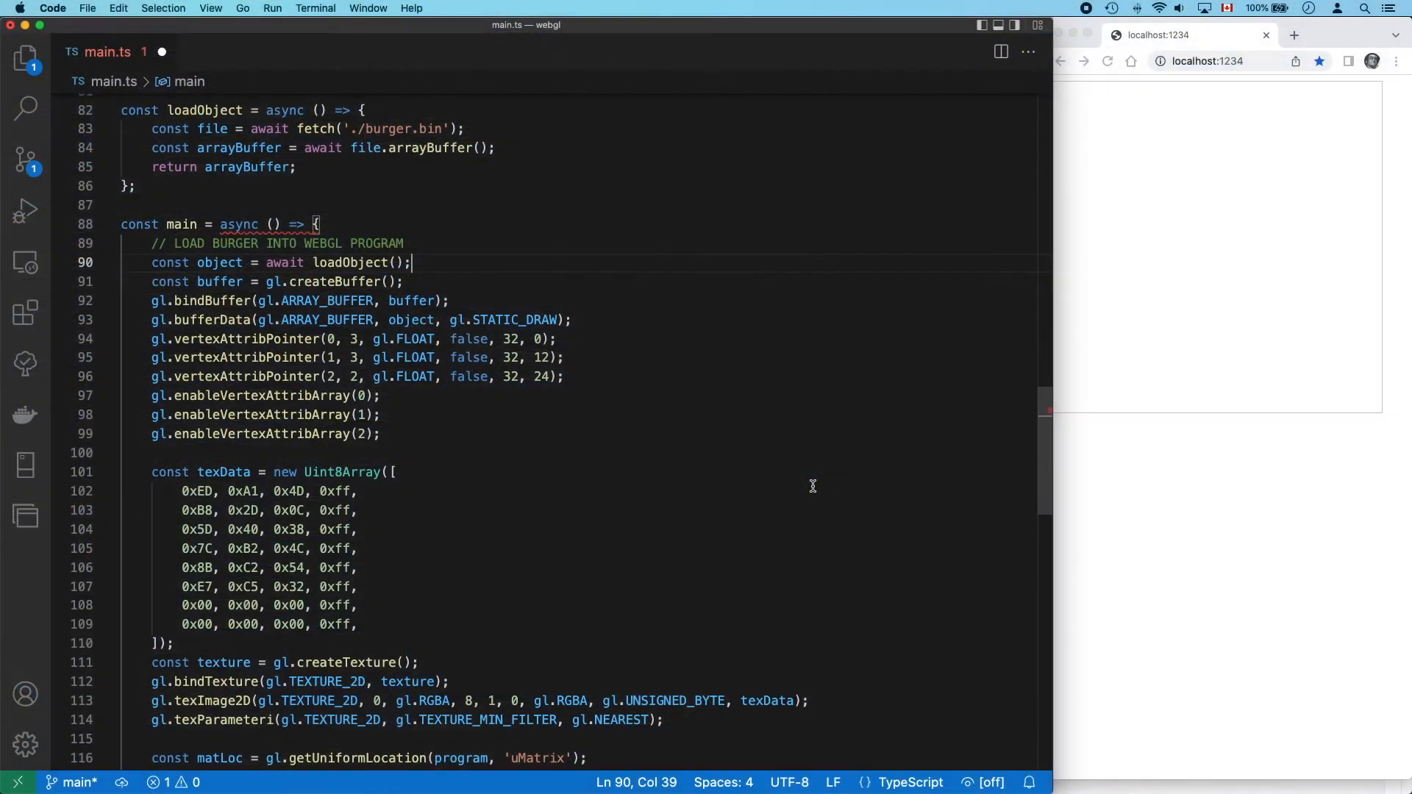
Save main.ts so the page reloads rendering the burger, then select and deselect the texData colour rows.
key("cmd+s")
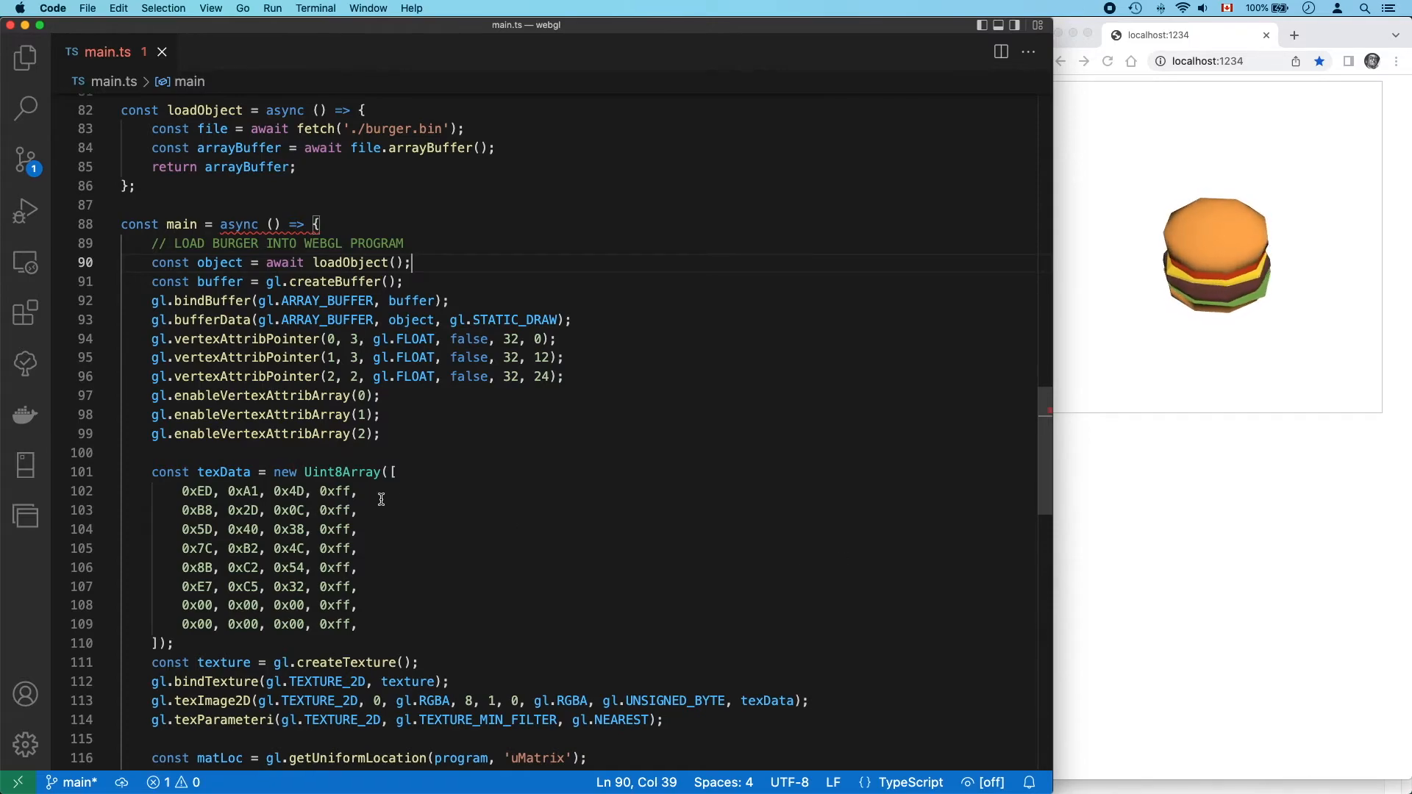
left_click_drag(179, 491, 357, 623)
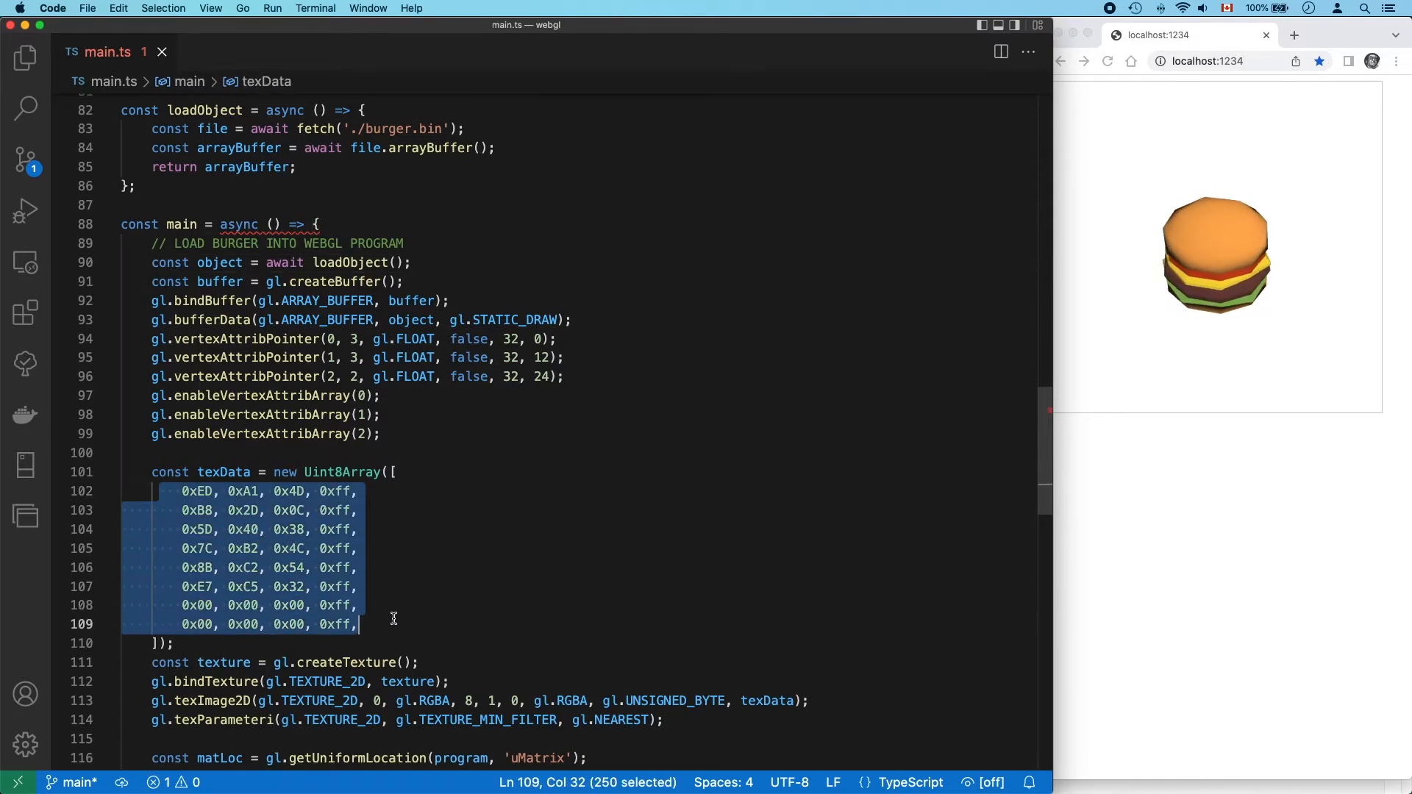
left_click(394, 619)
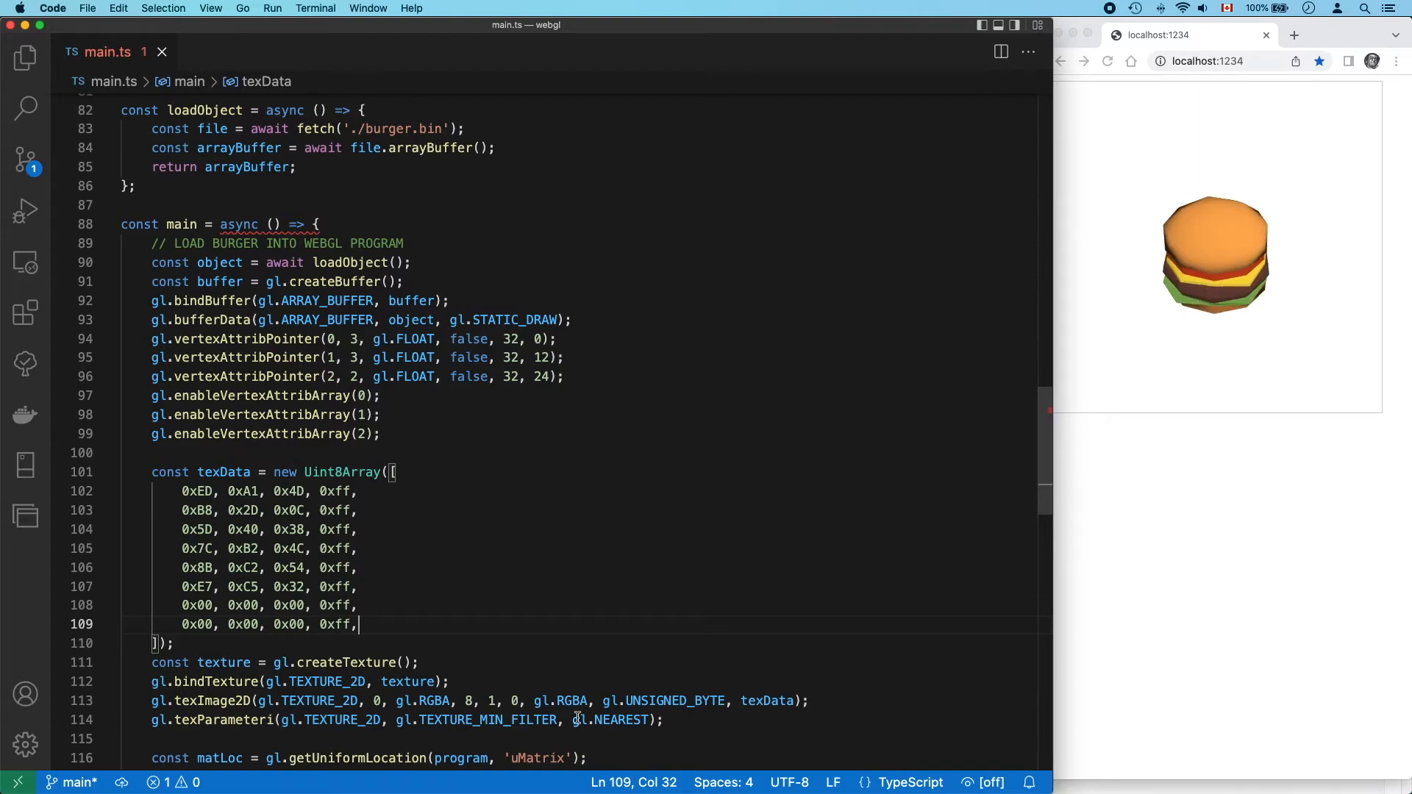